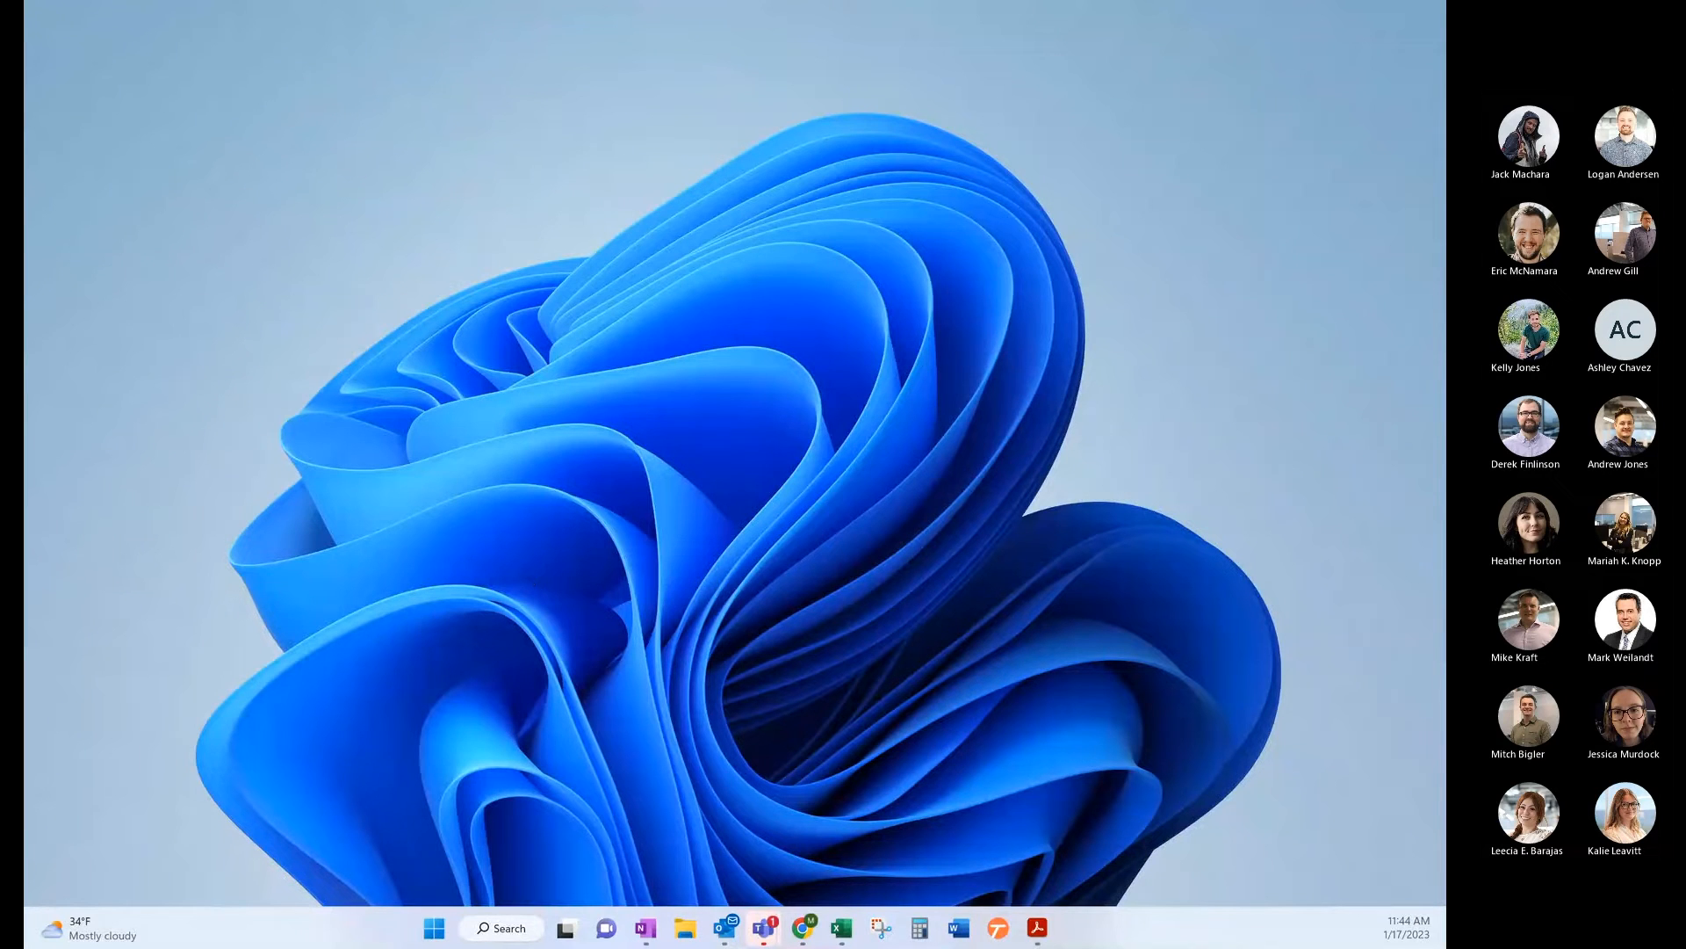
Step: Launch Chrome into Tango, view the empty Shared with me page, then the Personal workspace
click(993, 927)
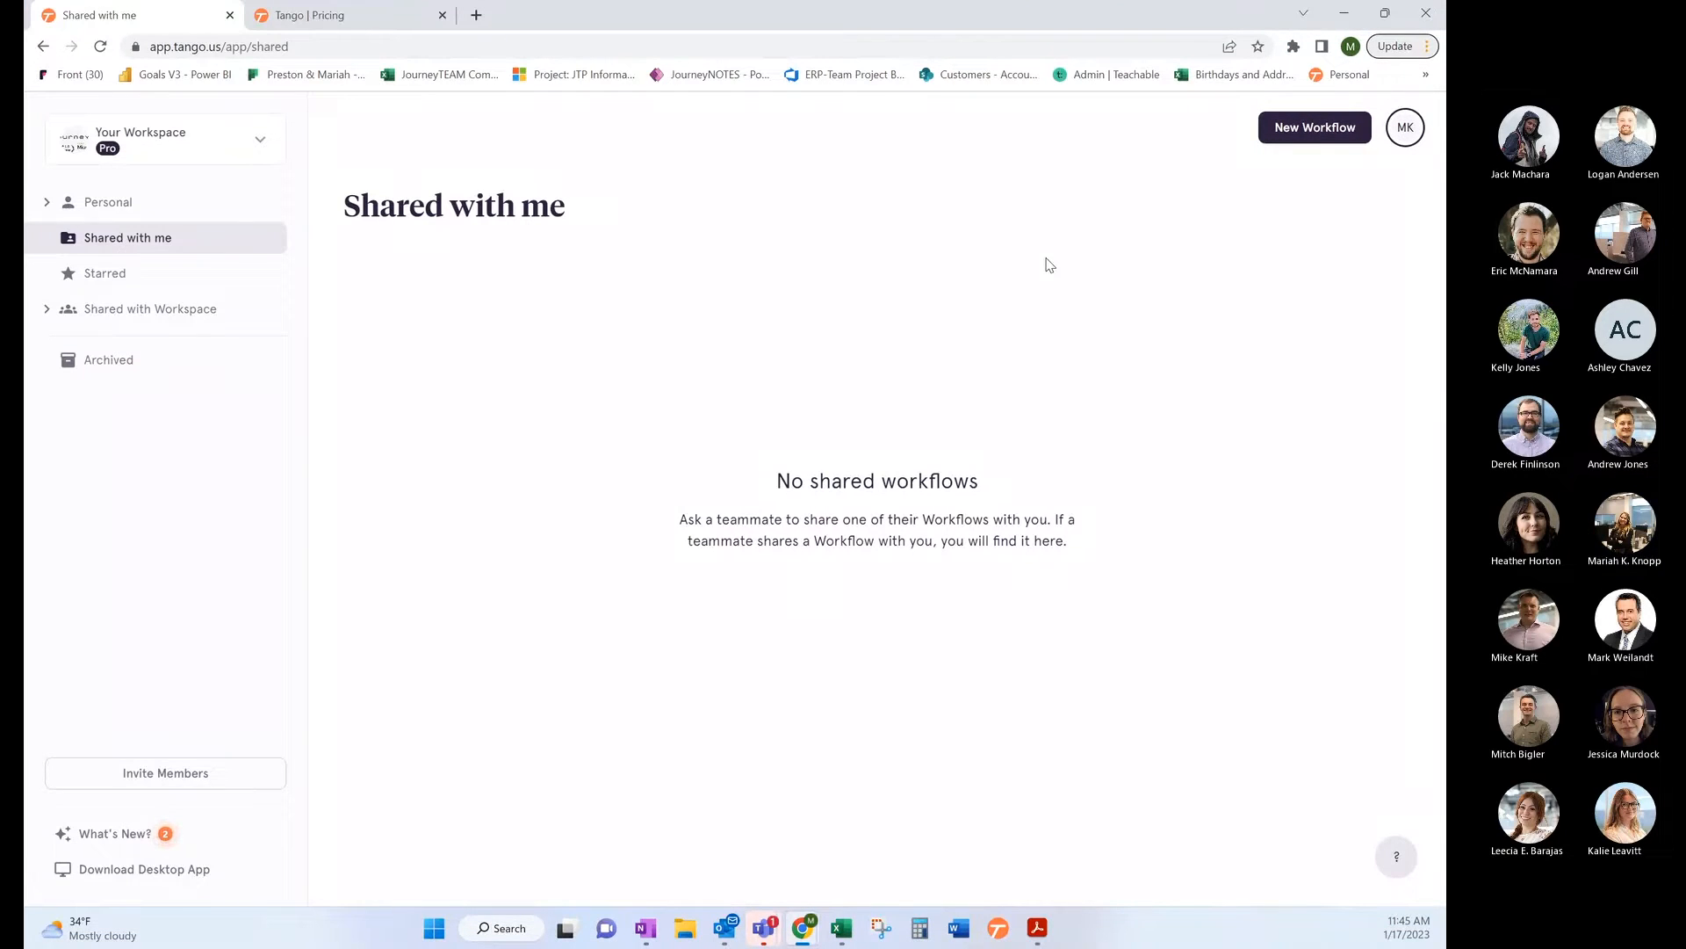
click(1623, 523)
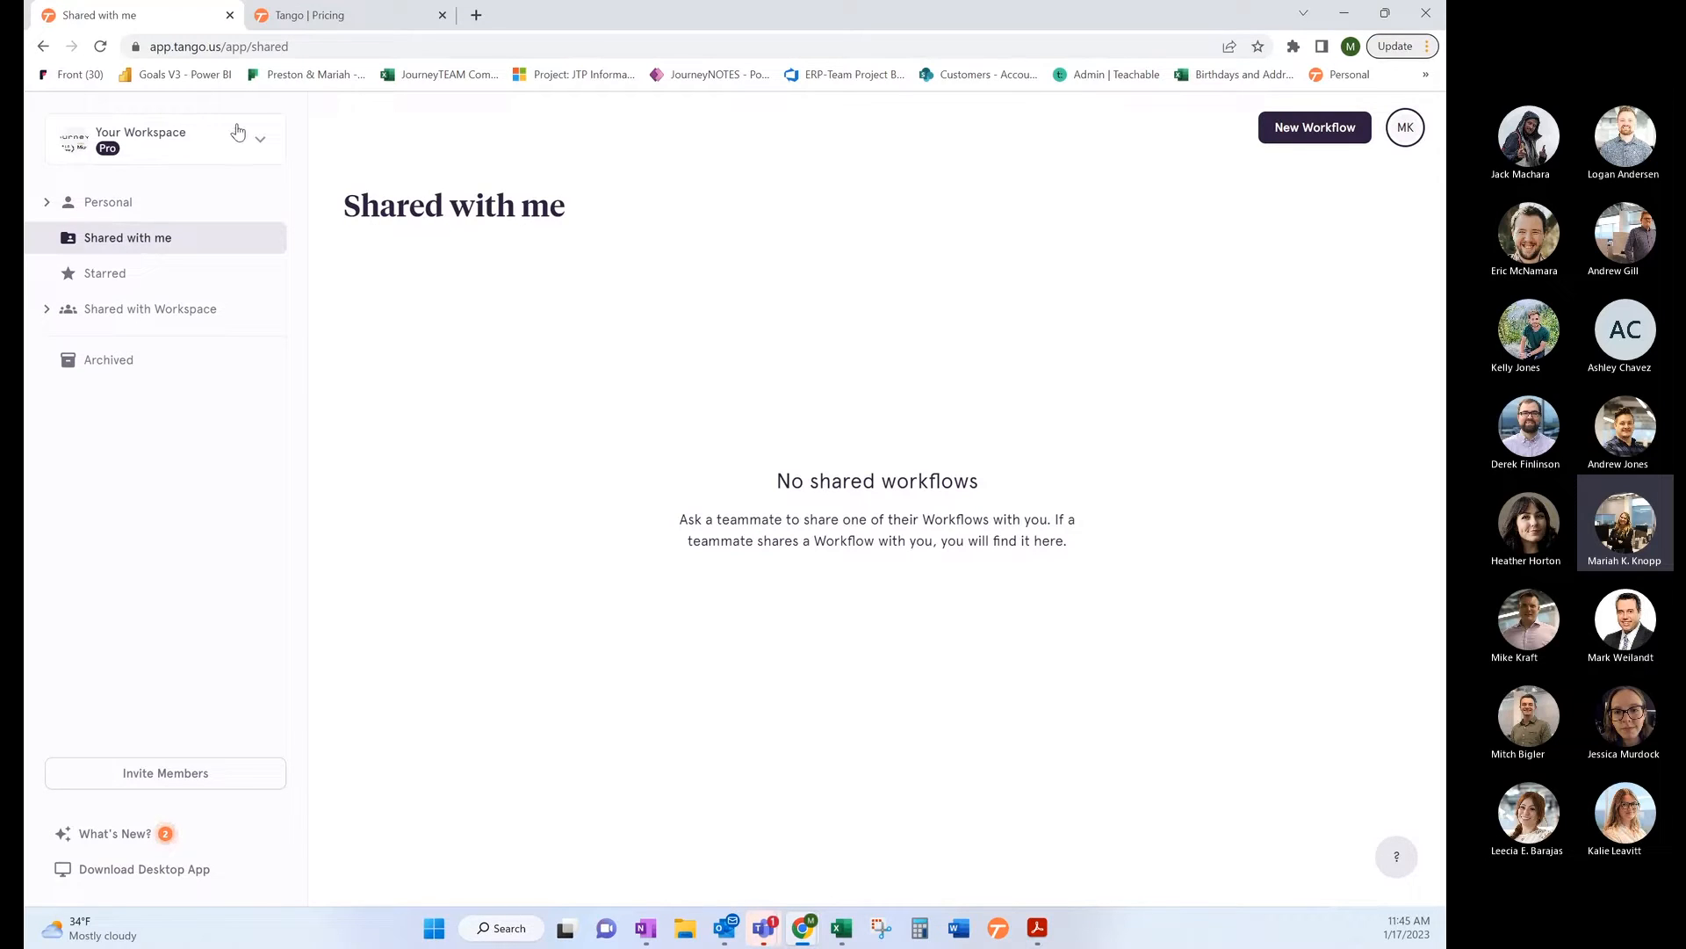
click(107, 202)
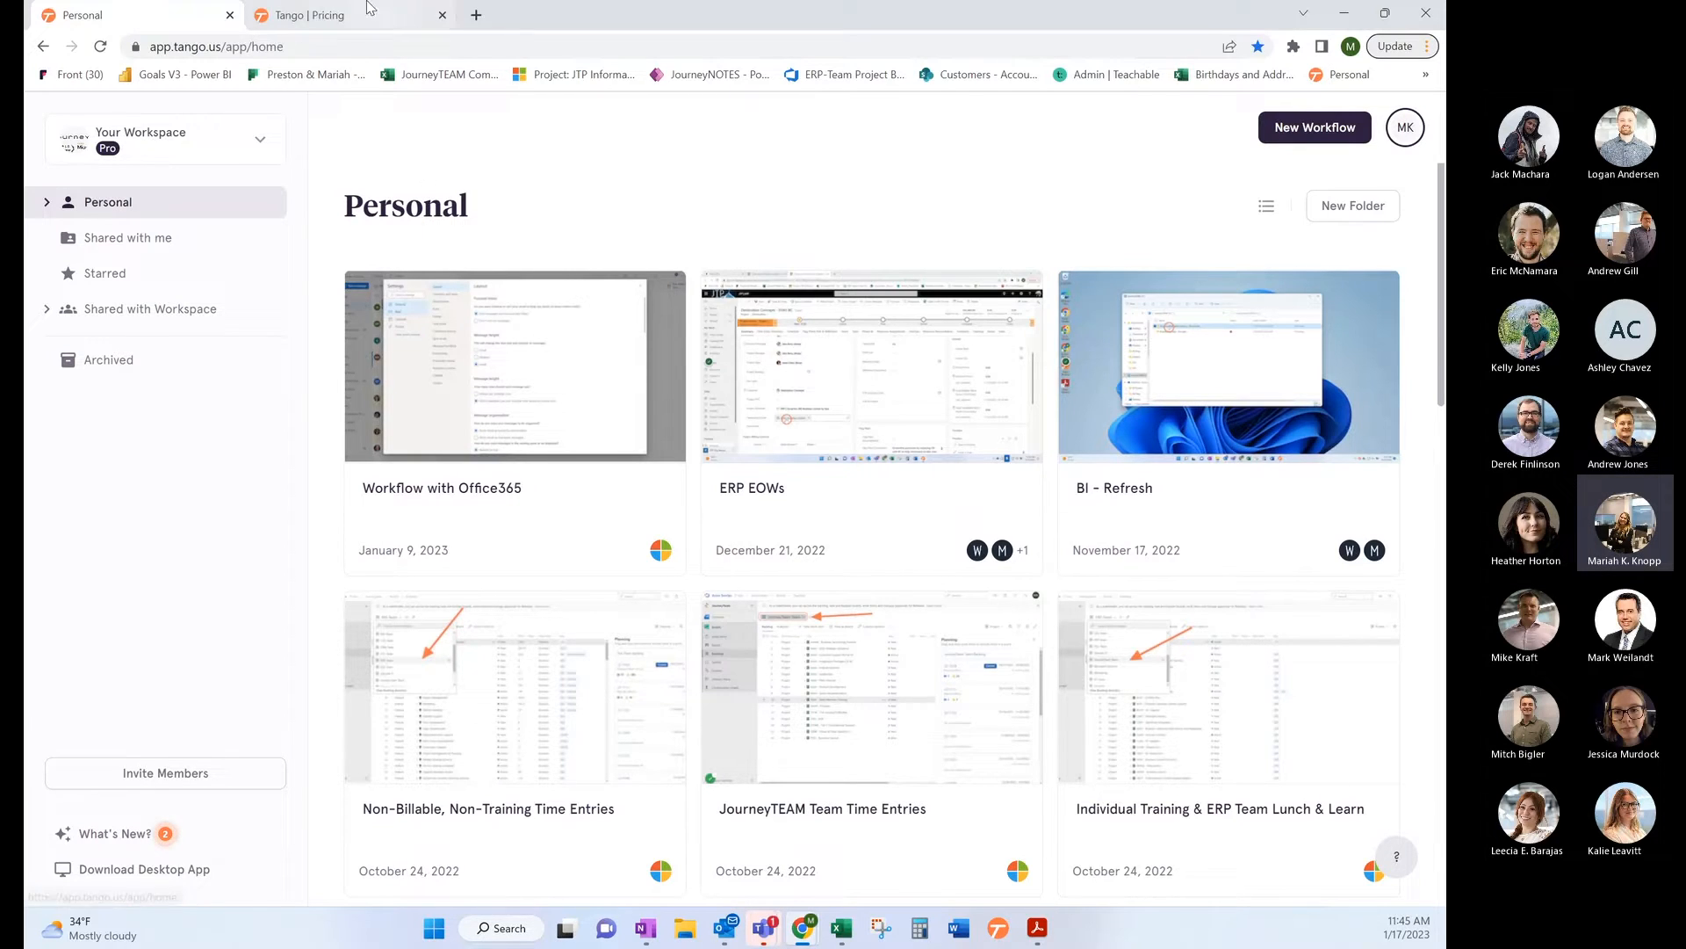
mouse_move(1207, 137)
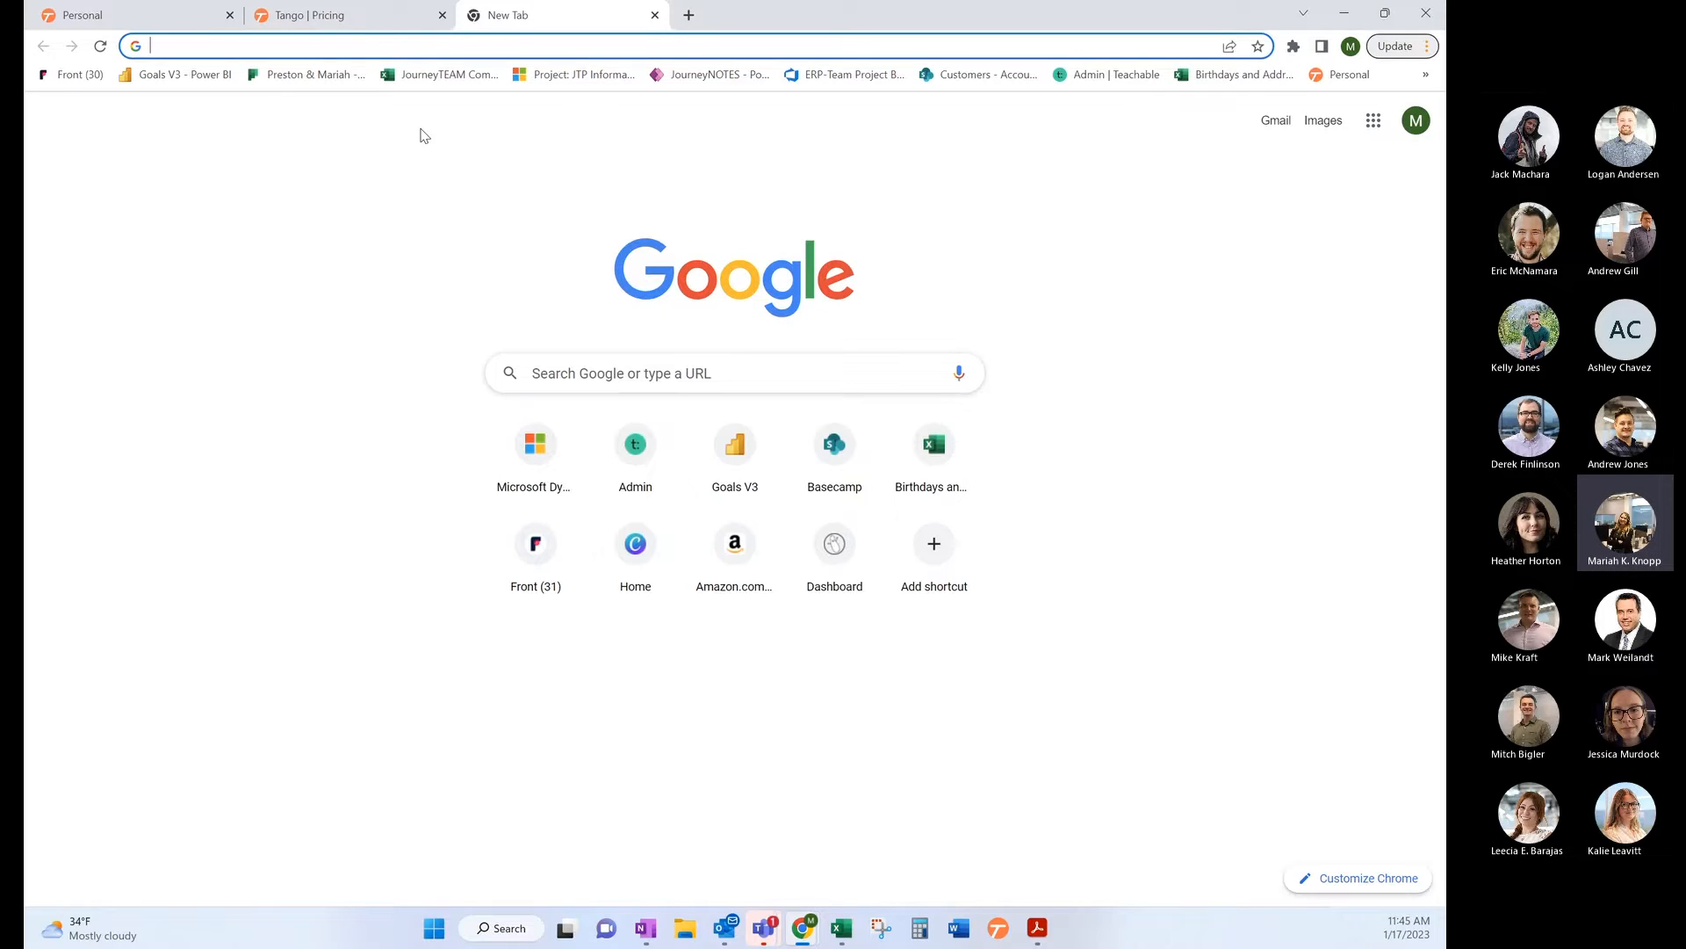
mouse_move(575, 148)
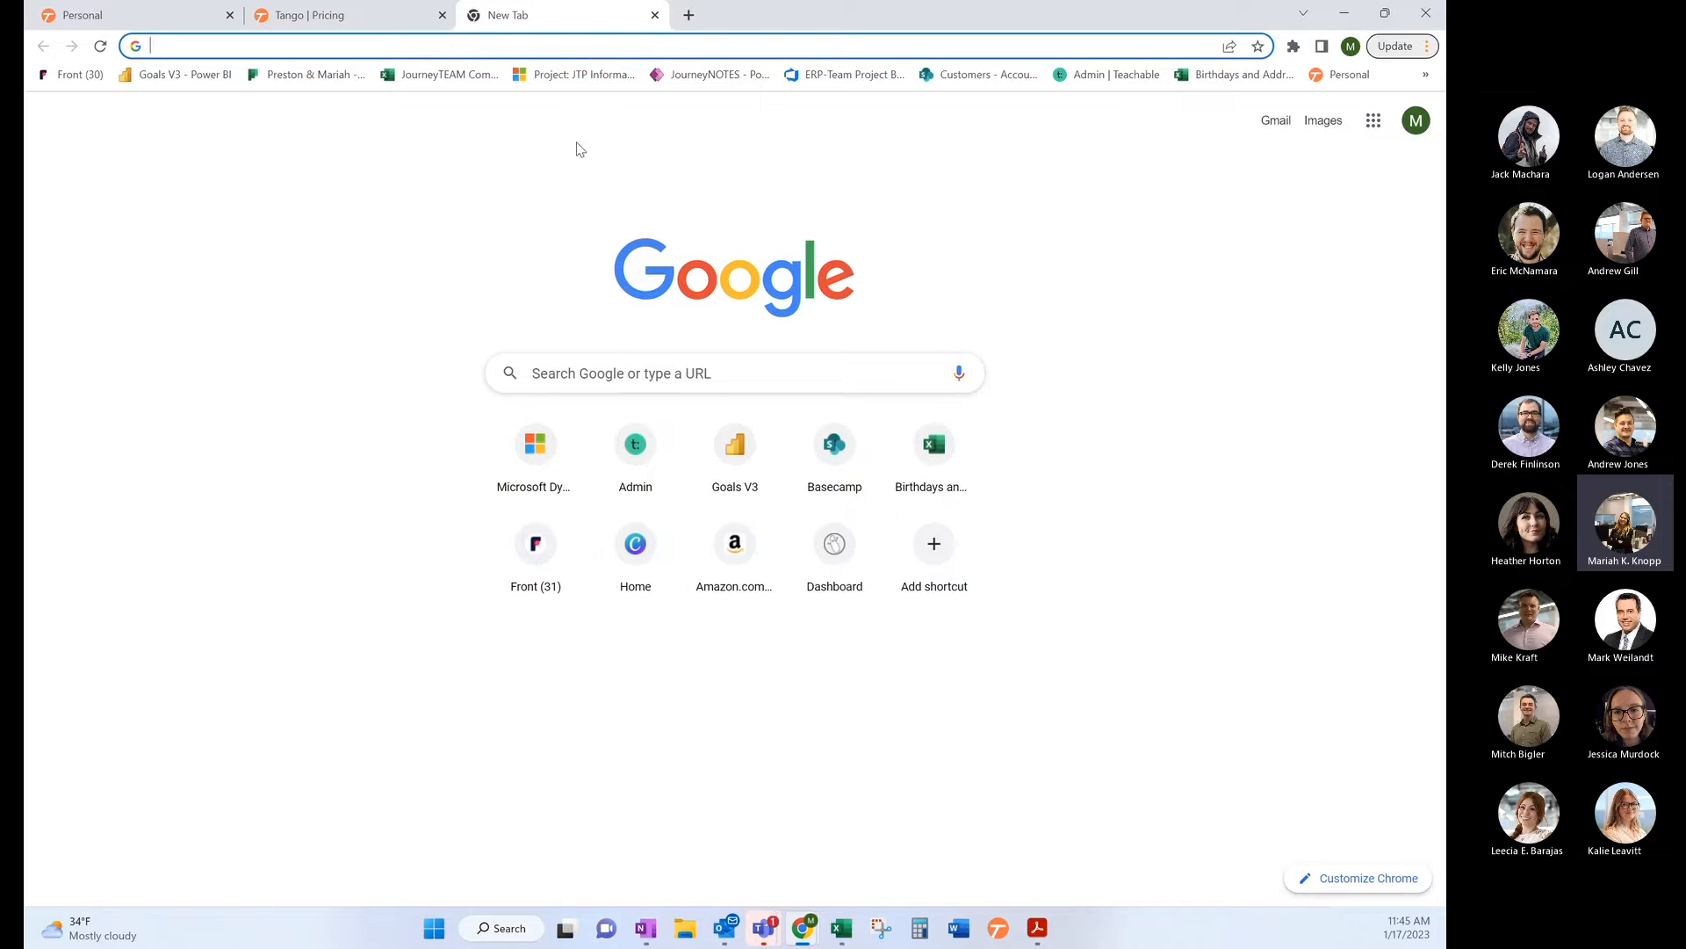
Step: Go to university.journeyteam.com/admin-app/courses/1118054/pages to list the Fundamentals of DAX pages
text(university.journeyteam.com/admin-app/courses/1118054/pages)
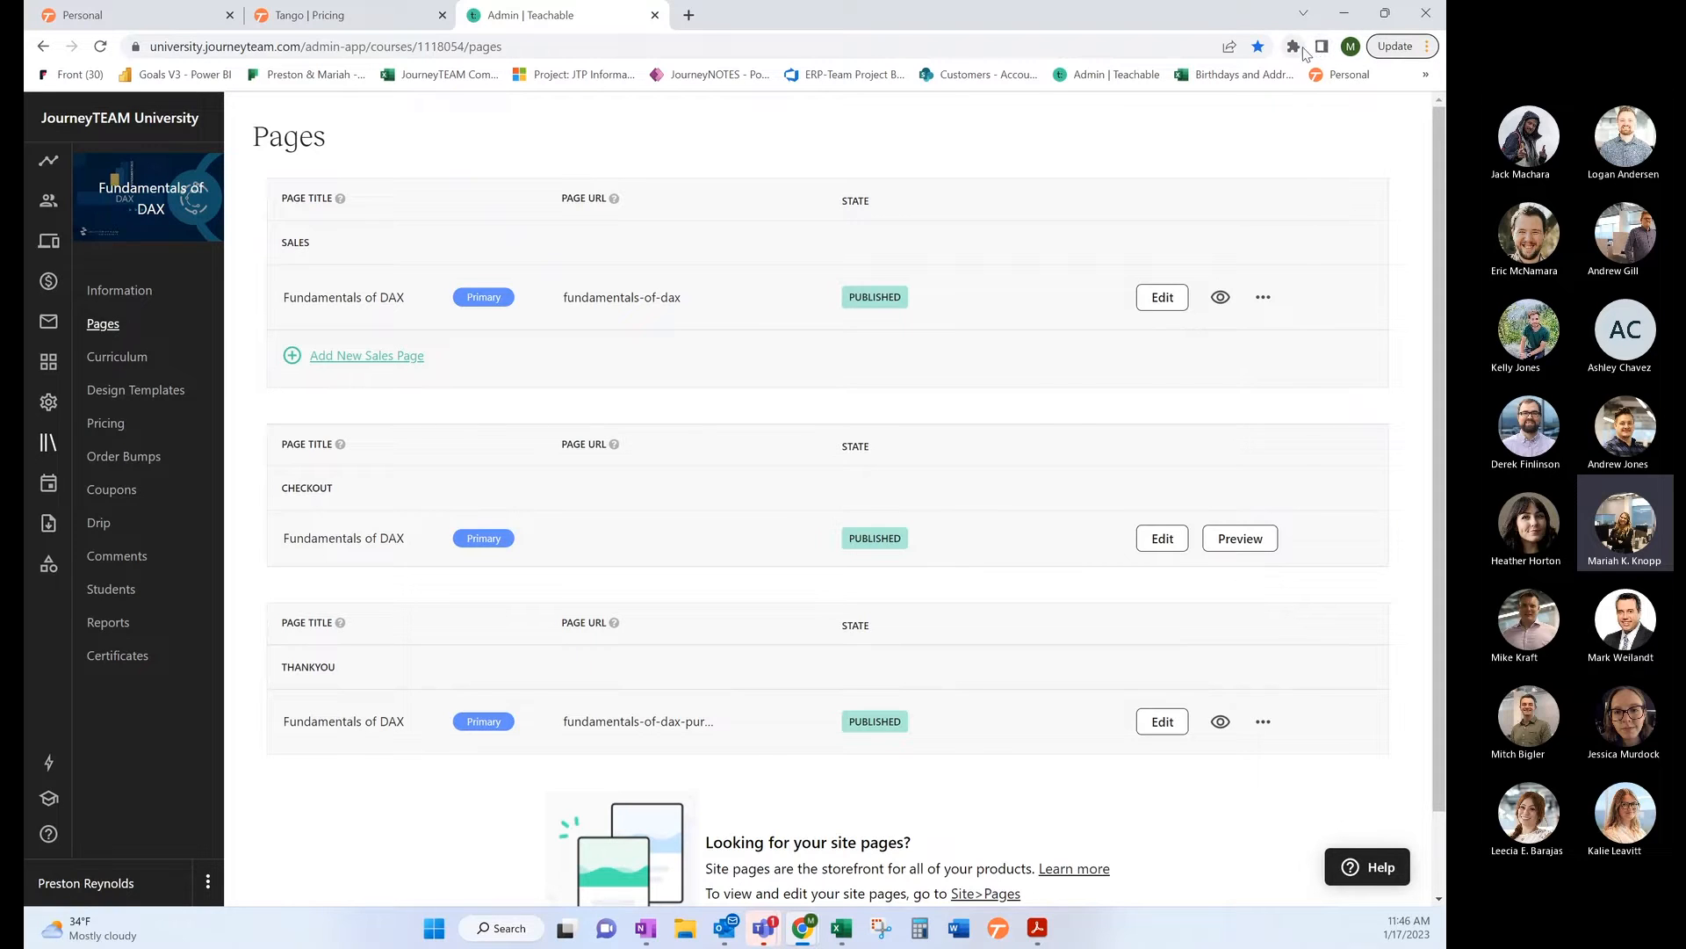
Step: Start a new Tango capture and begin adding a coupon from the course's Coupons list
click(1295, 46)
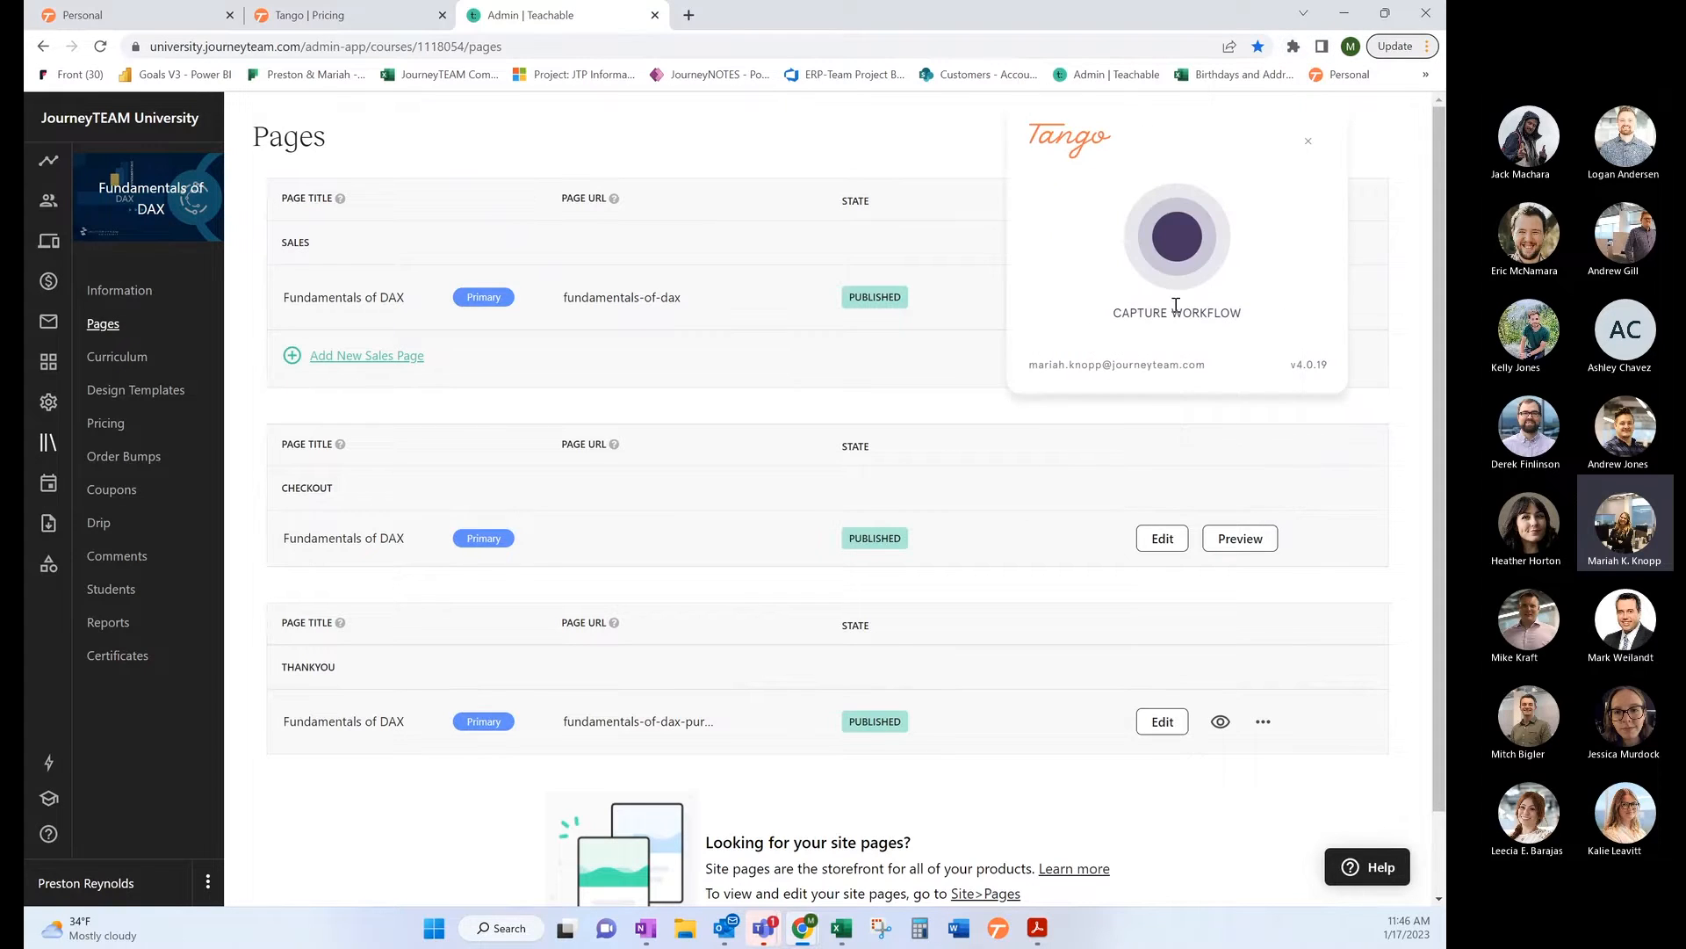
click(1177, 235)
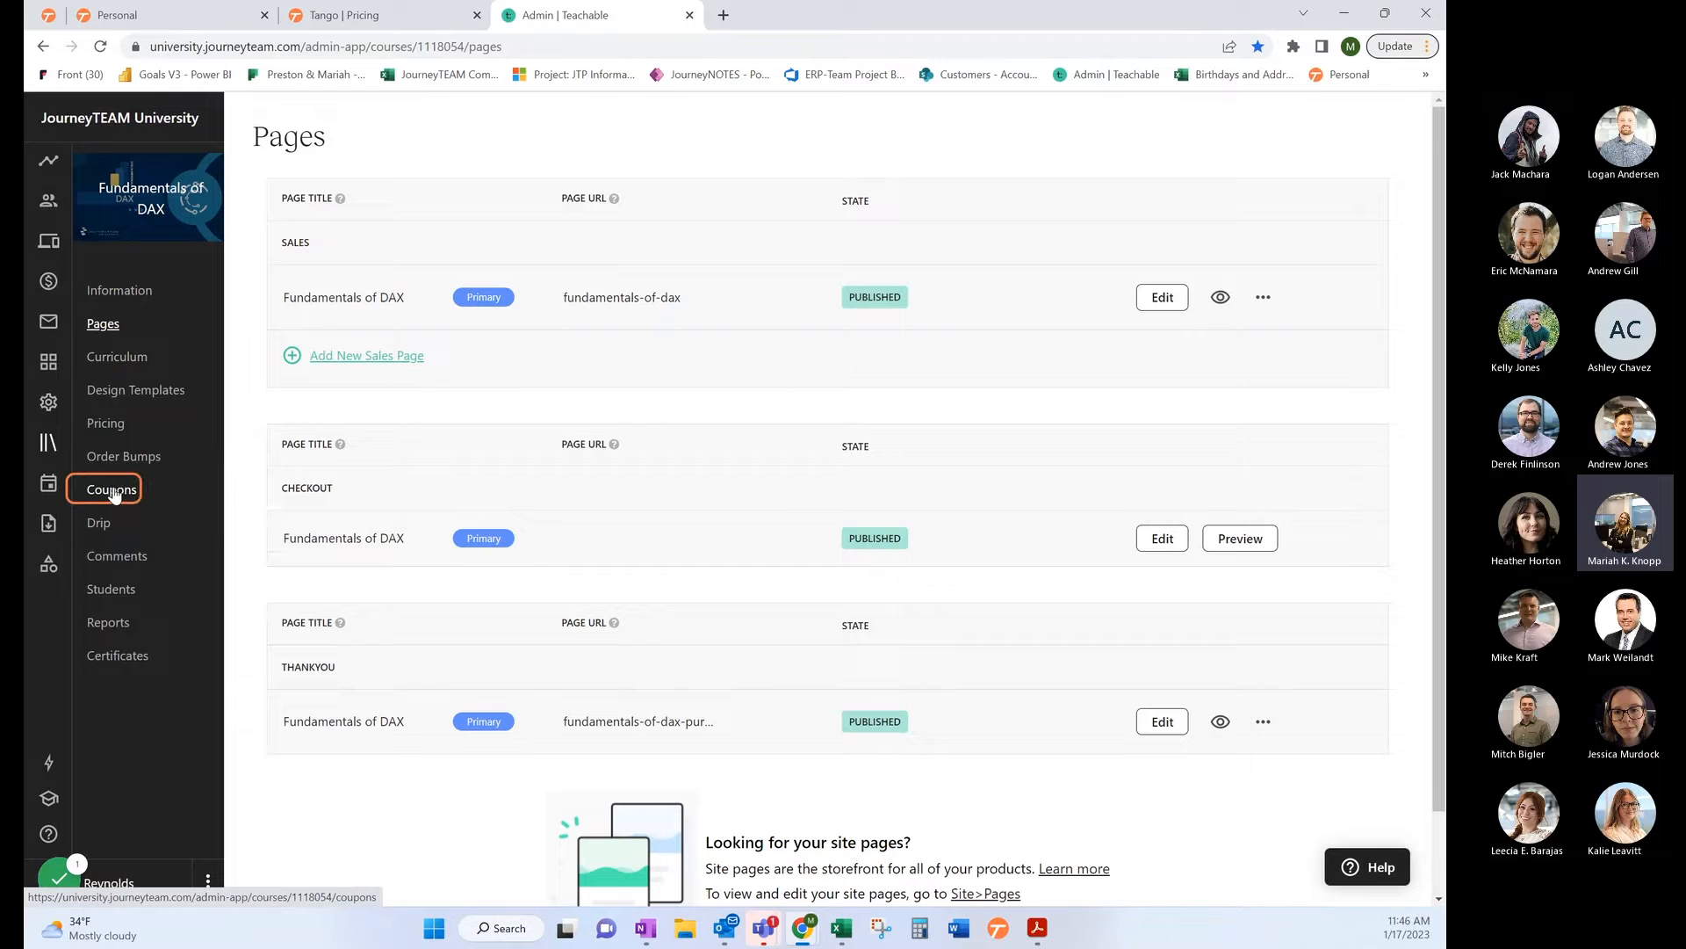
click(112, 489)
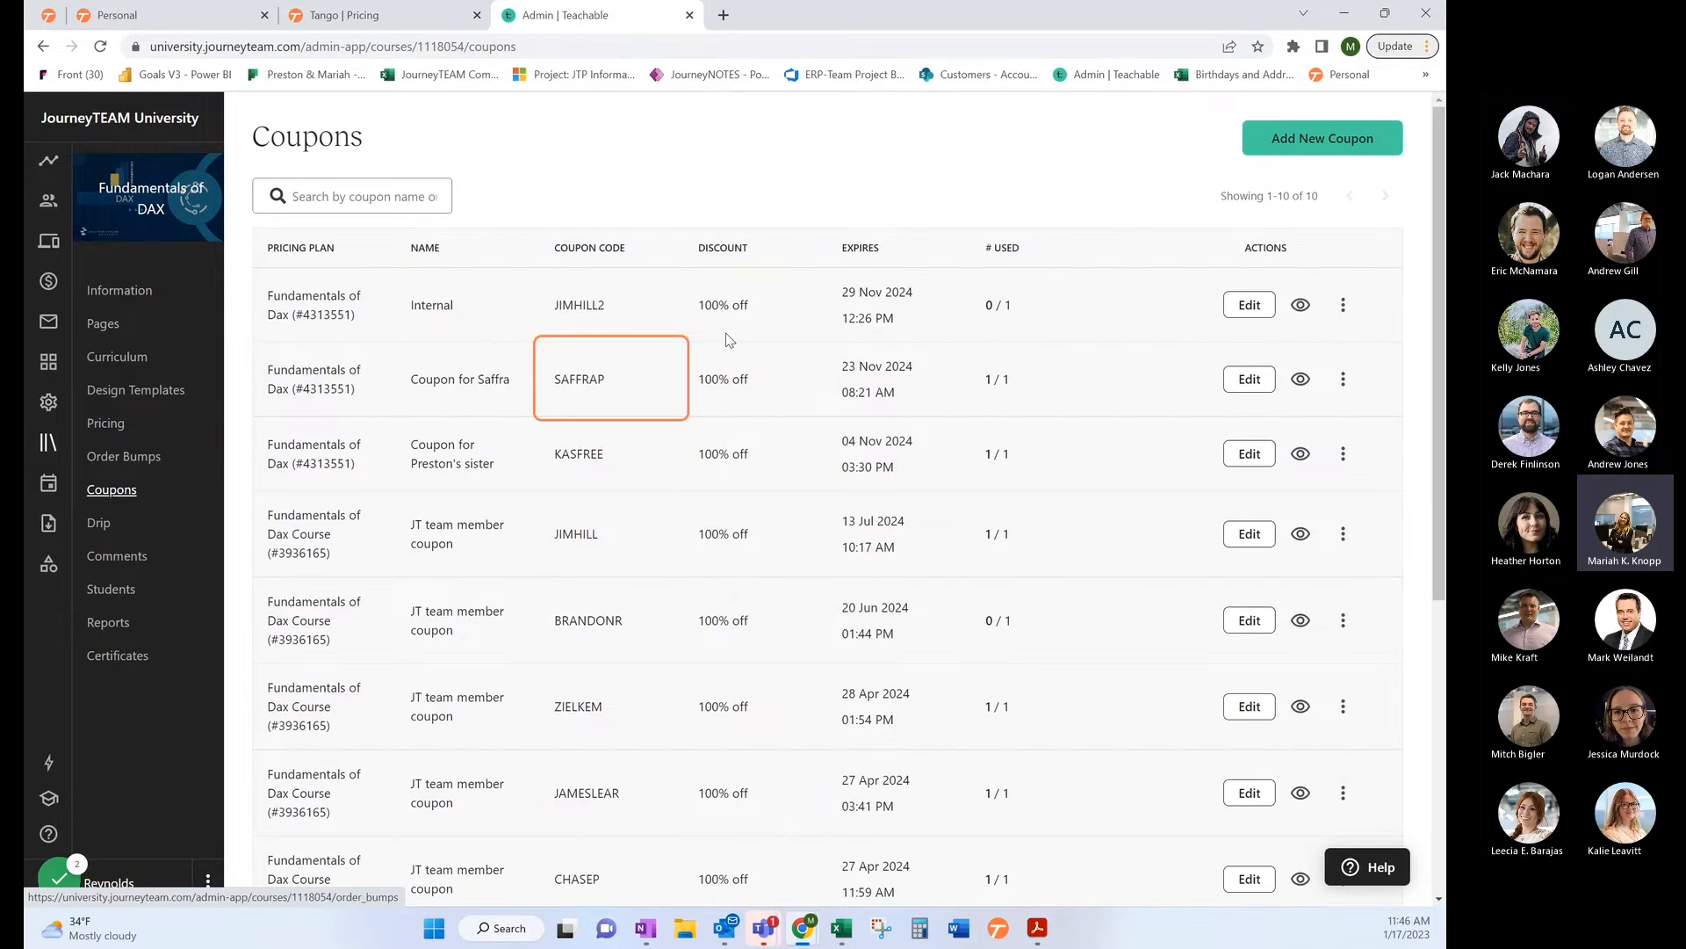
click(1322, 138)
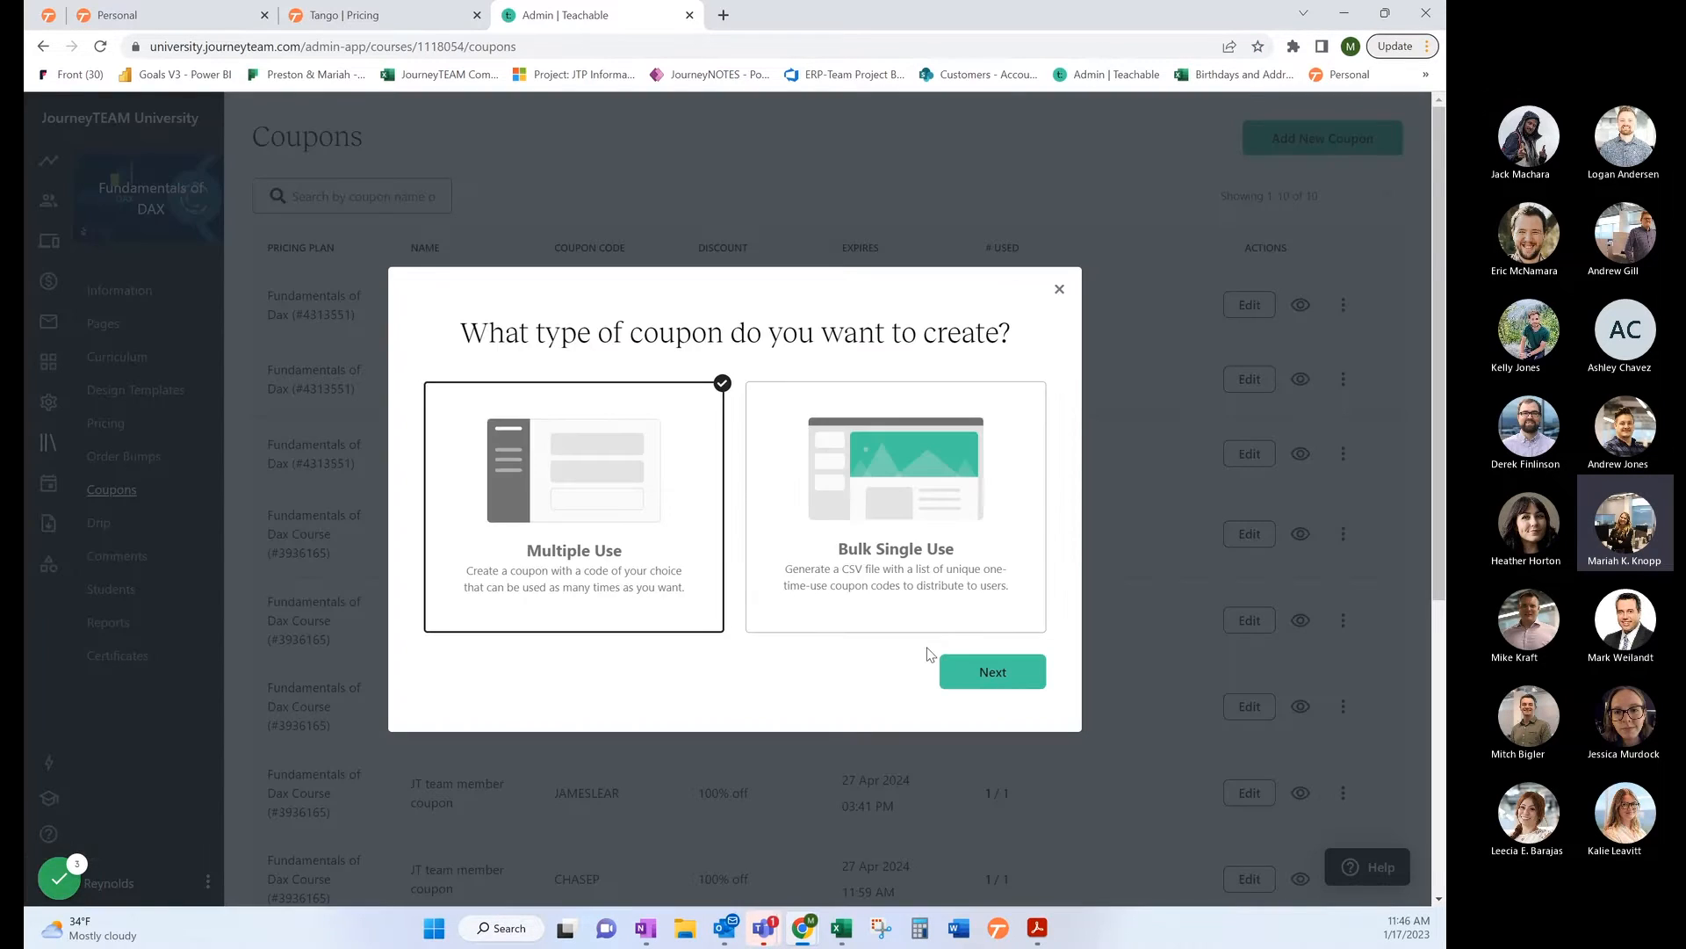
click(990, 671)
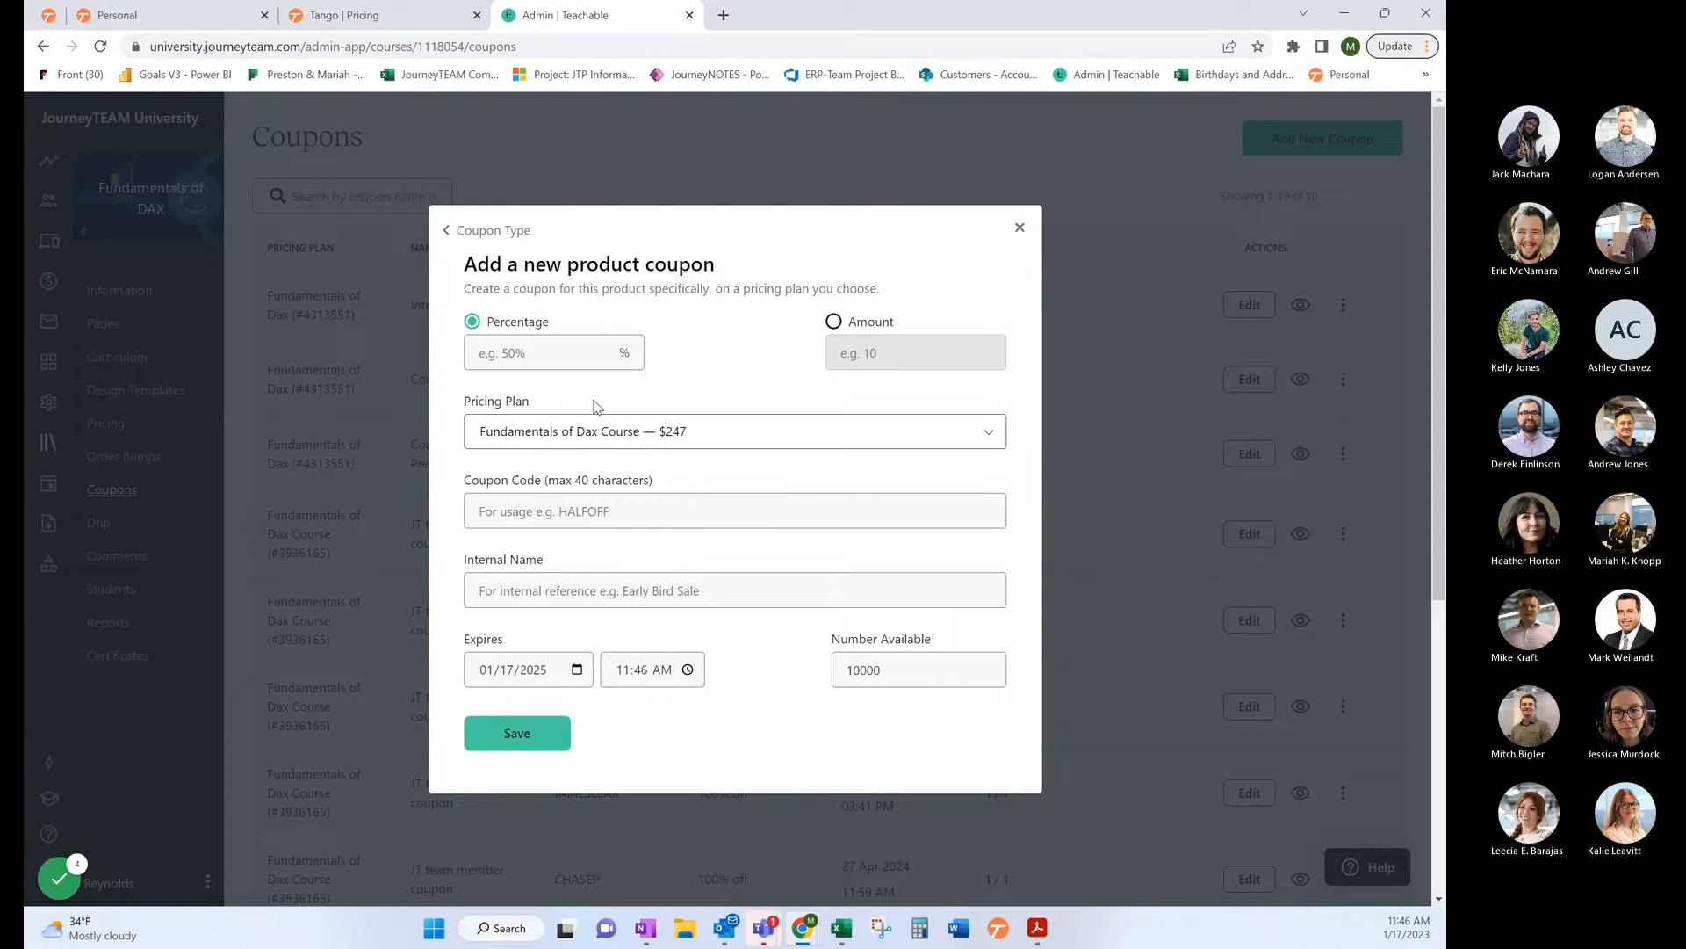
Step: Save a 100% off coupon CRM, 'Tango Test', for the Fundamentals of Dax Course plan
text(100)
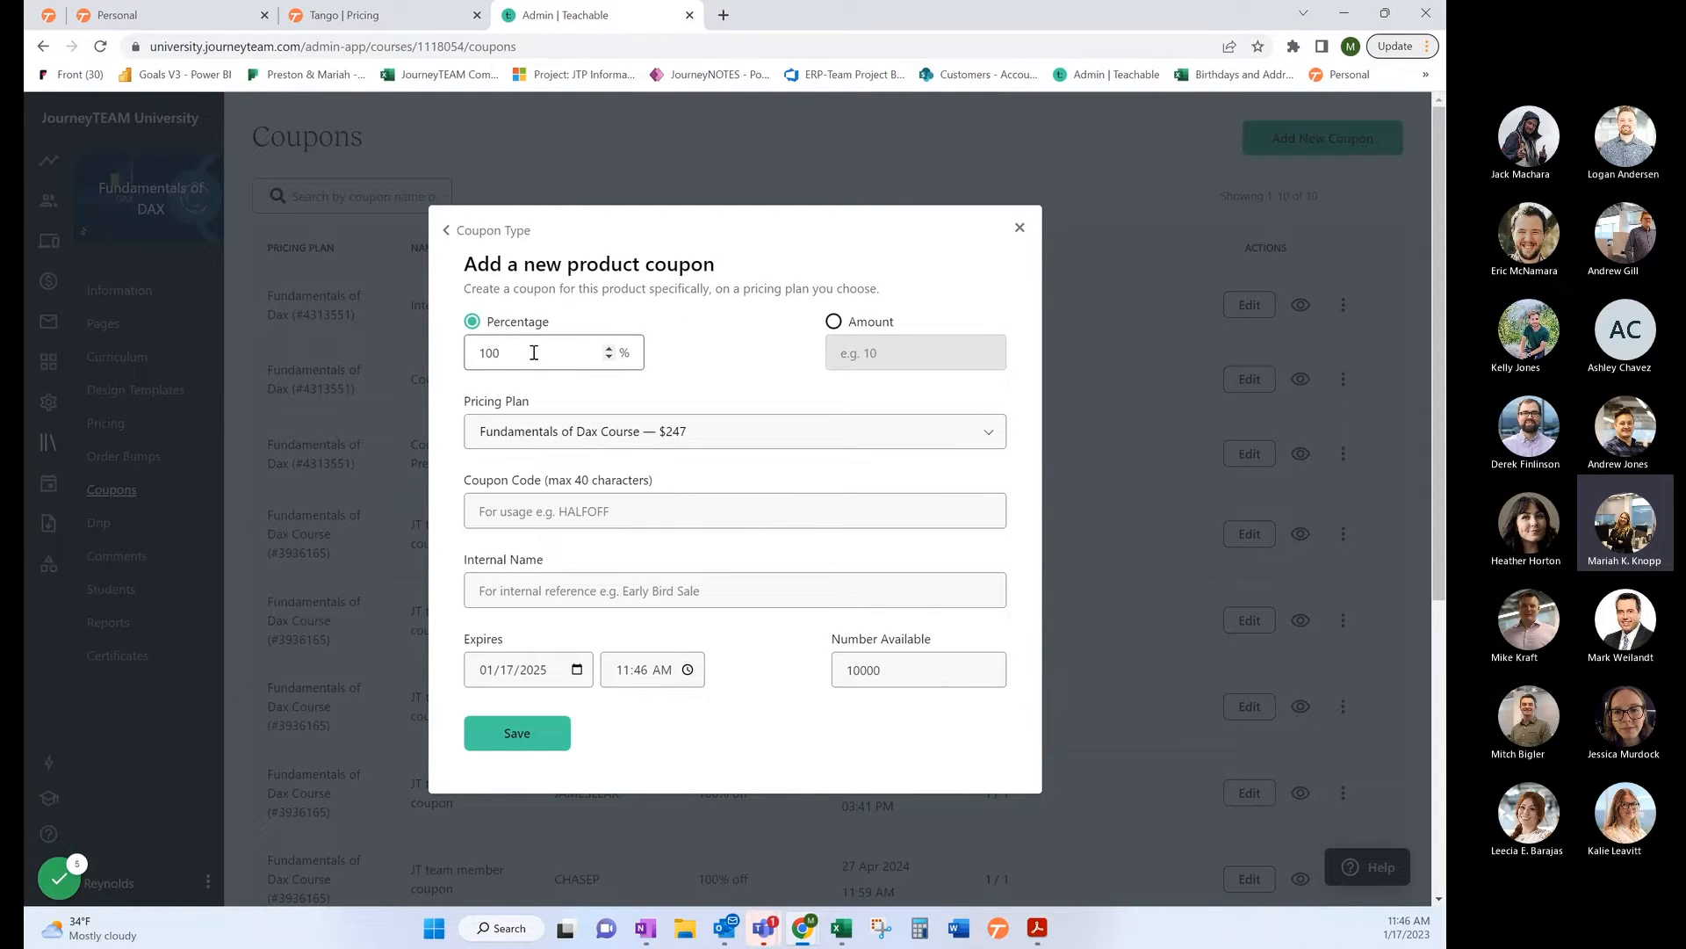
click(734, 431)
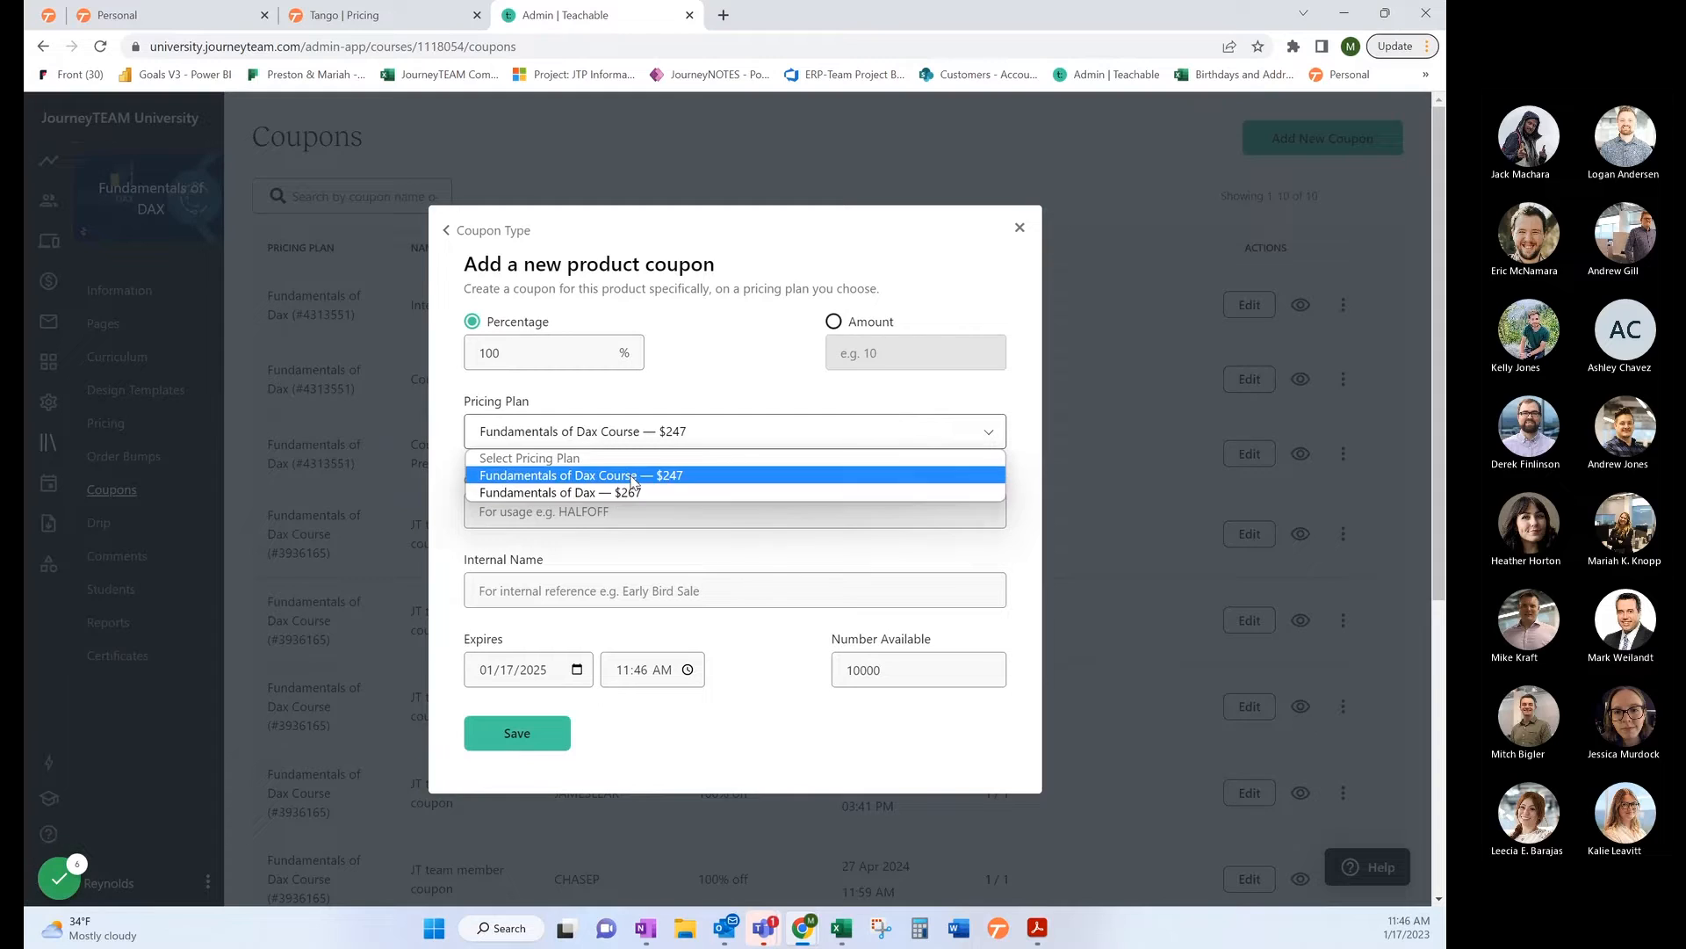
click(580, 475)
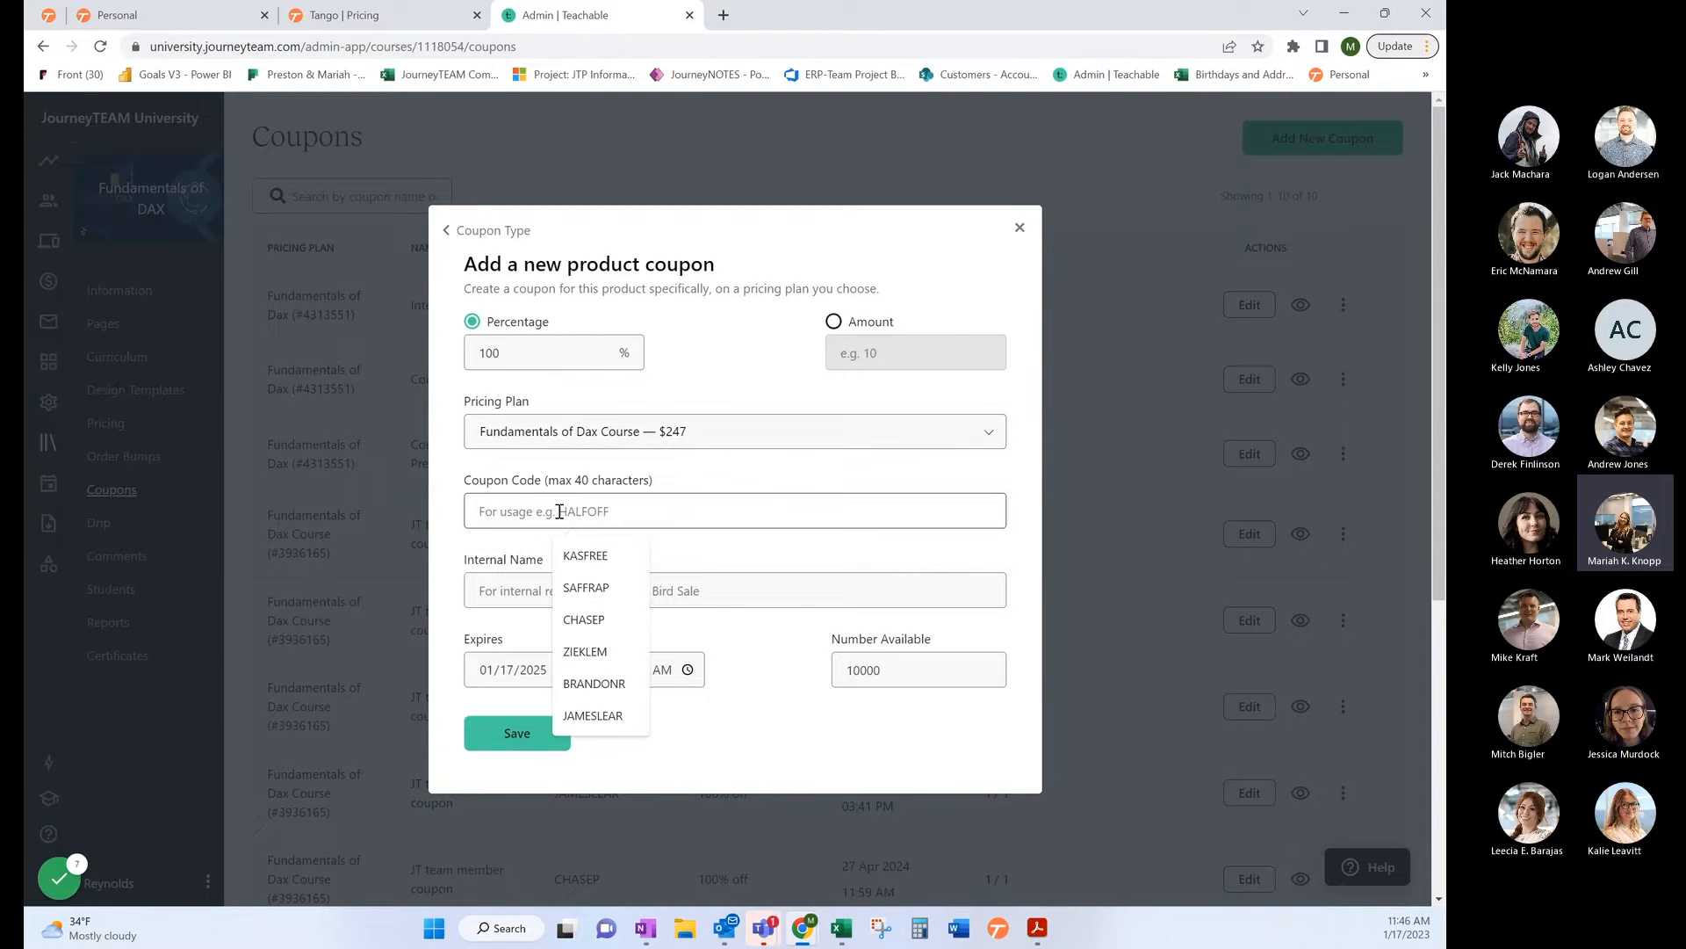
text(CRM)
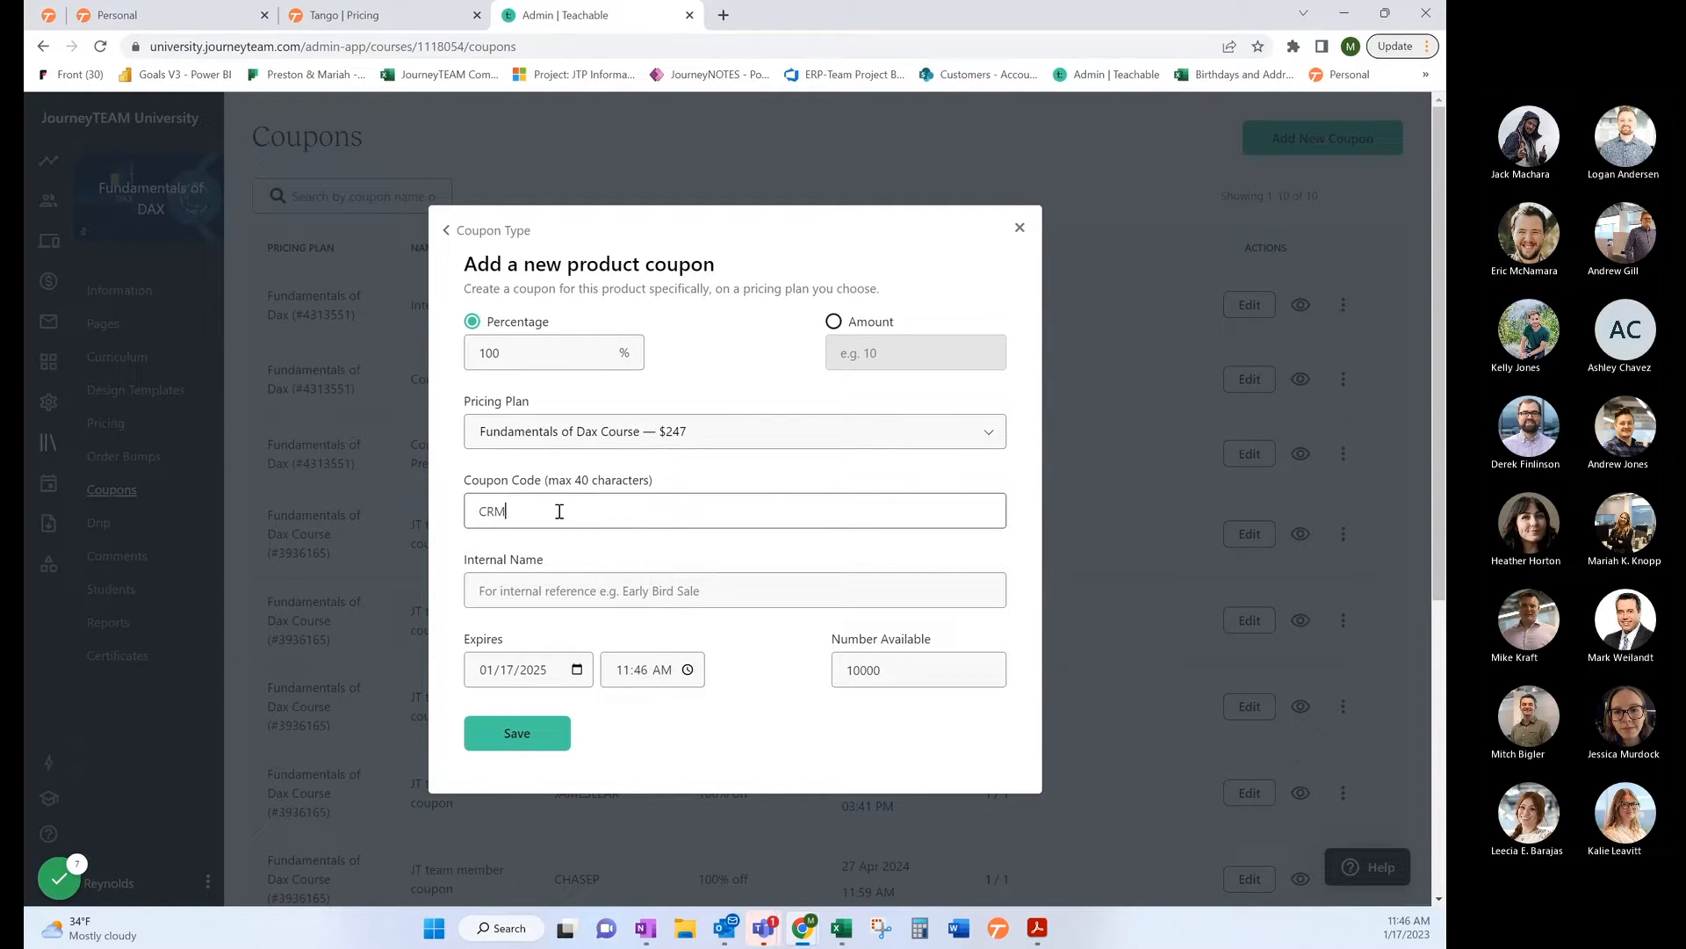
click(735, 589)
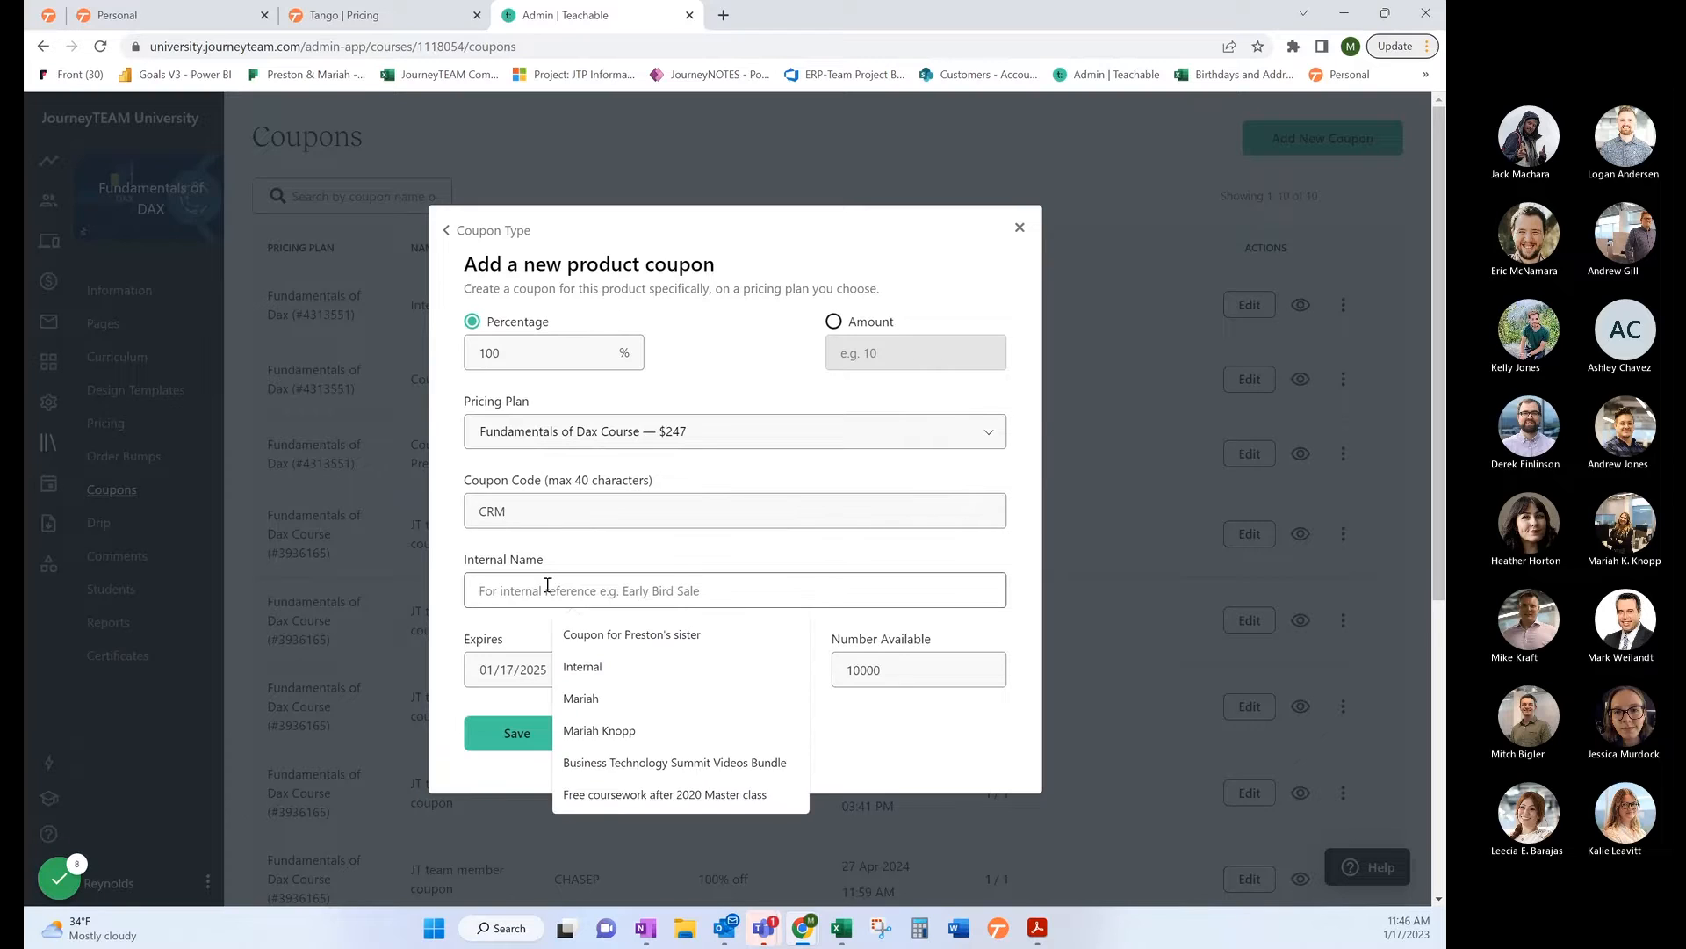
text(Tango Tess)
click(919, 669)
text(1)
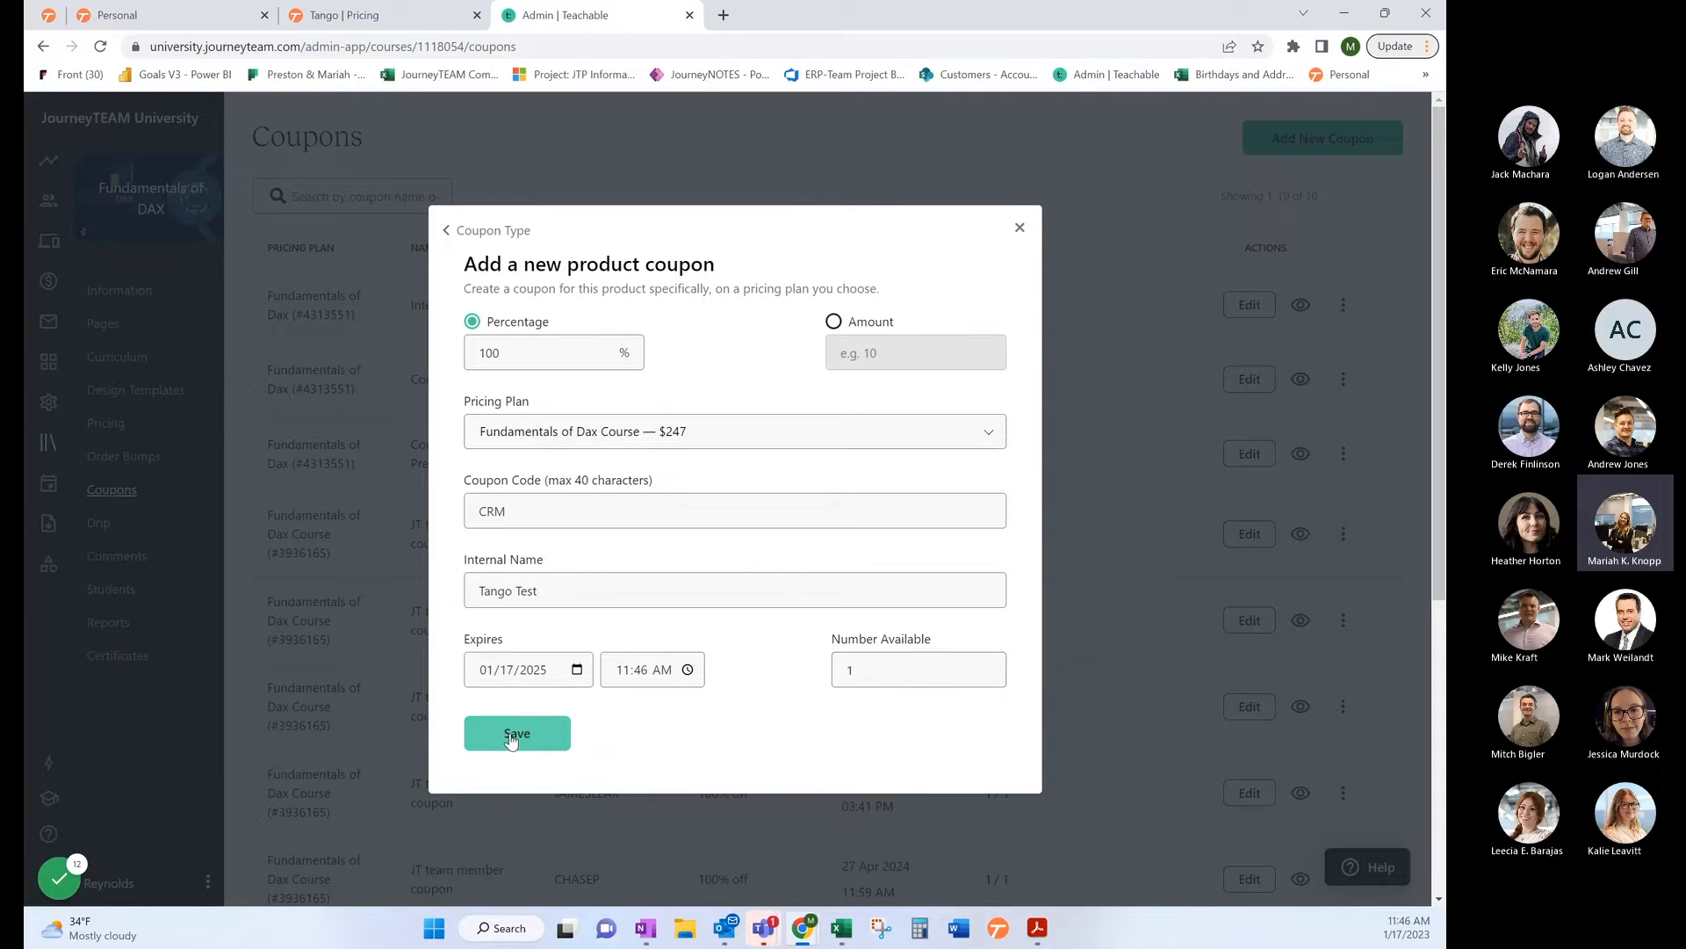
click(516, 733)
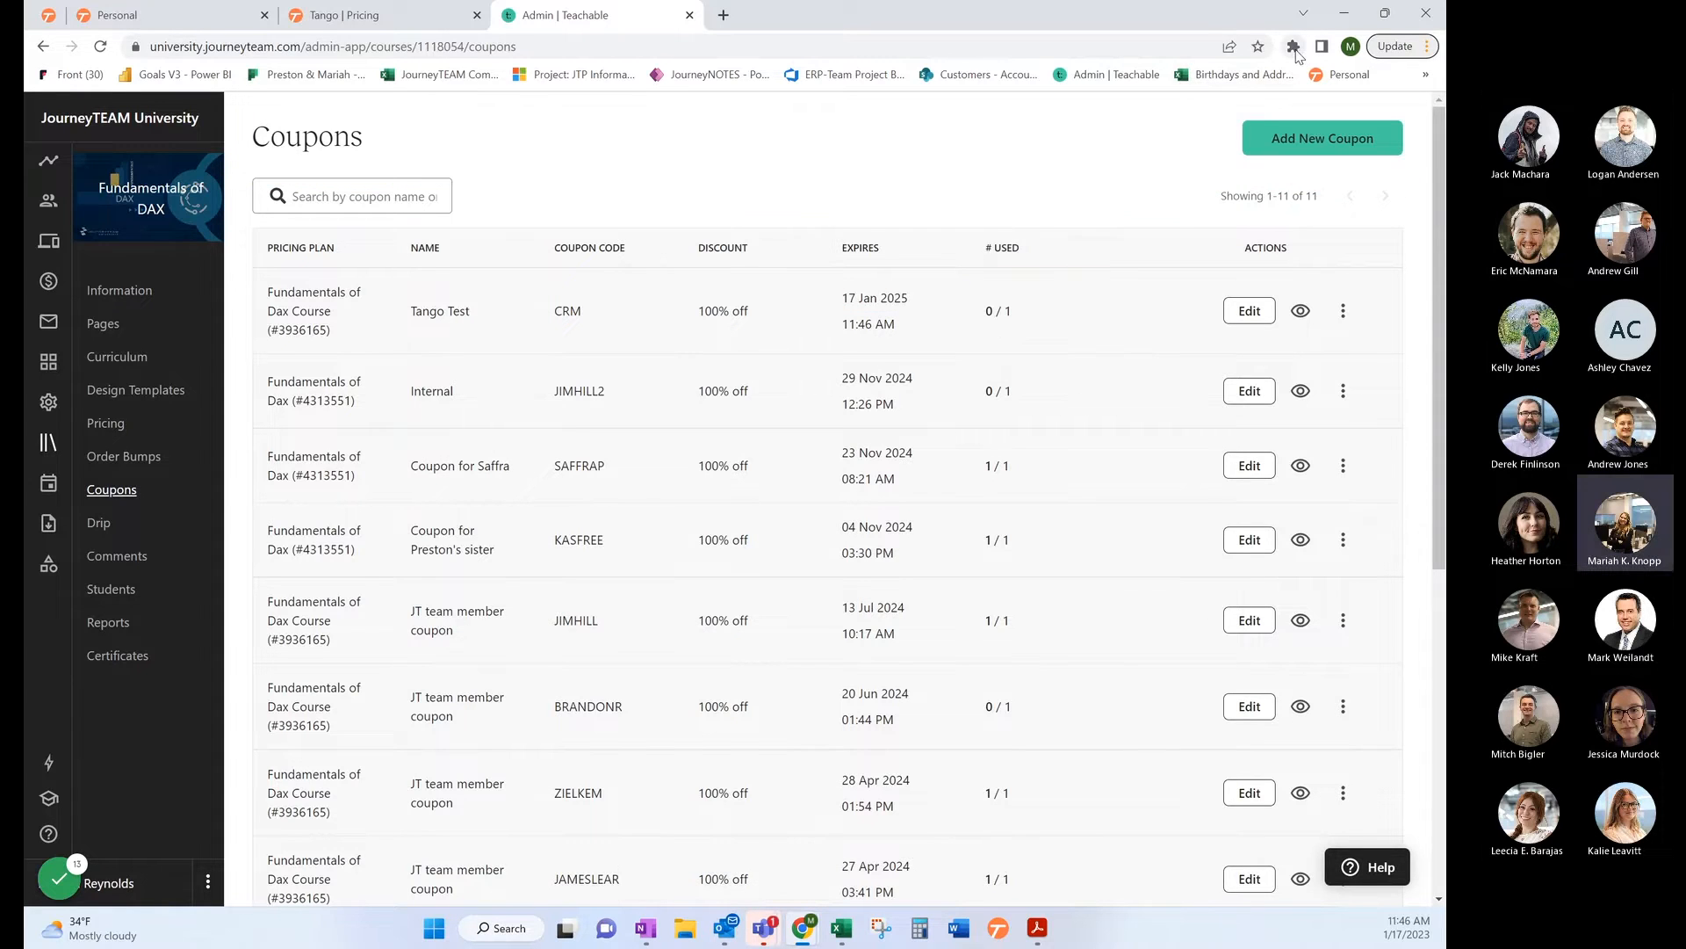
Step: Open Chrome's extensions list over the Coupons page to reach Tango
click(1294, 46)
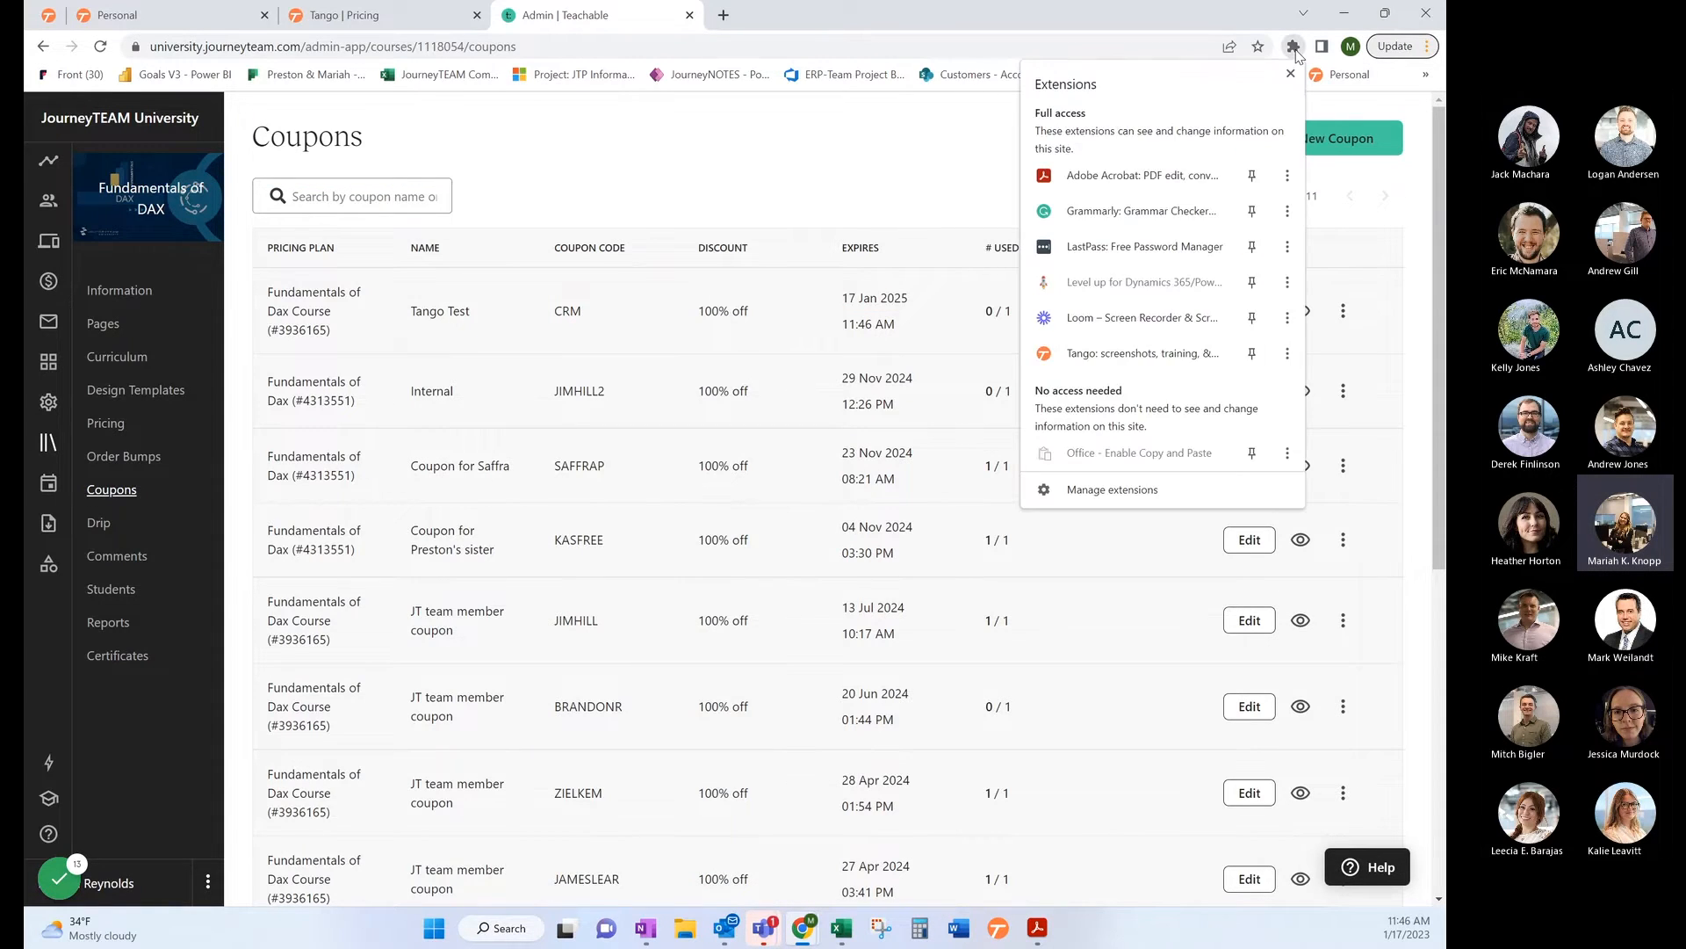
mouse_move(1101, 360)
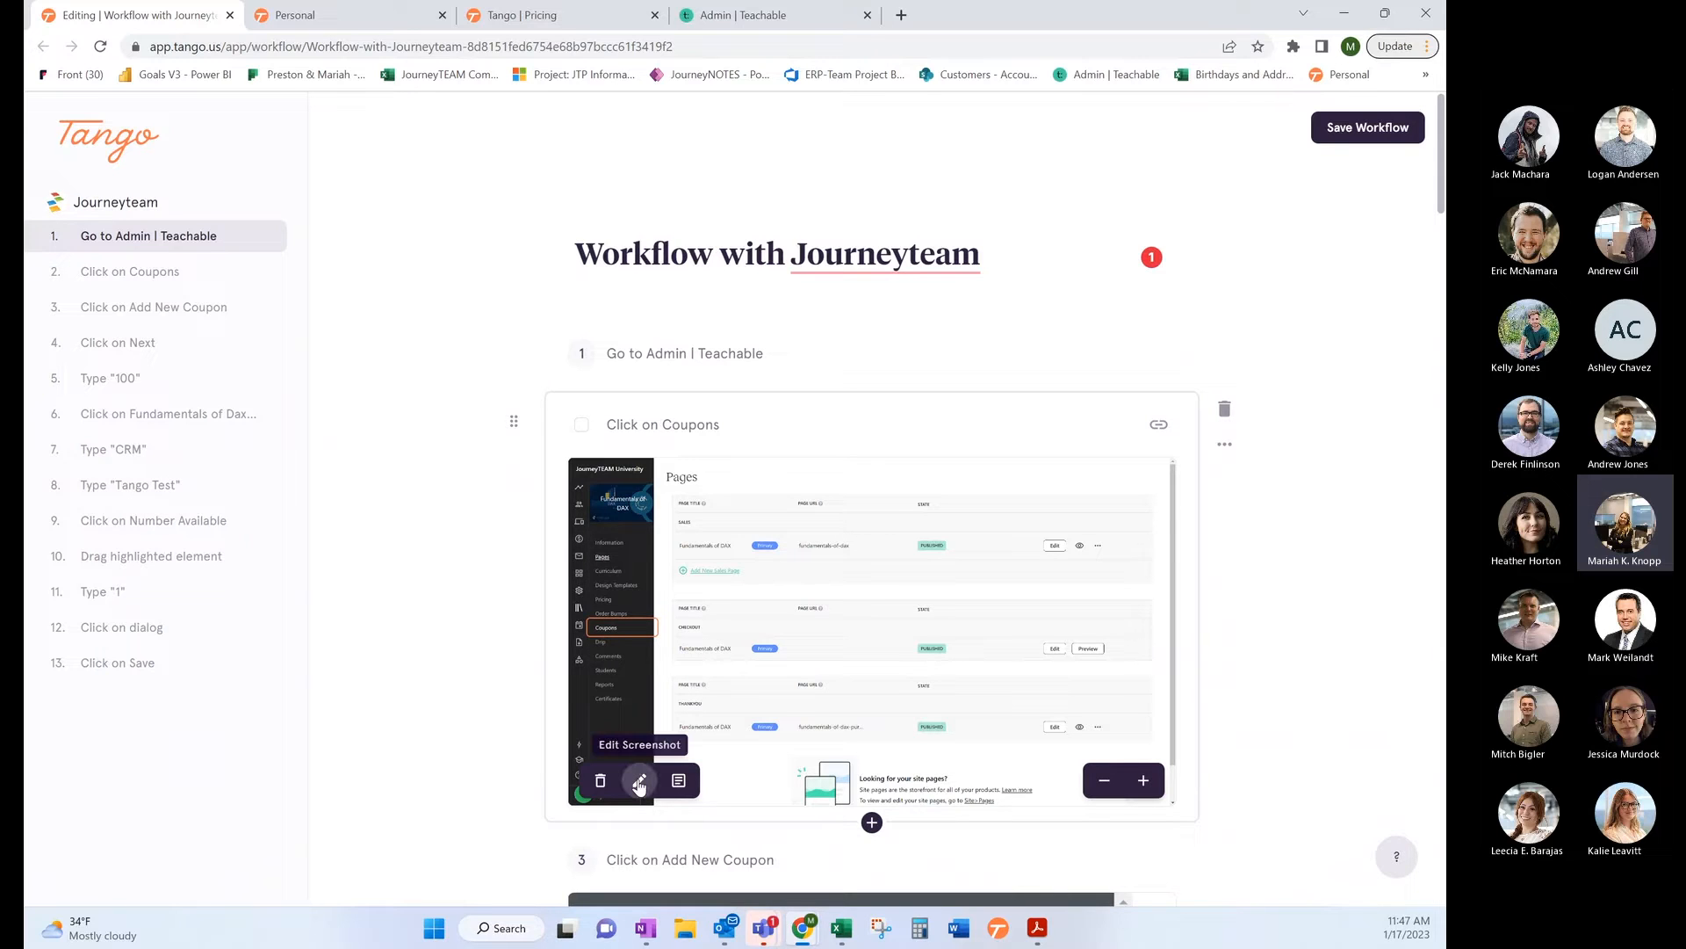
Step: Draw an arrow toward Coupons on the step 2 screenshot and save the edit
click(638, 781)
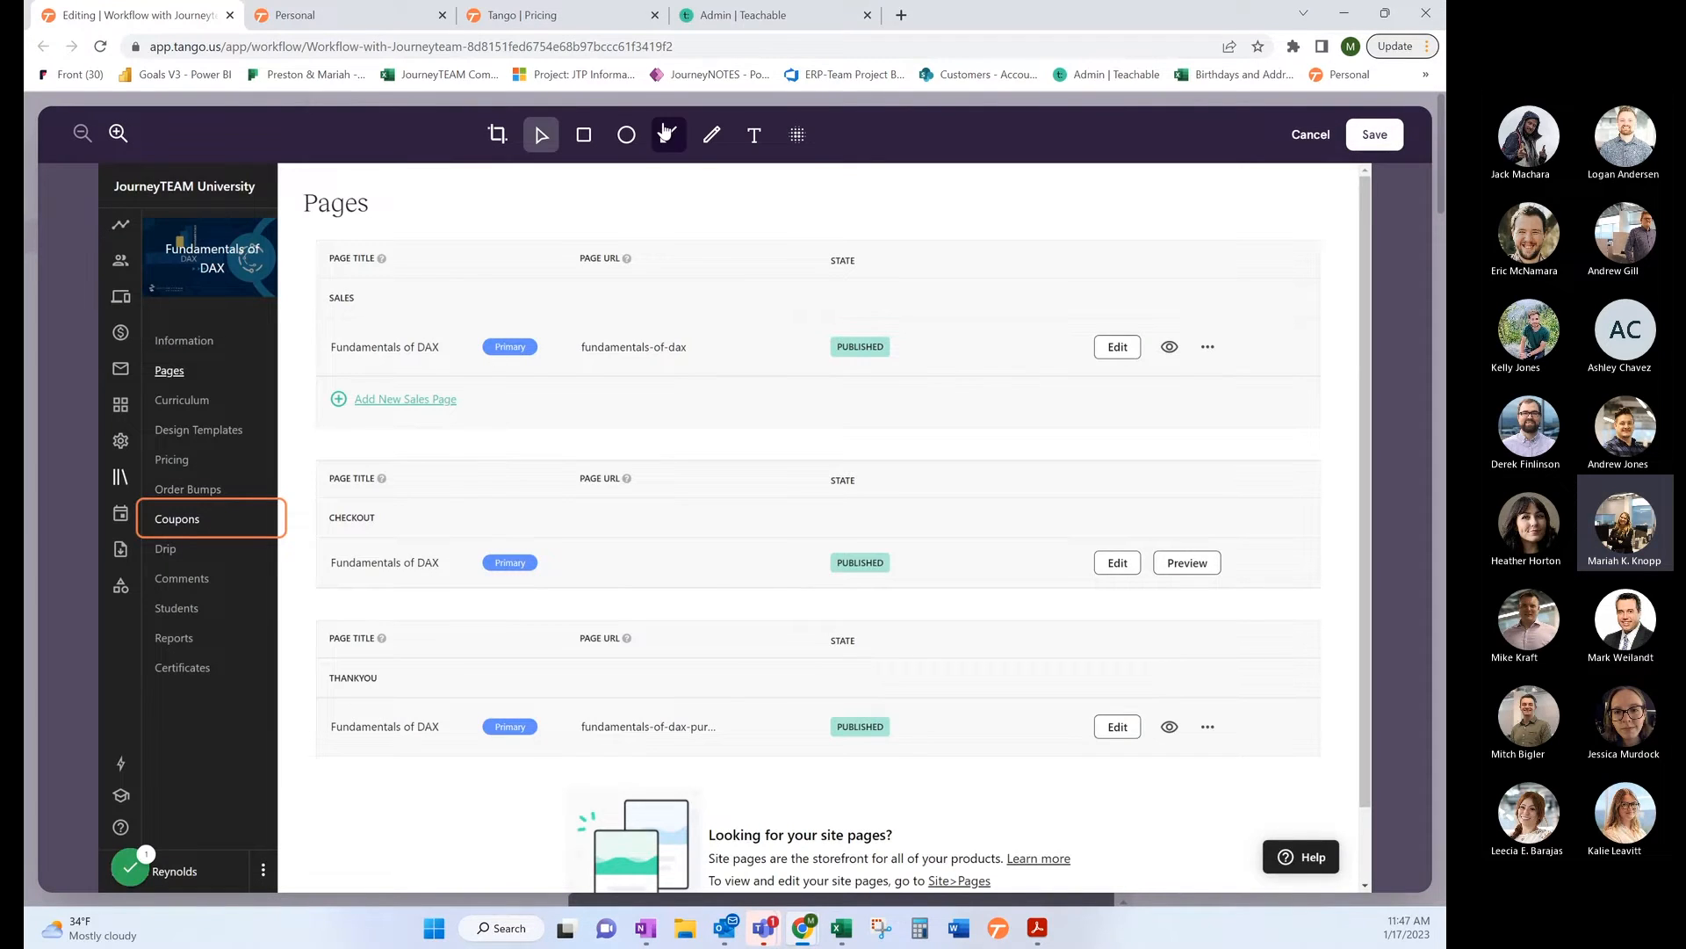
click(667, 134)
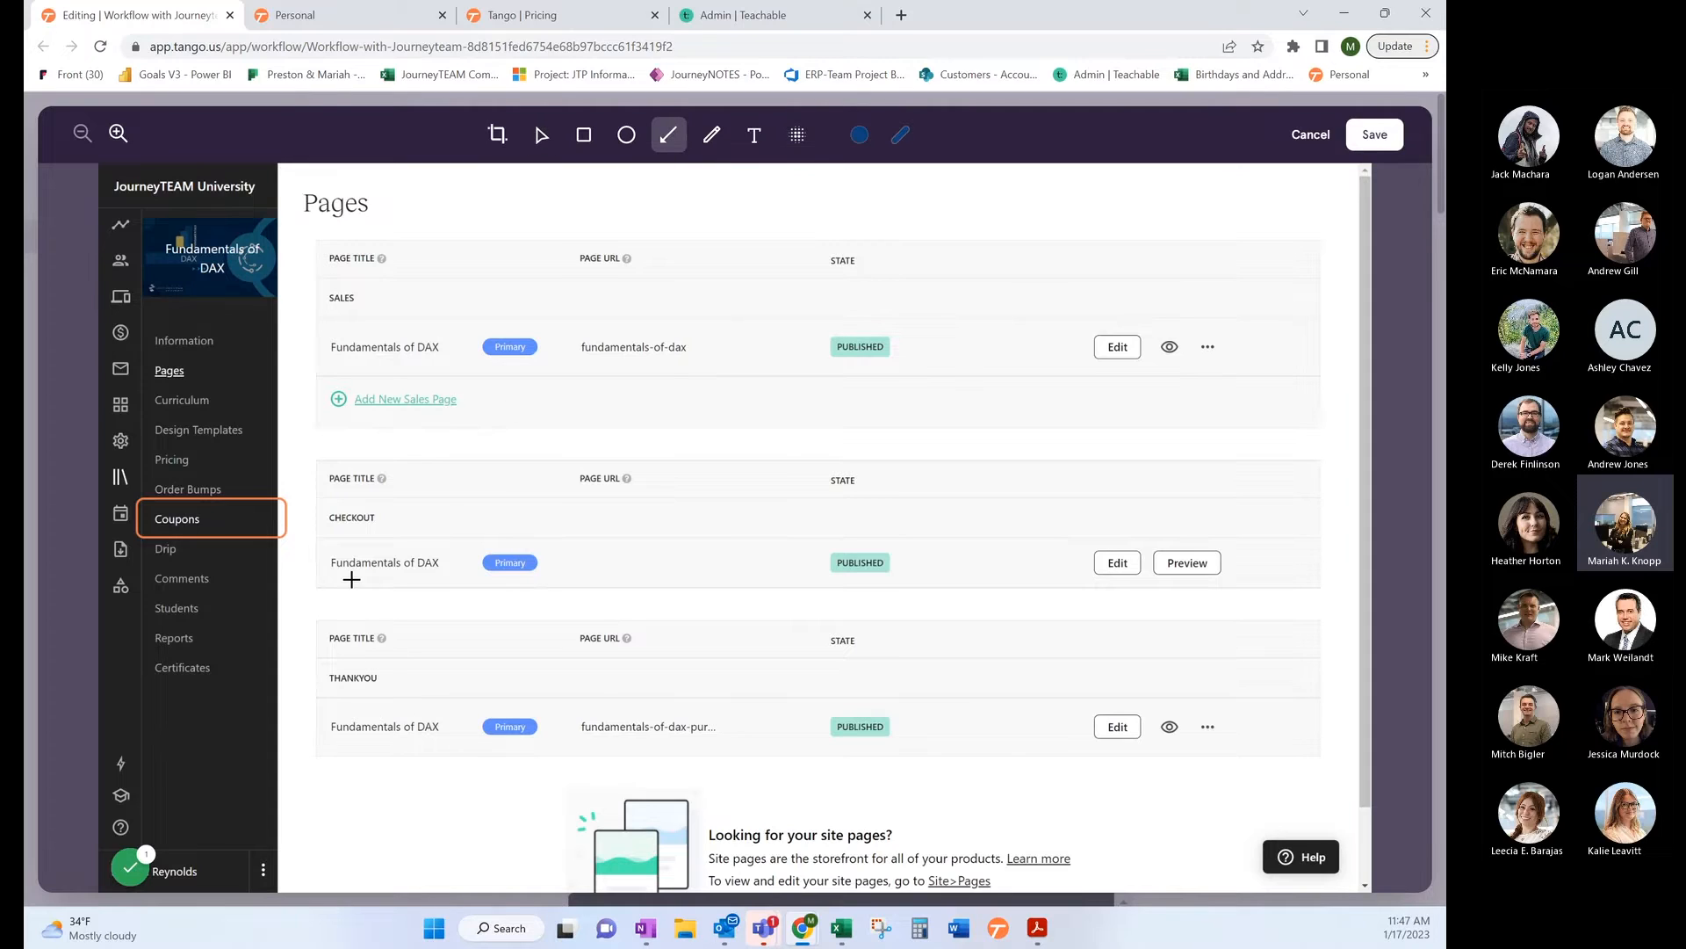
drag(457, 659, 304, 535)
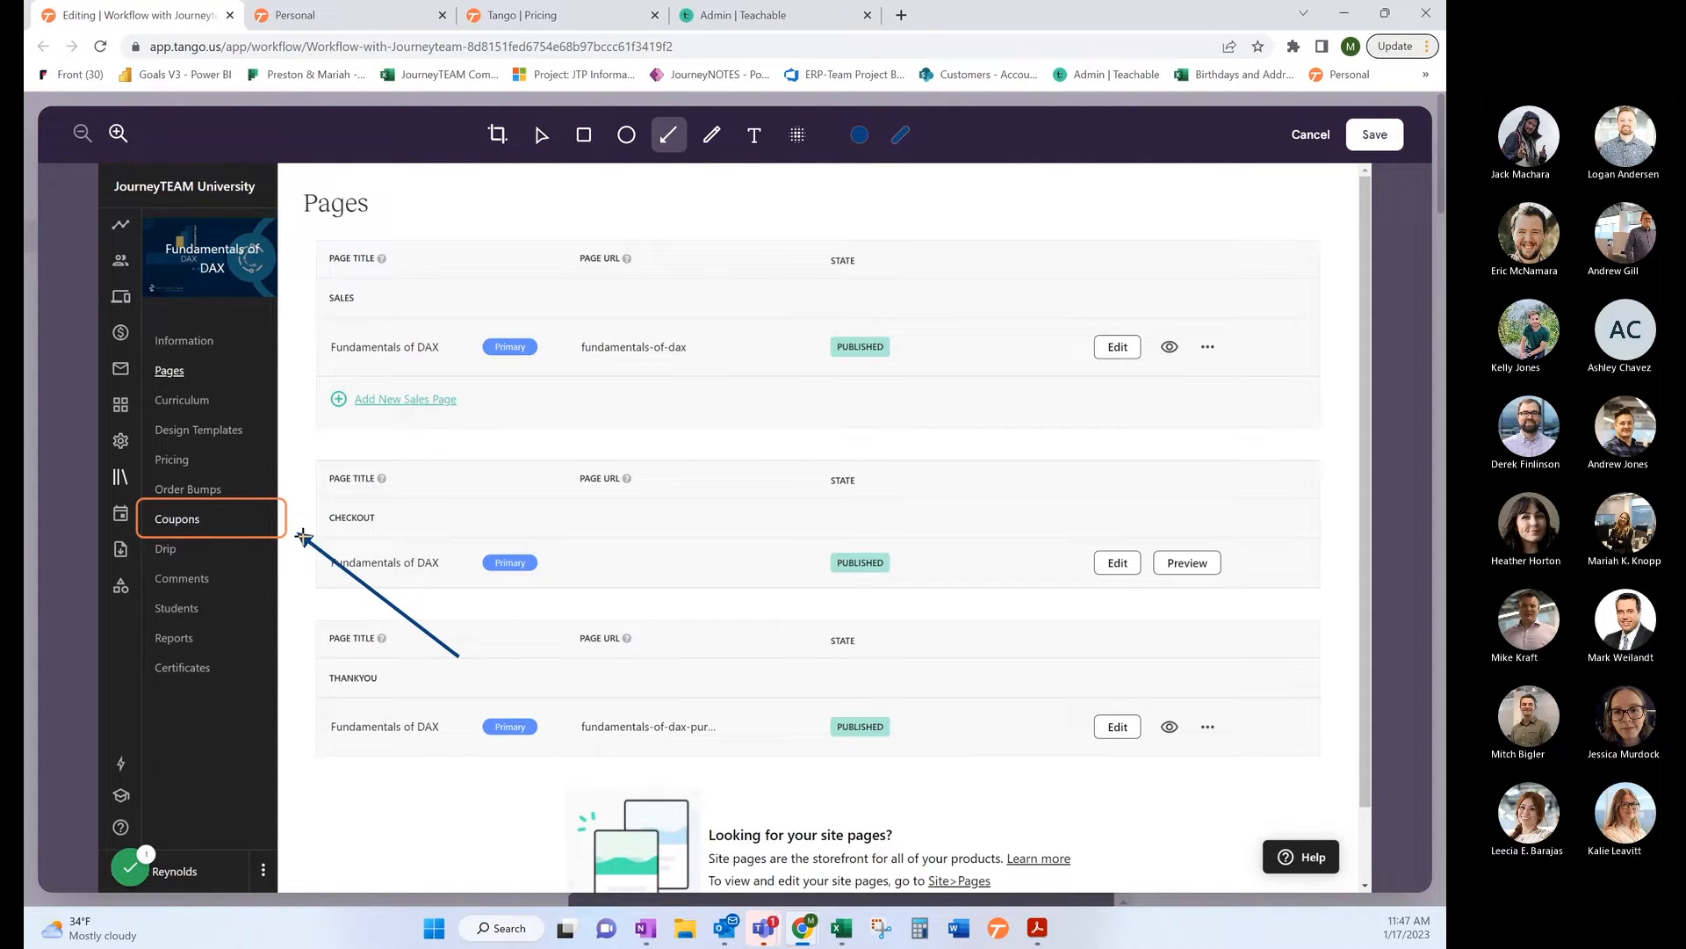
click(541, 134)
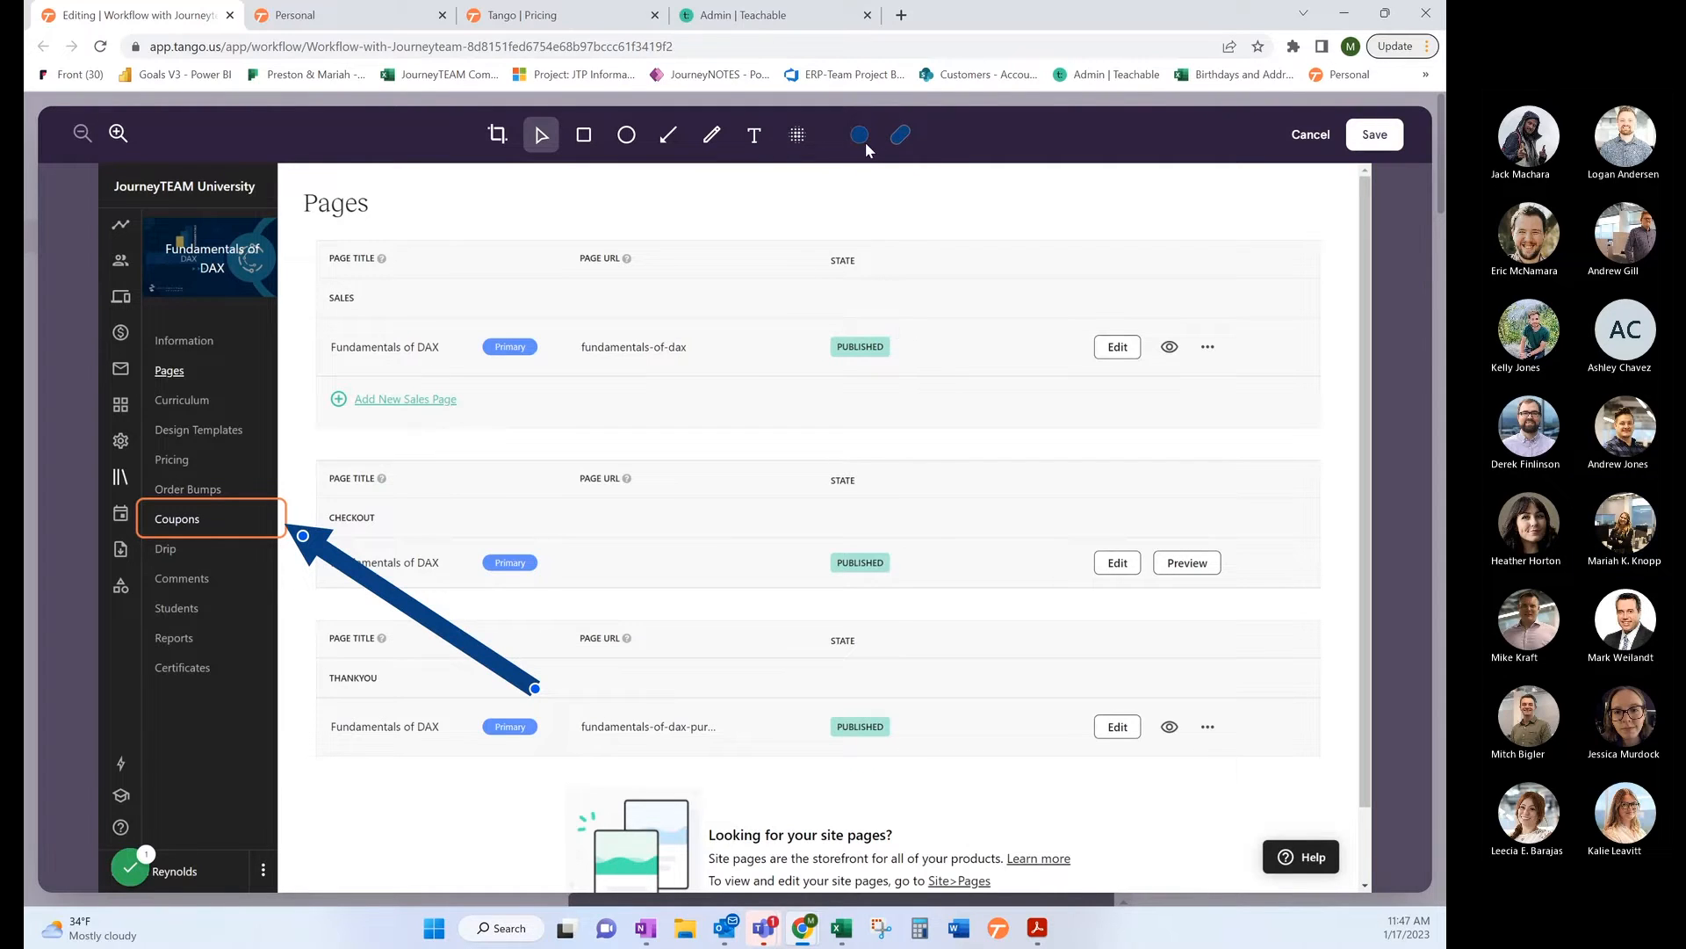
click(857, 134)
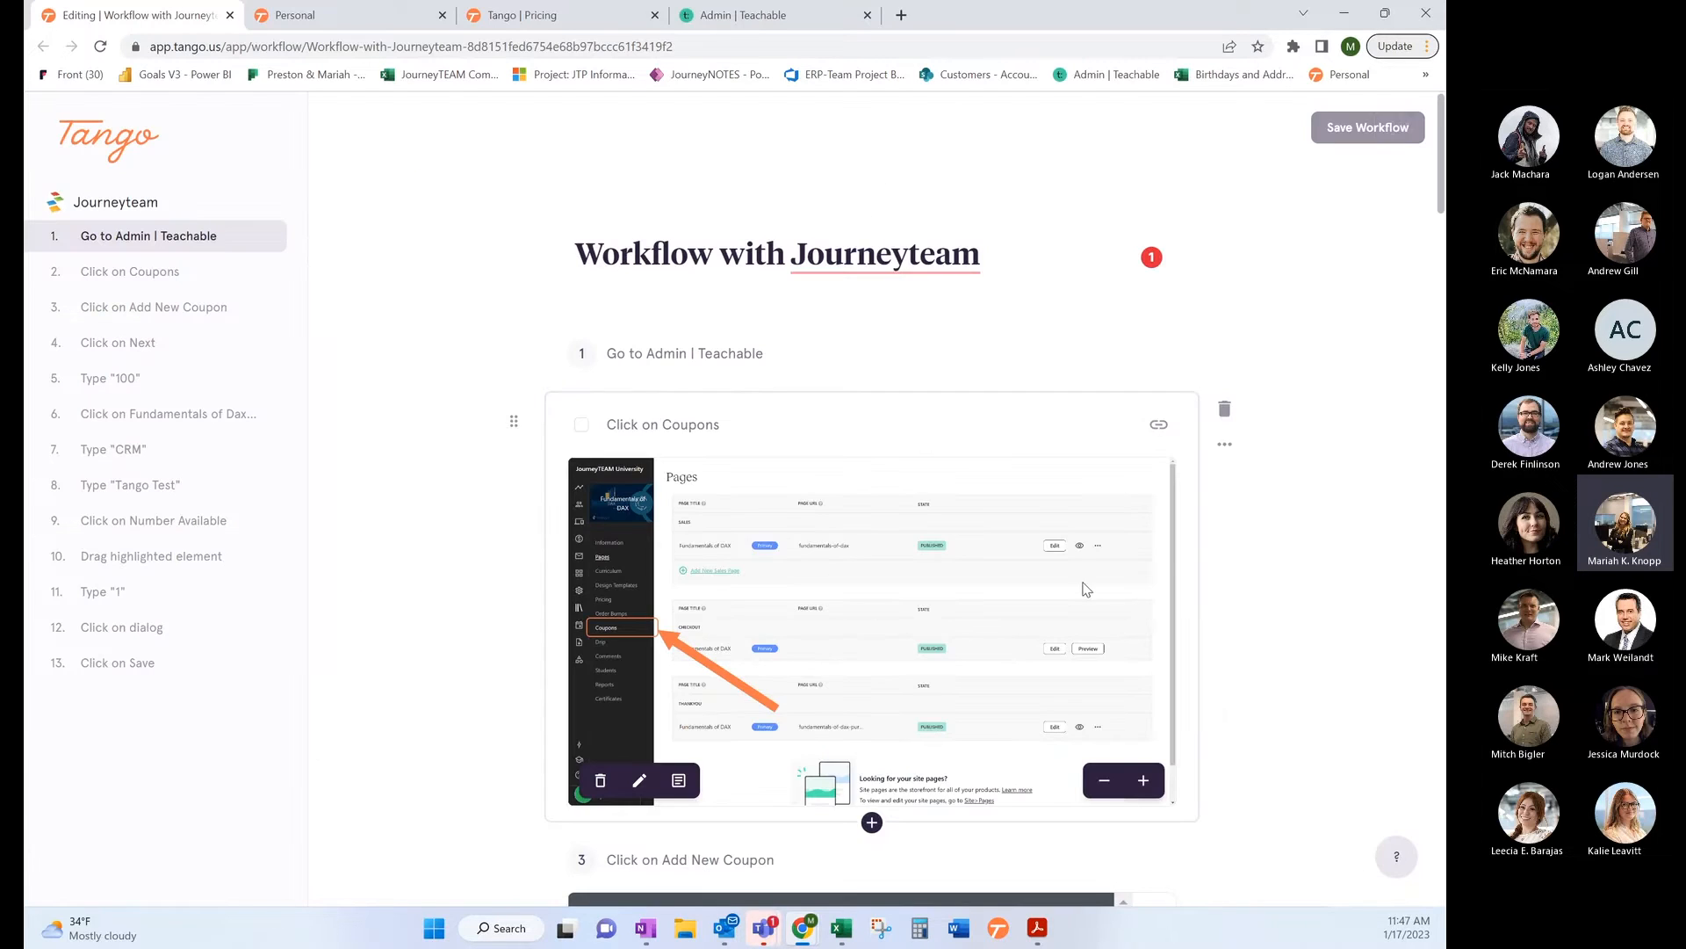
scroll(down, 3)
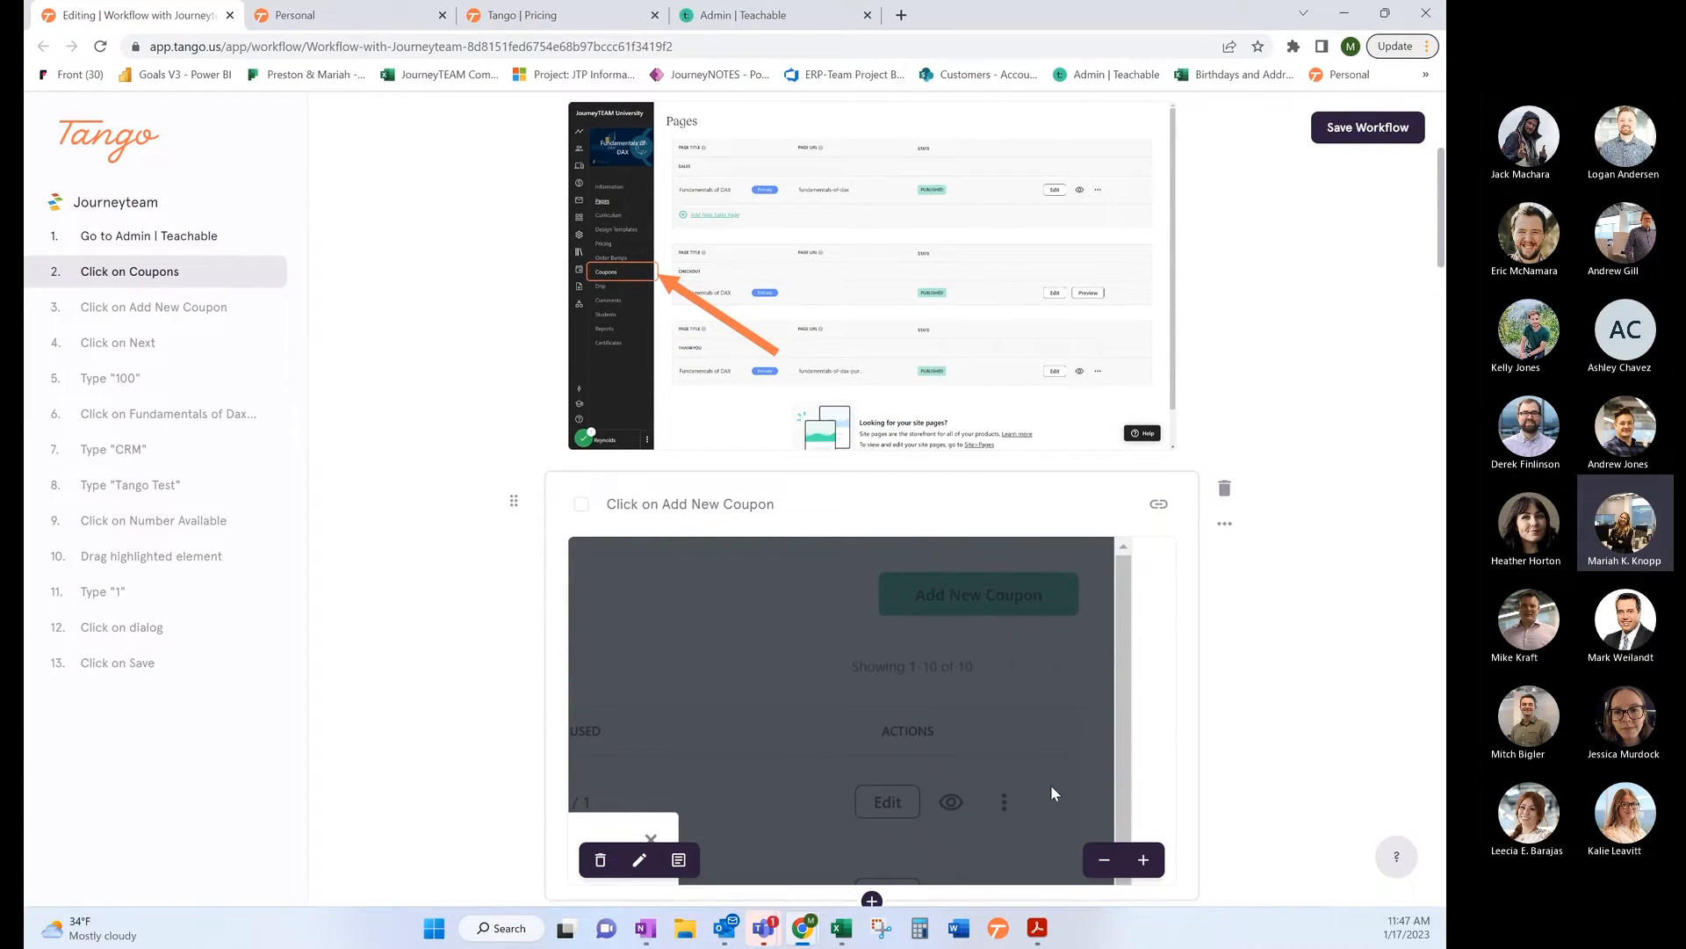
scroll(down, 3)
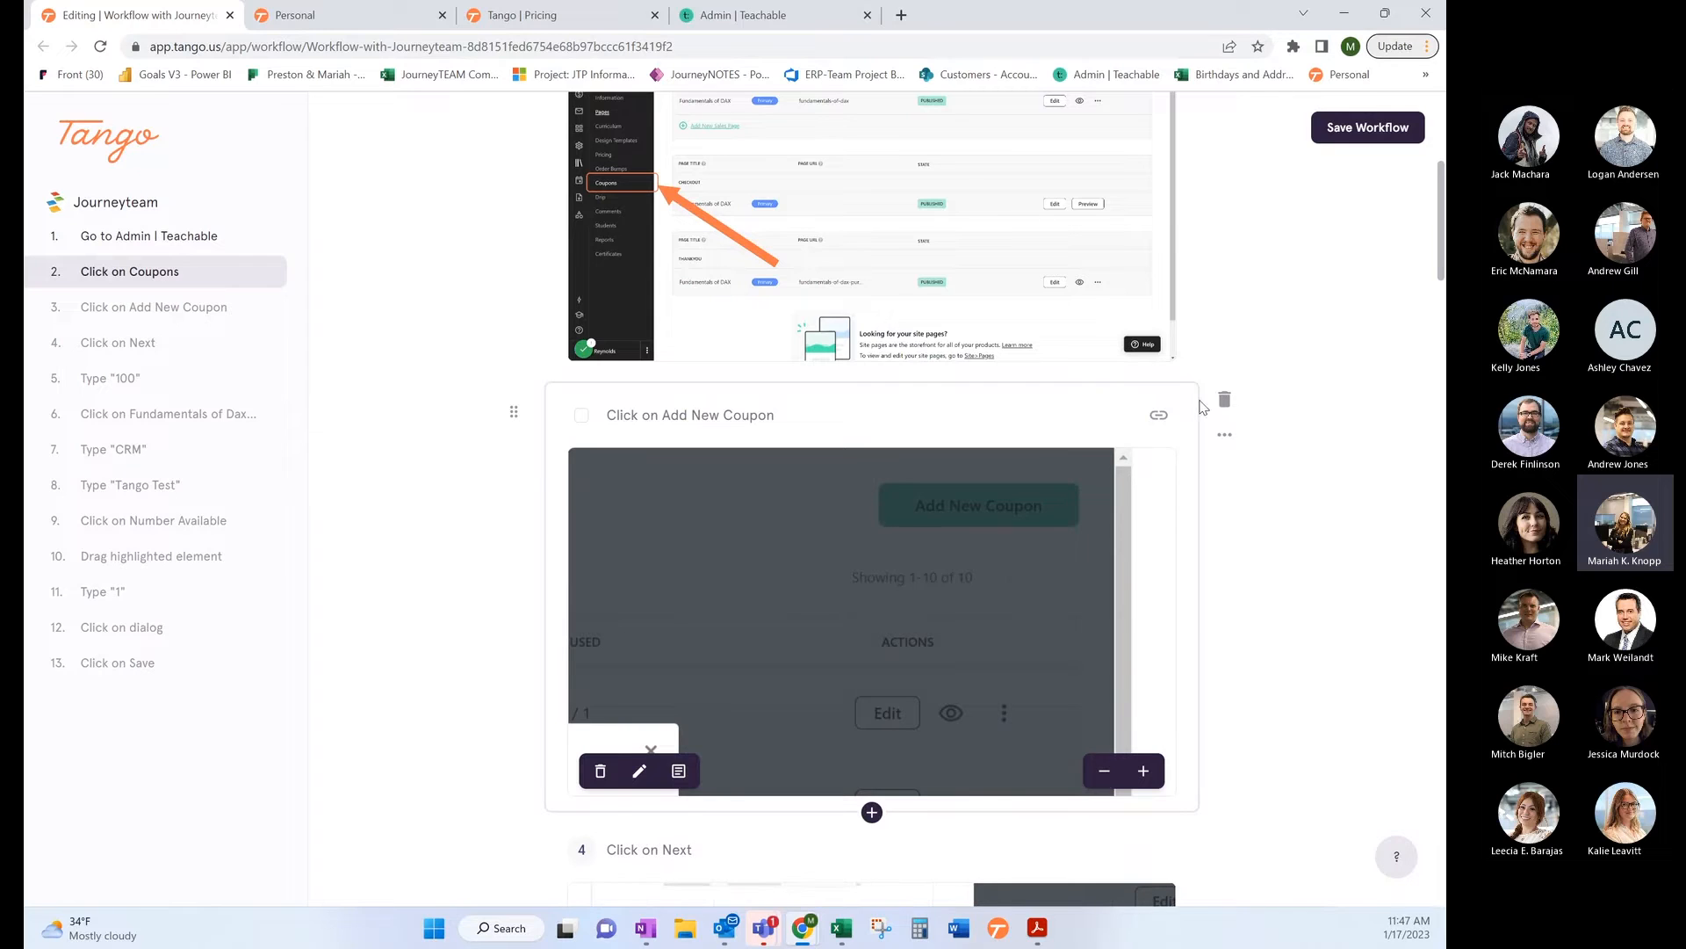
click(977, 504)
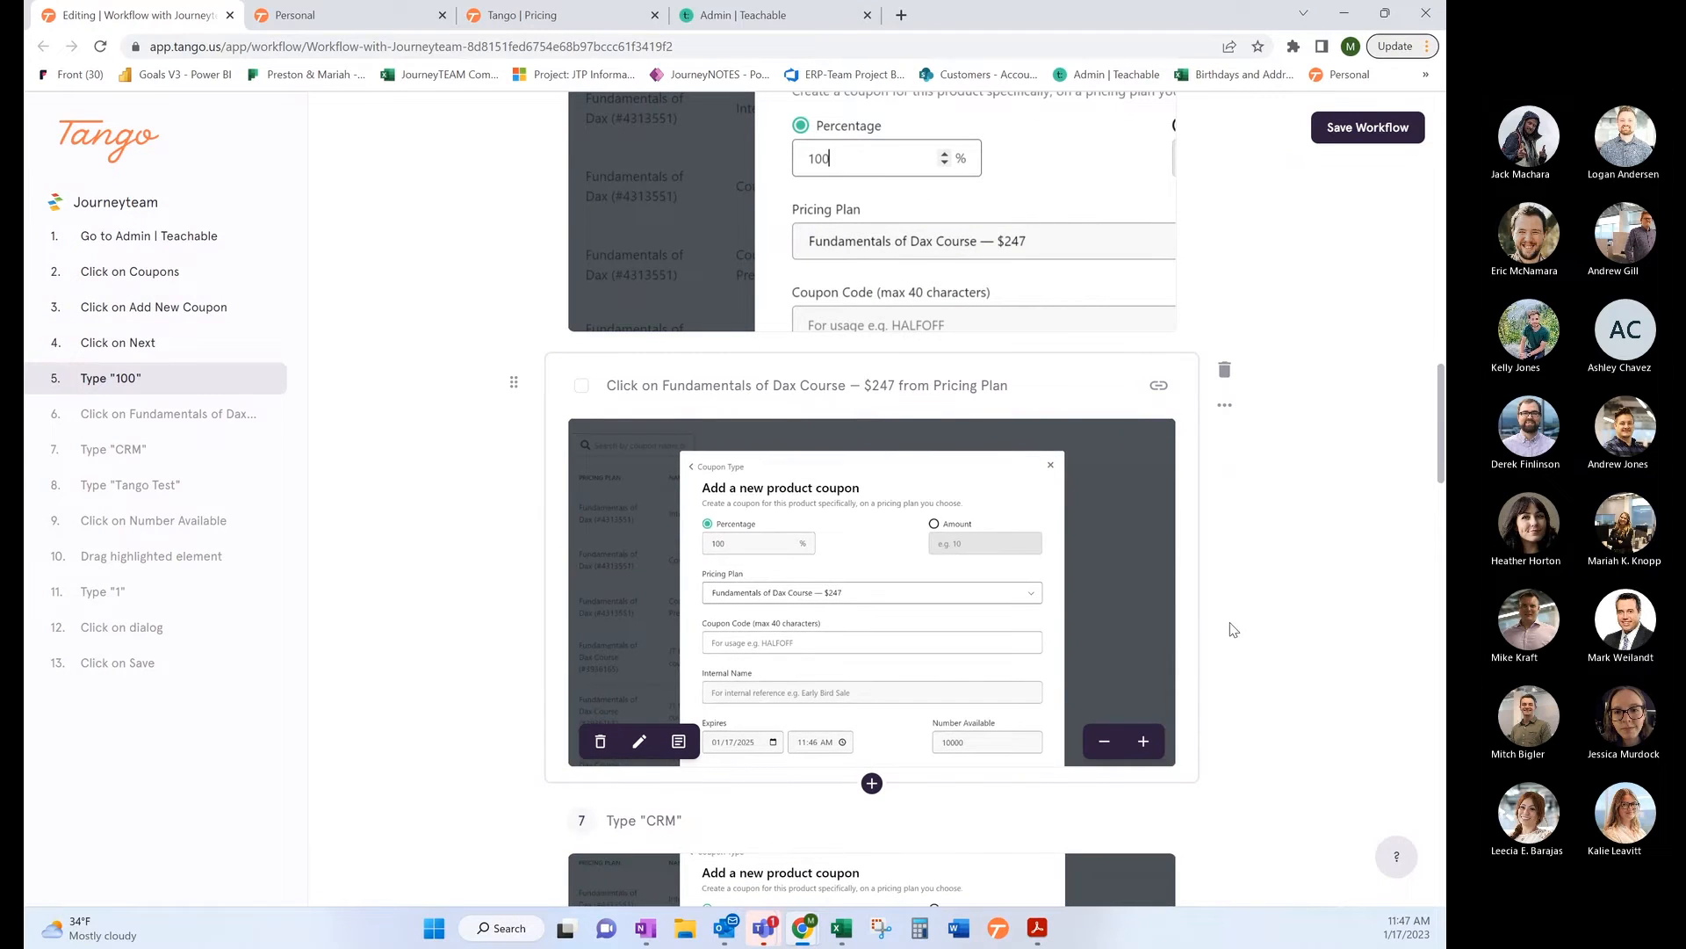
scroll(down, 3)
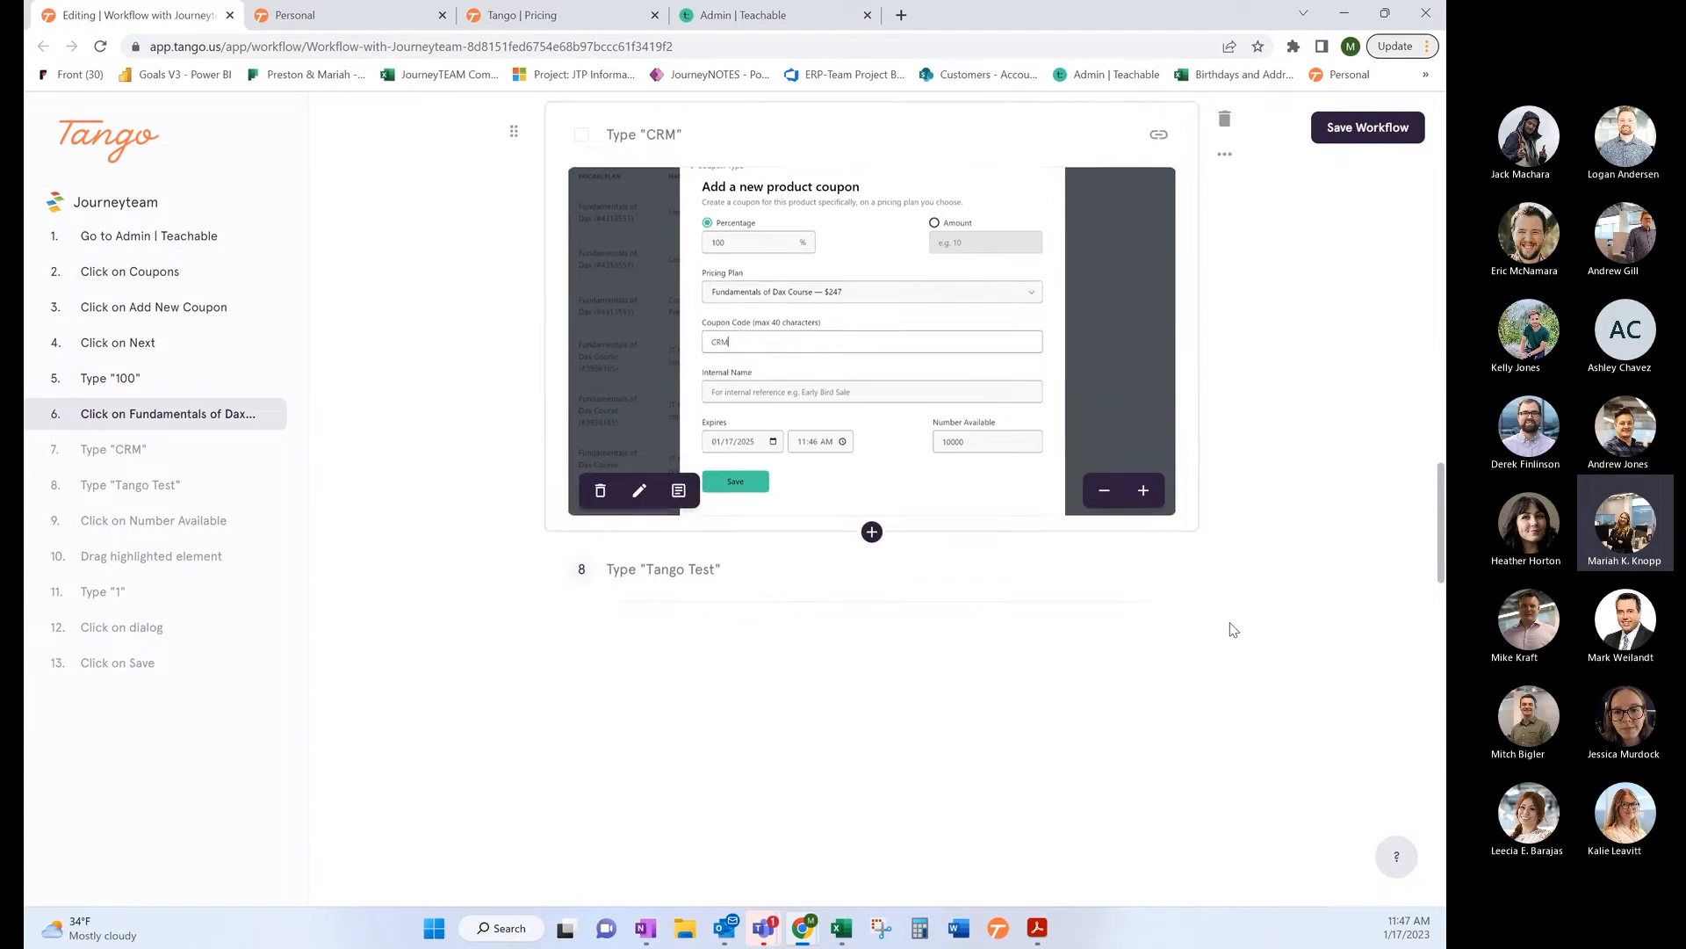
Step: Blur the left-hand coupon table columns in the step screenshot and keep the edits
scroll(down, 3)
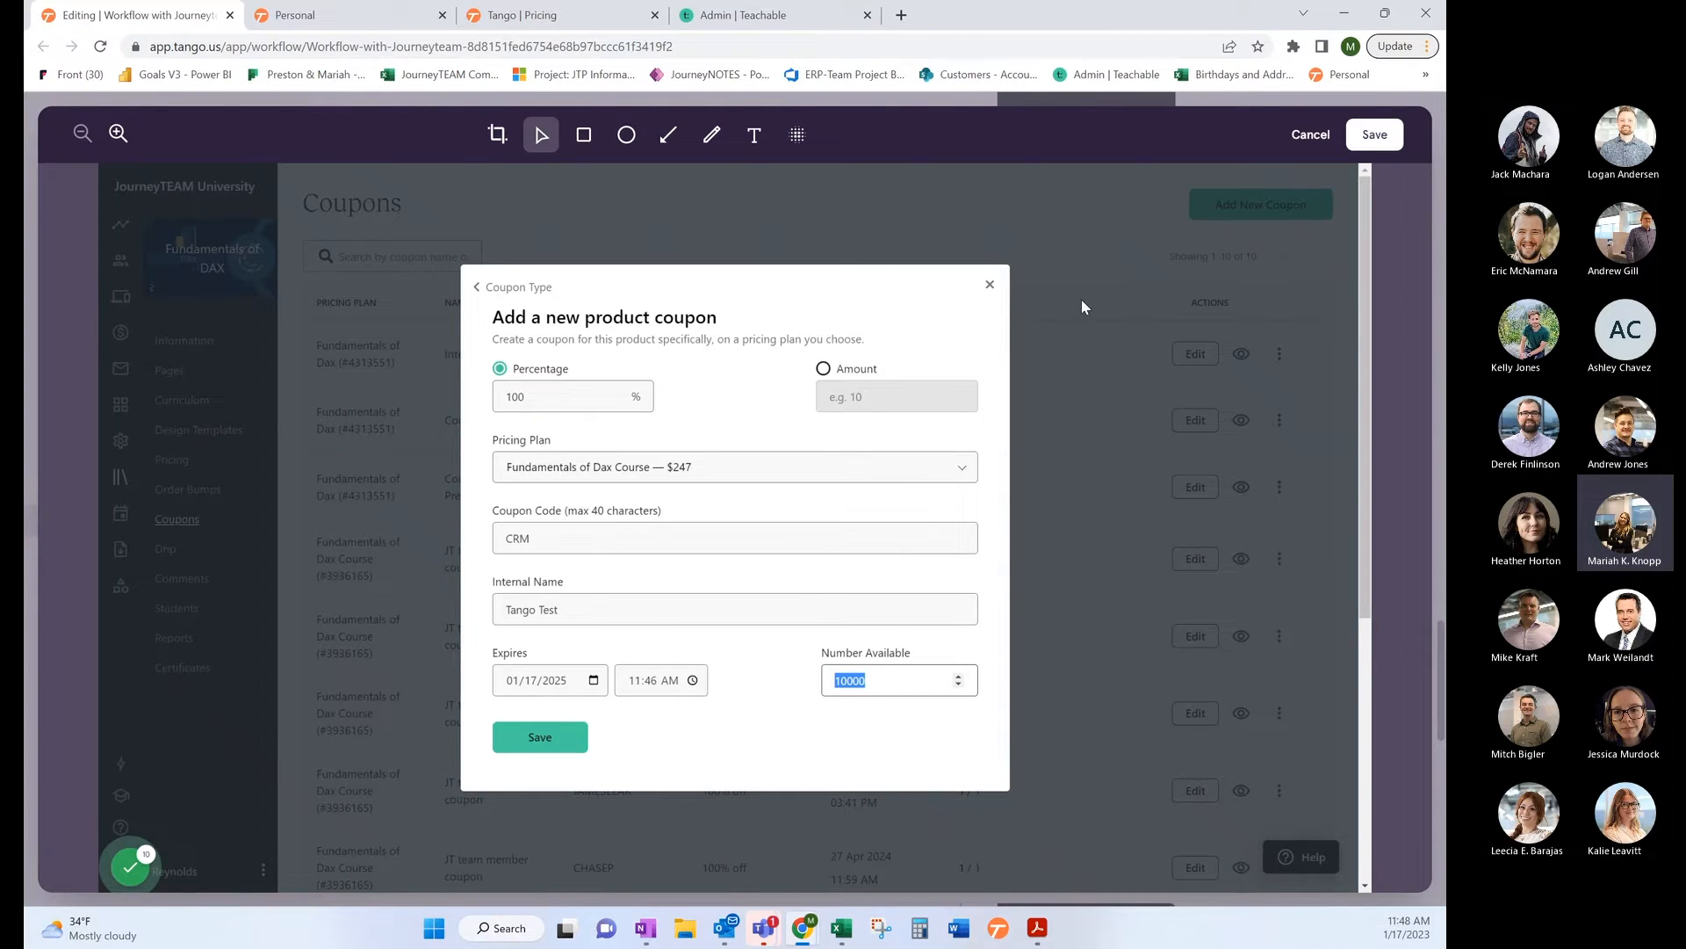
mouse_move(1197, 274)
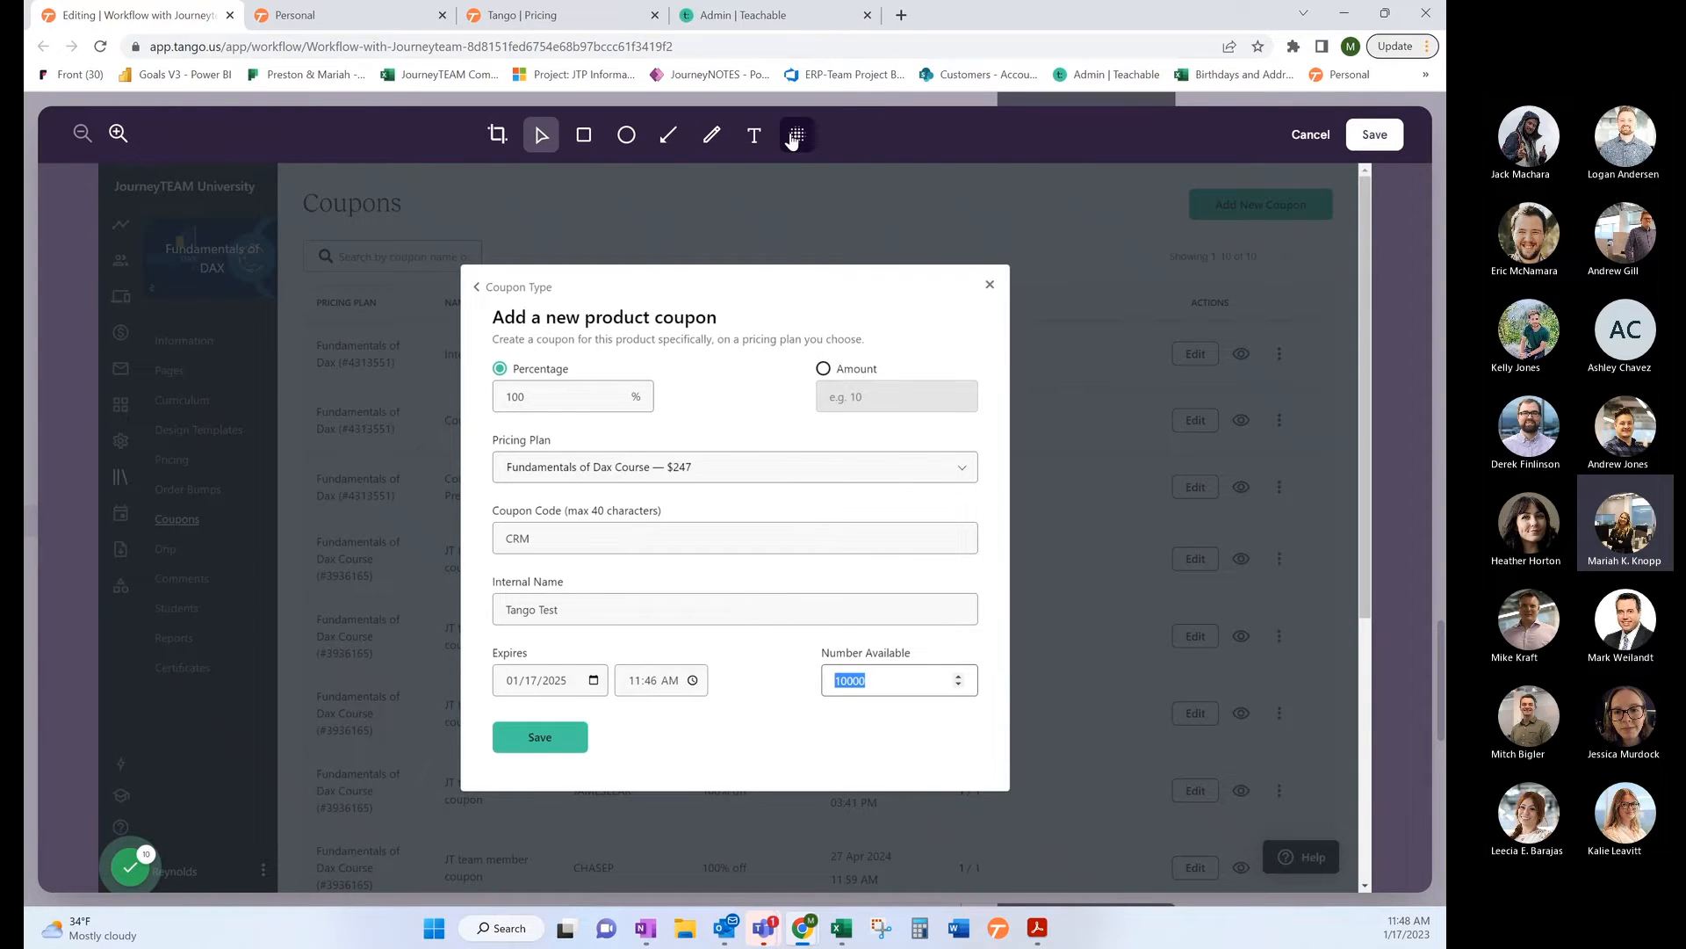
click(797, 135)
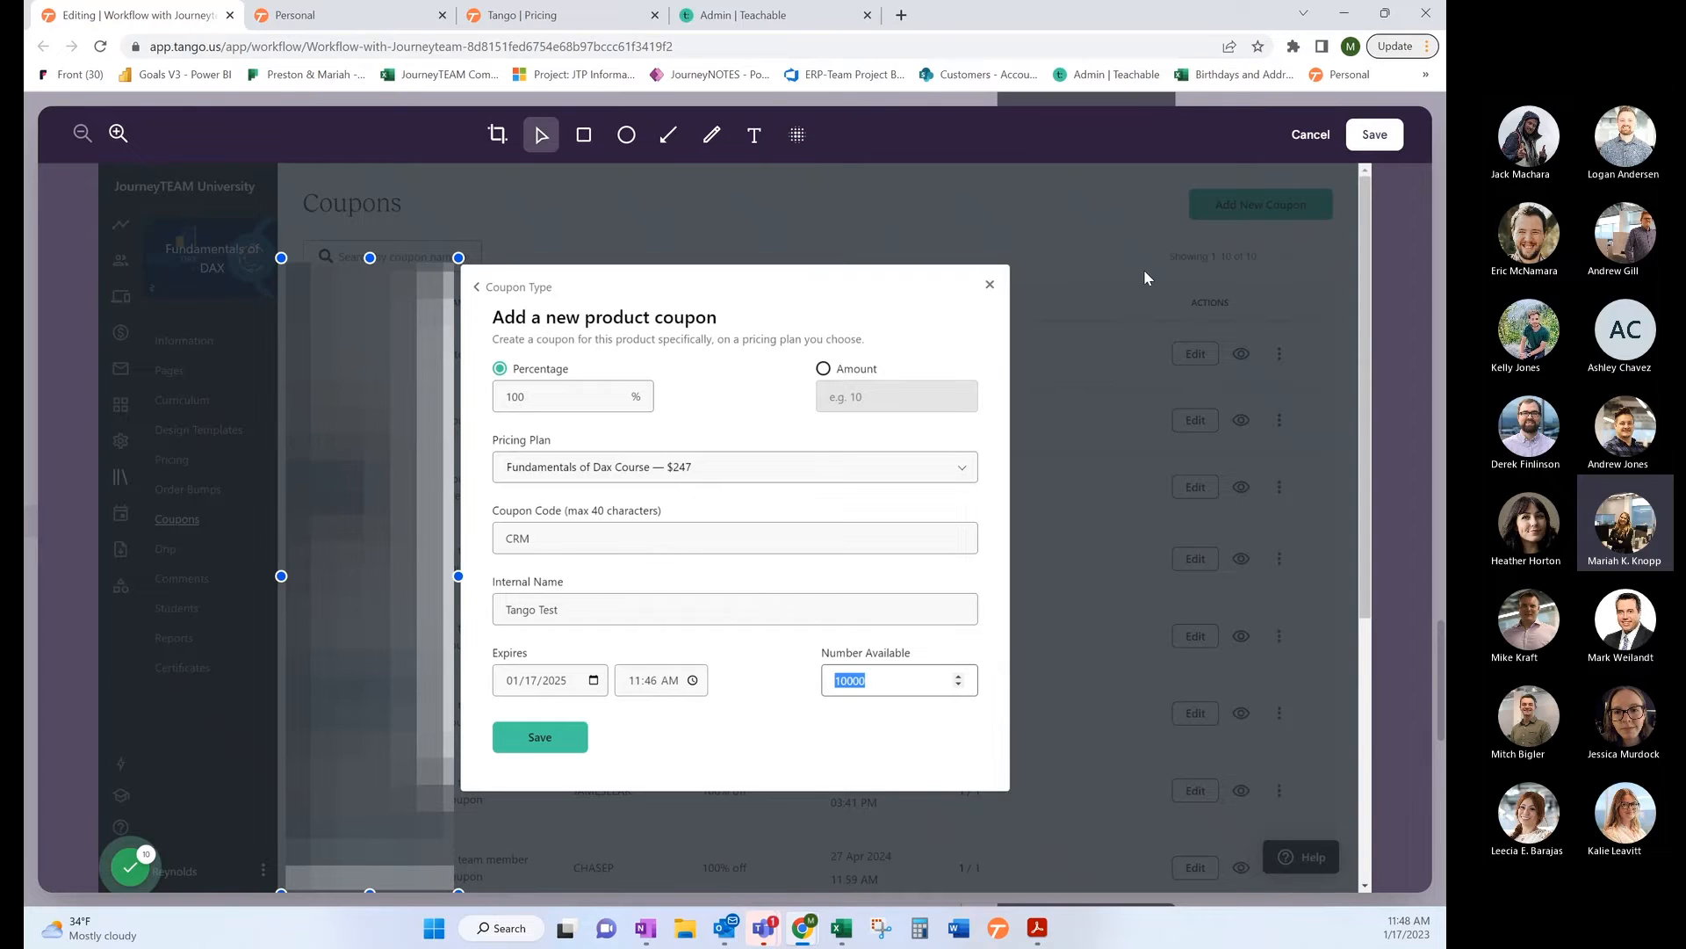
click(797, 134)
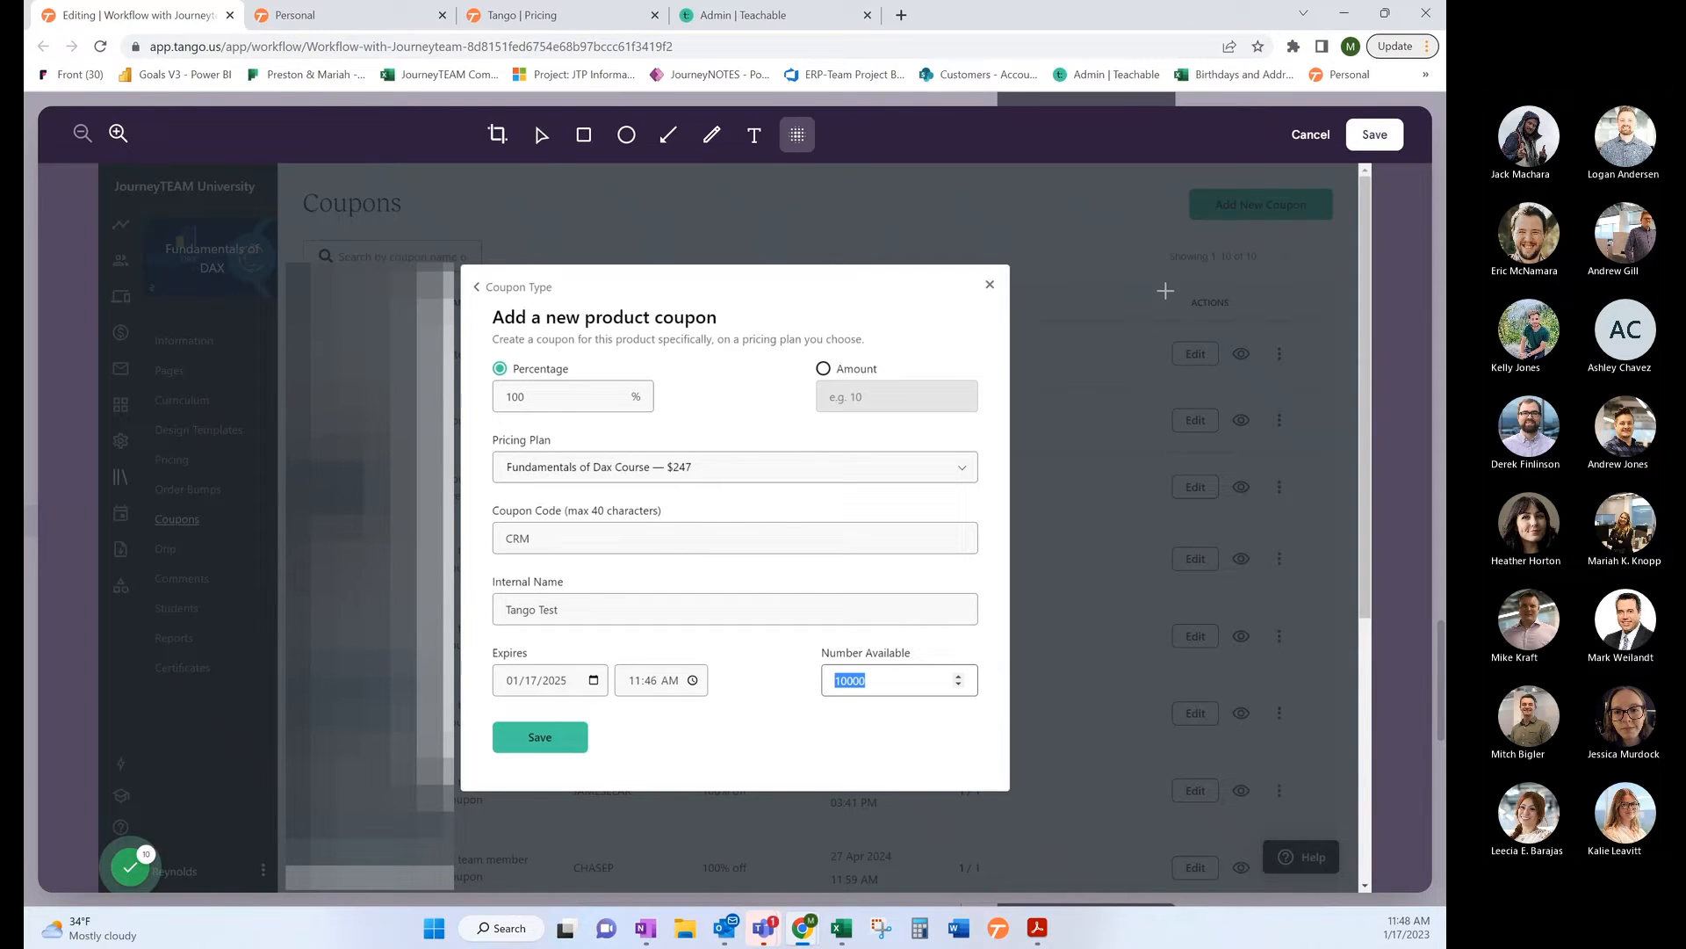
click(541, 135)
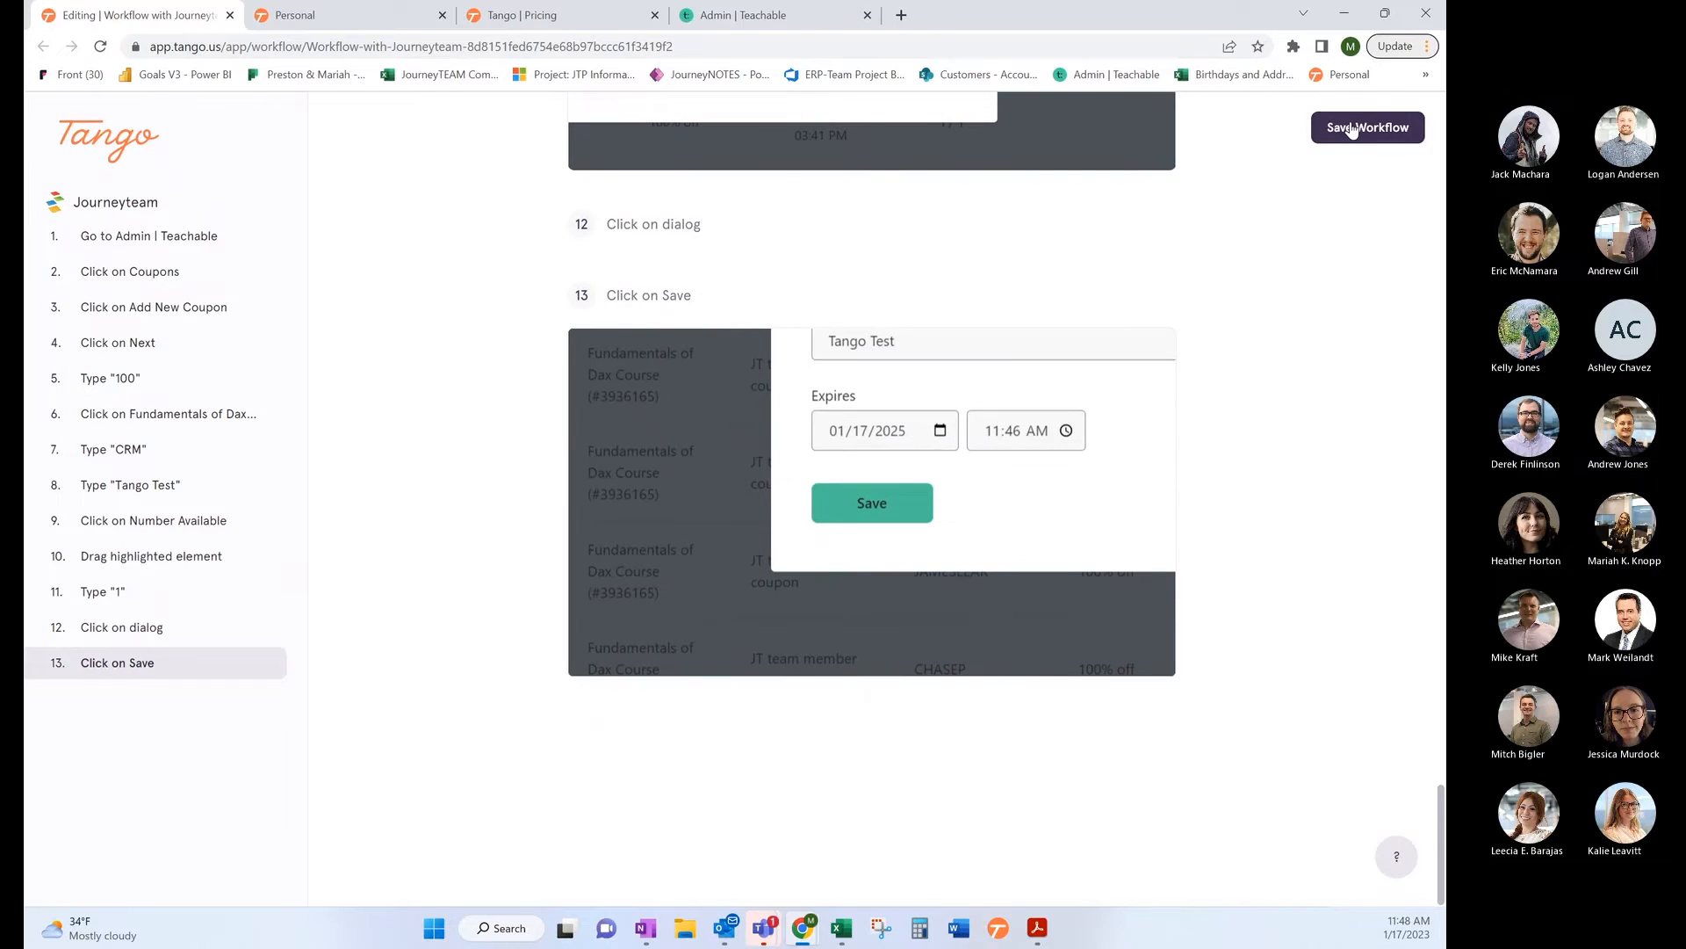
Step: Save the workflow, download it as a PDF, and open the 9-page file
click(1367, 126)
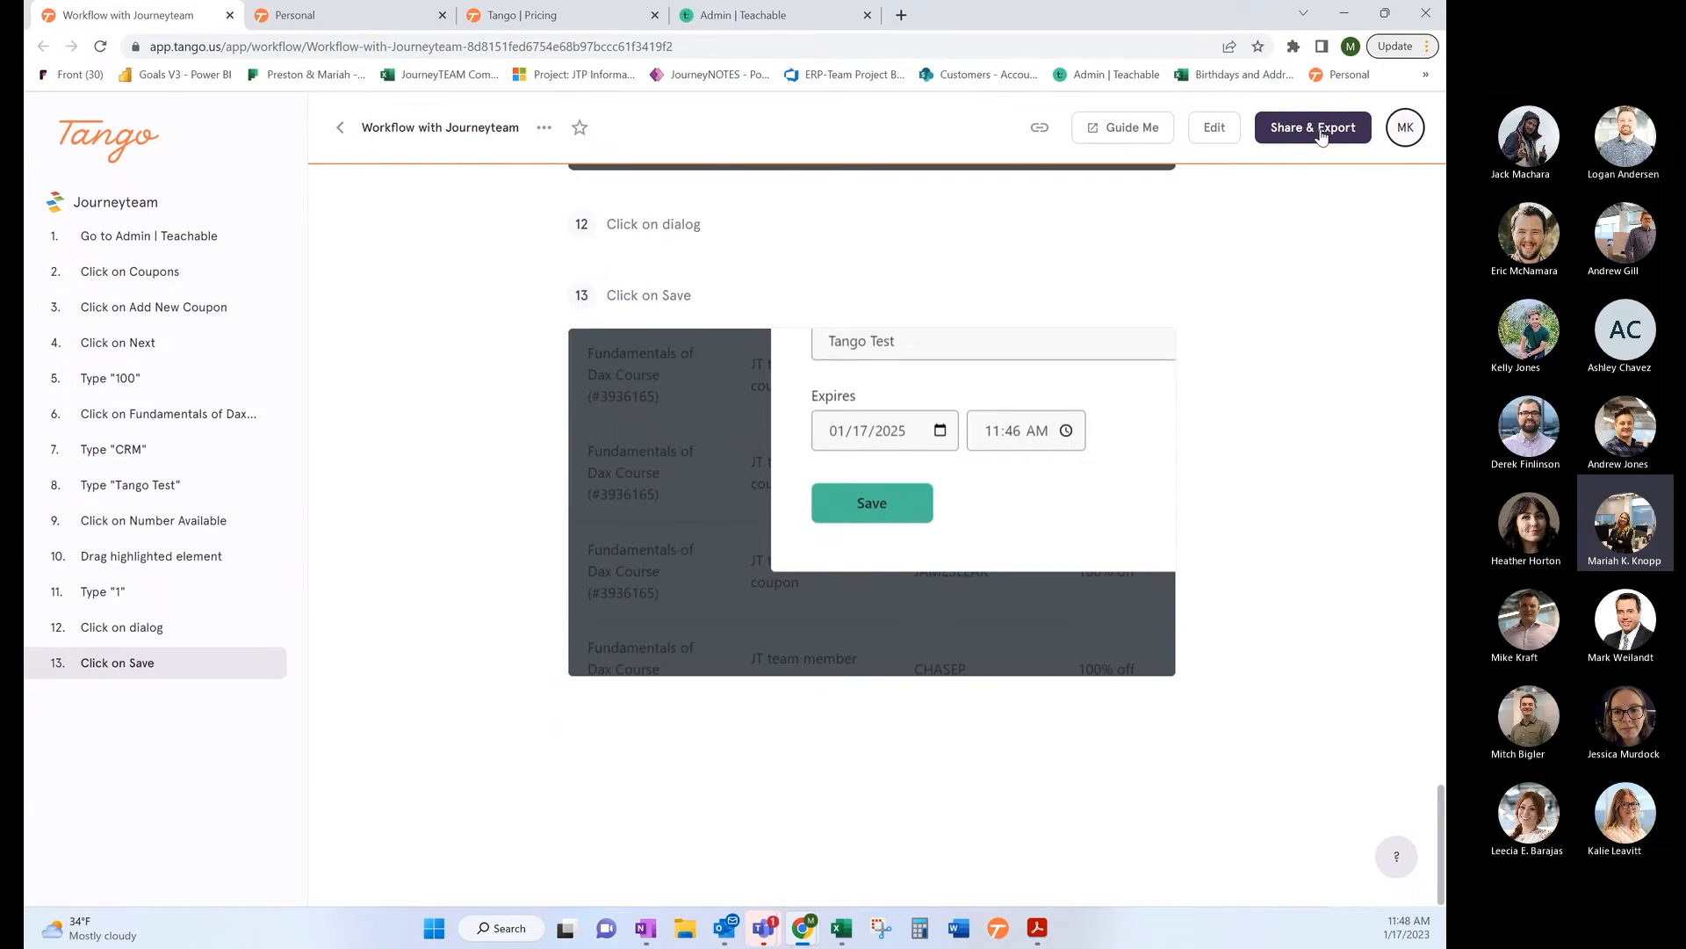
click(1312, 126)
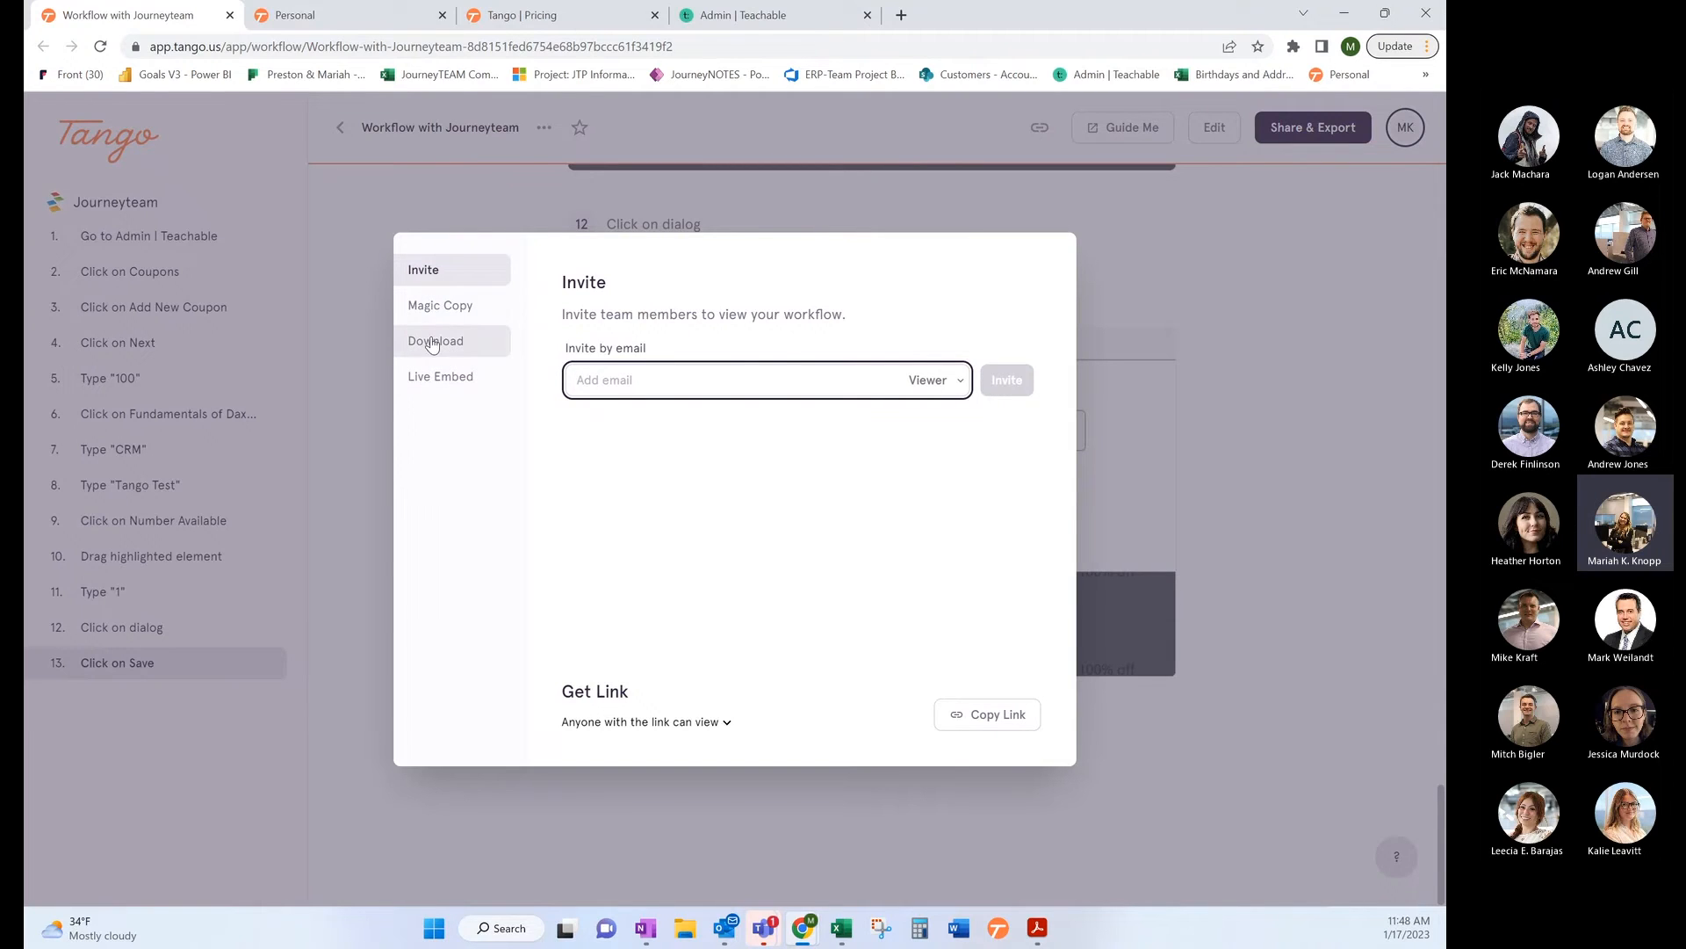
click(436, 341)
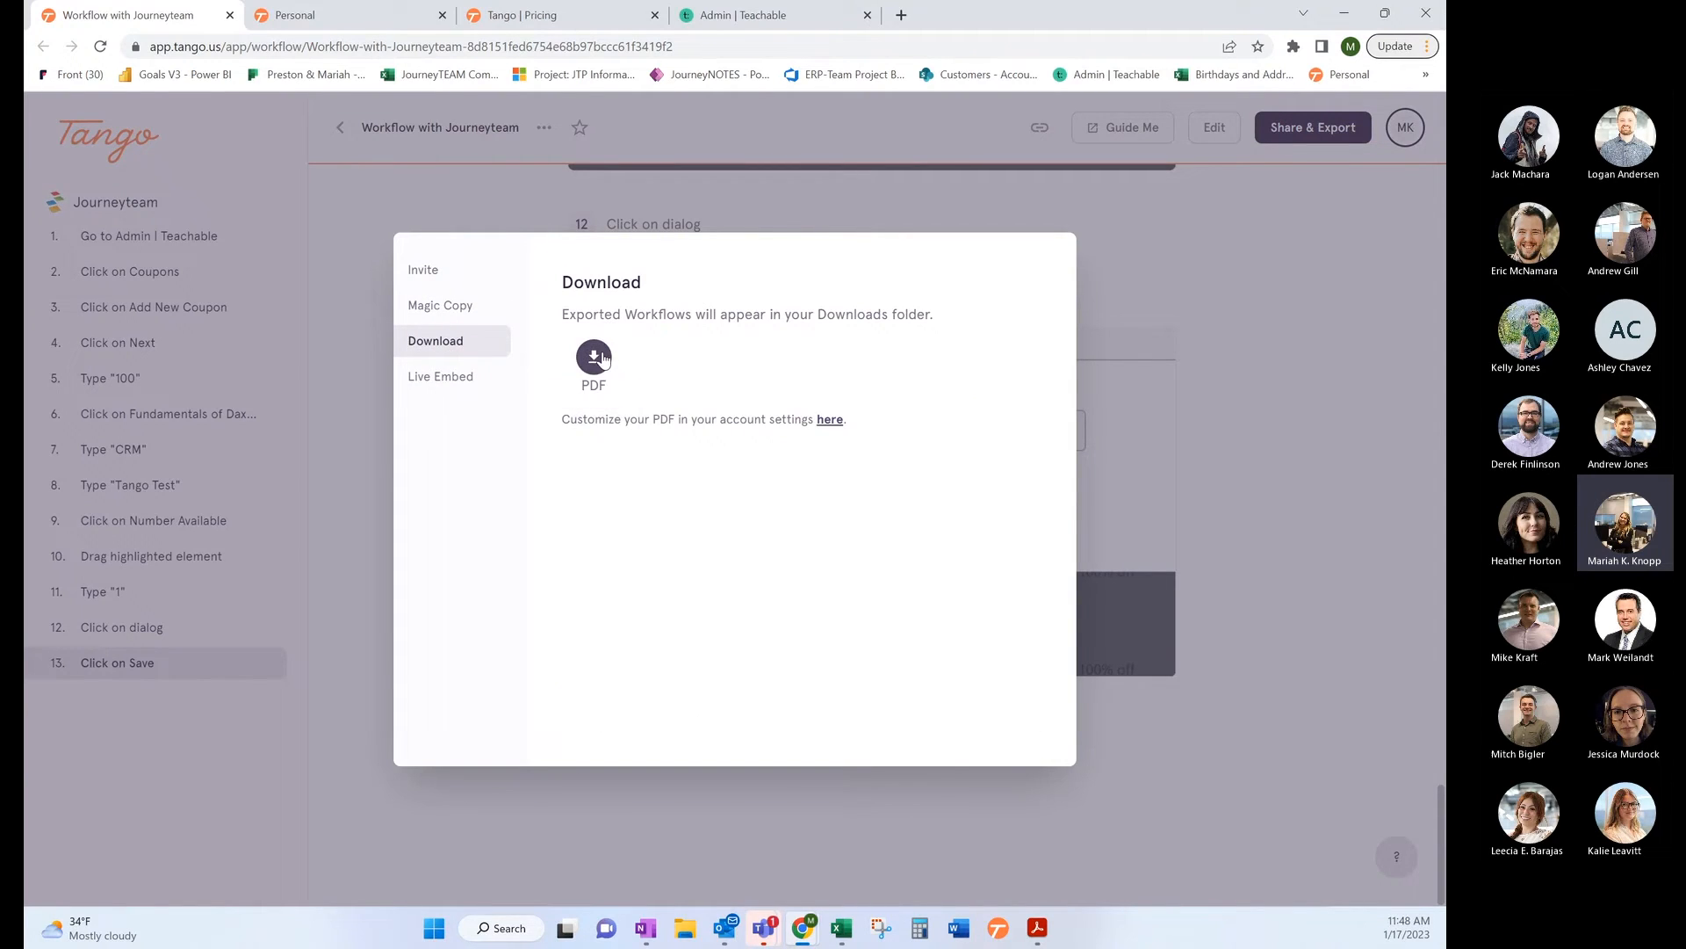
click(593, 363)
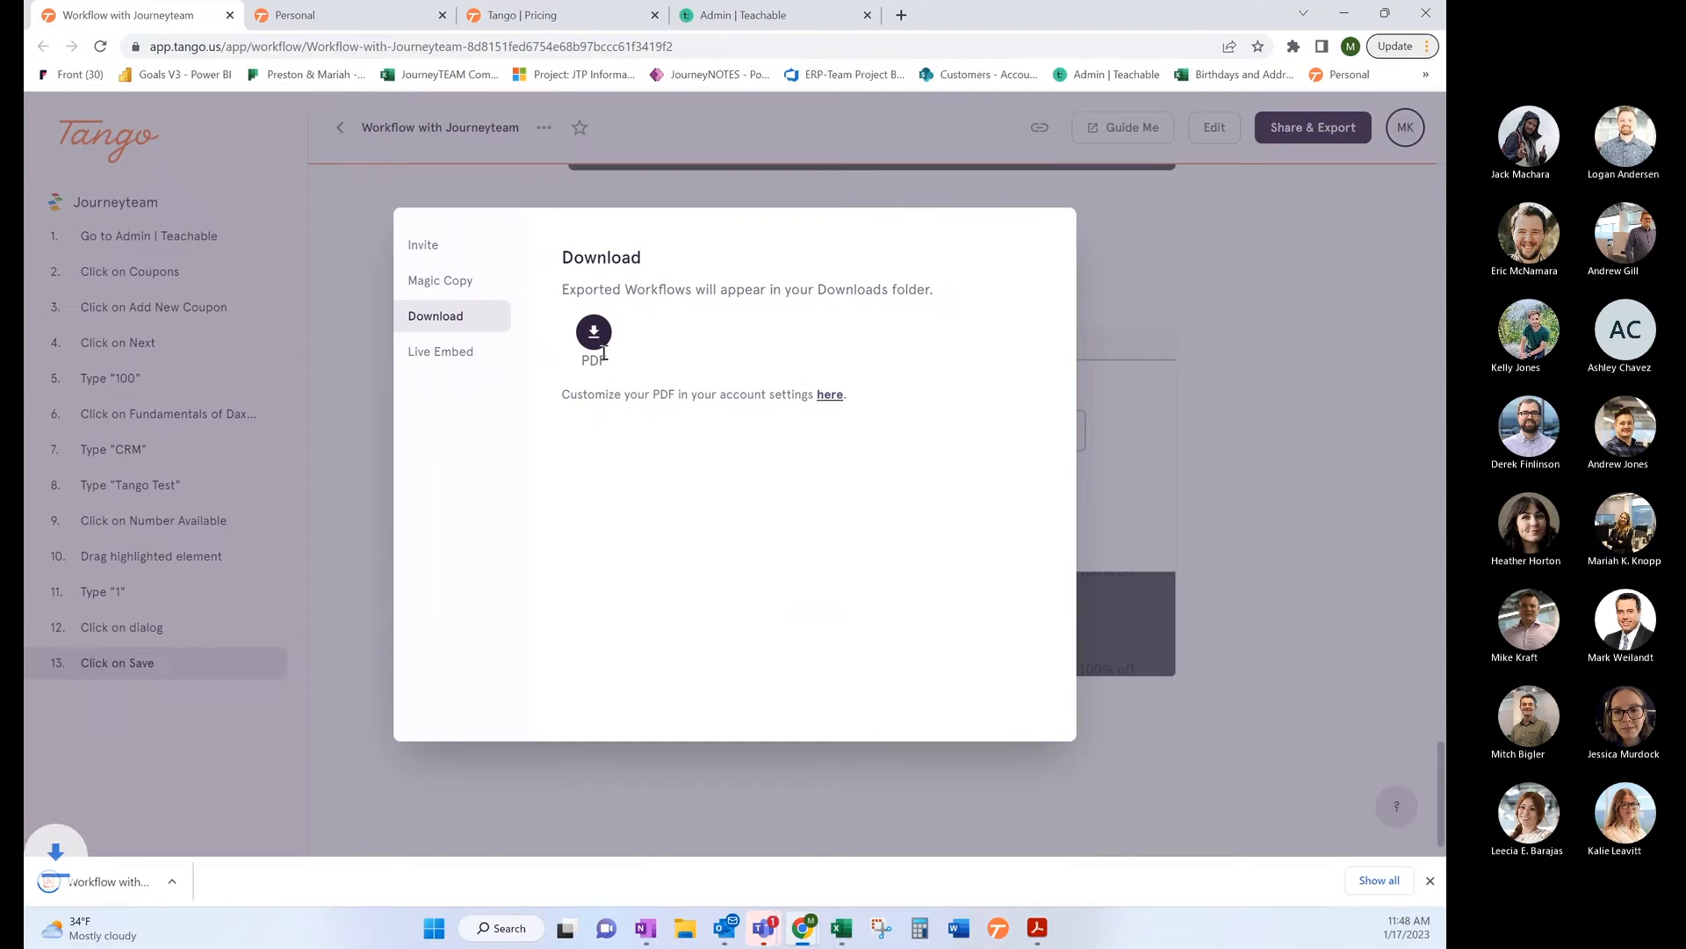
click(593, 332)
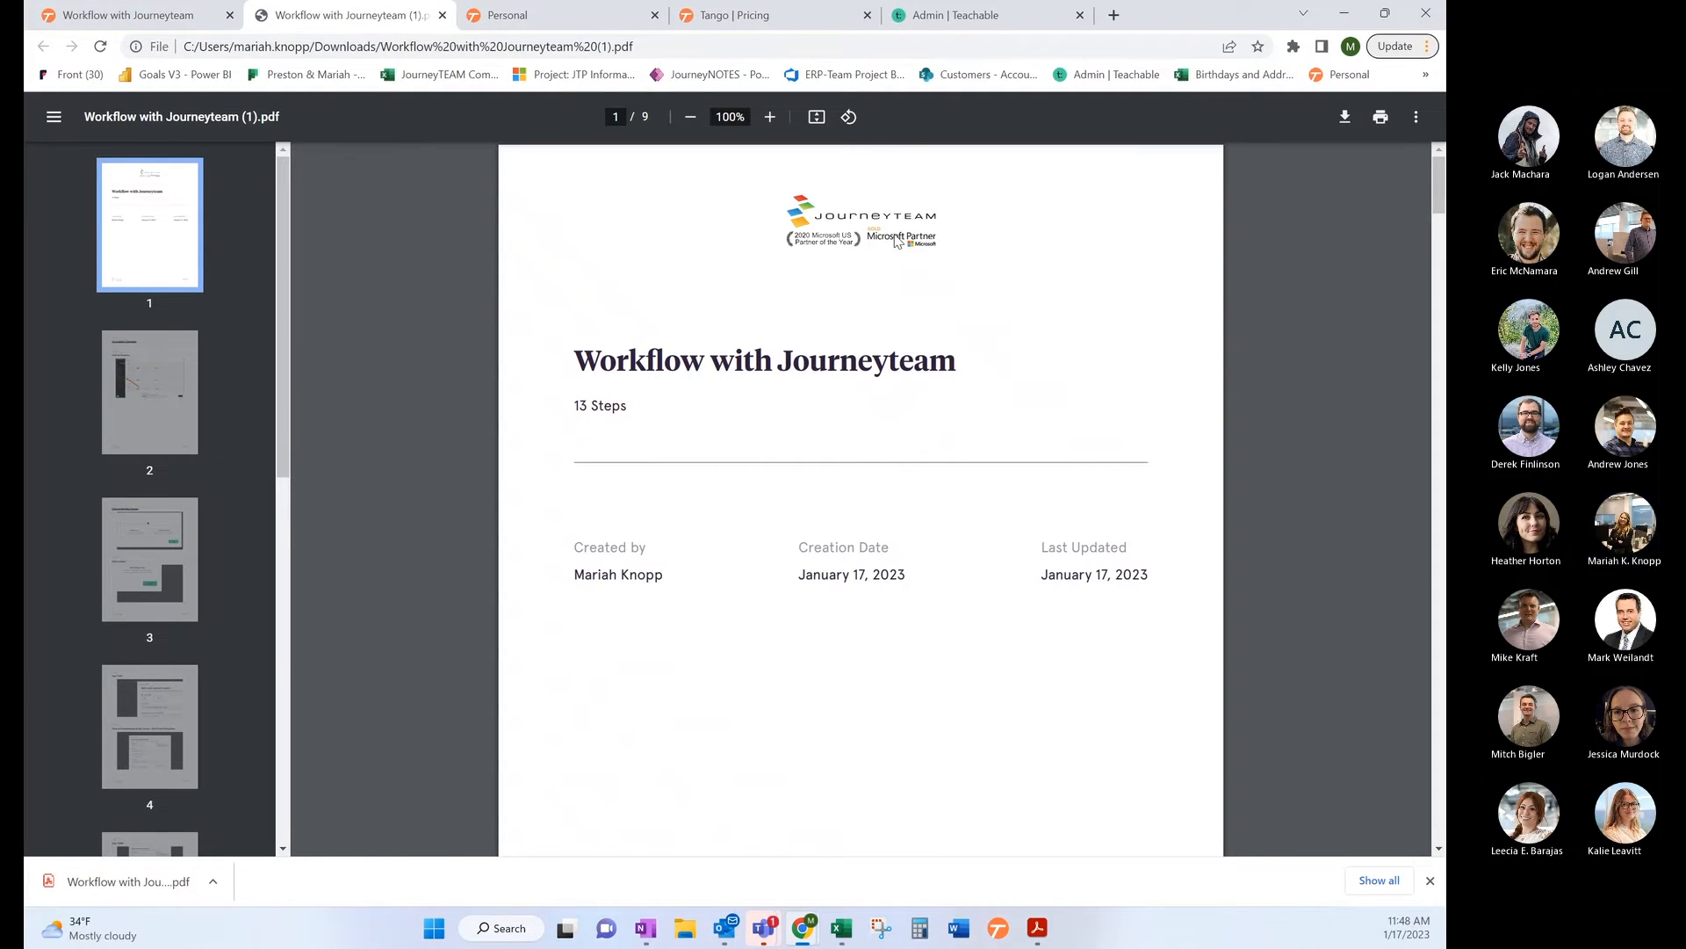
Step: Scroll the PDF guide down to step 10, then return to Tango's Personal workspace
scroll(down, 3)
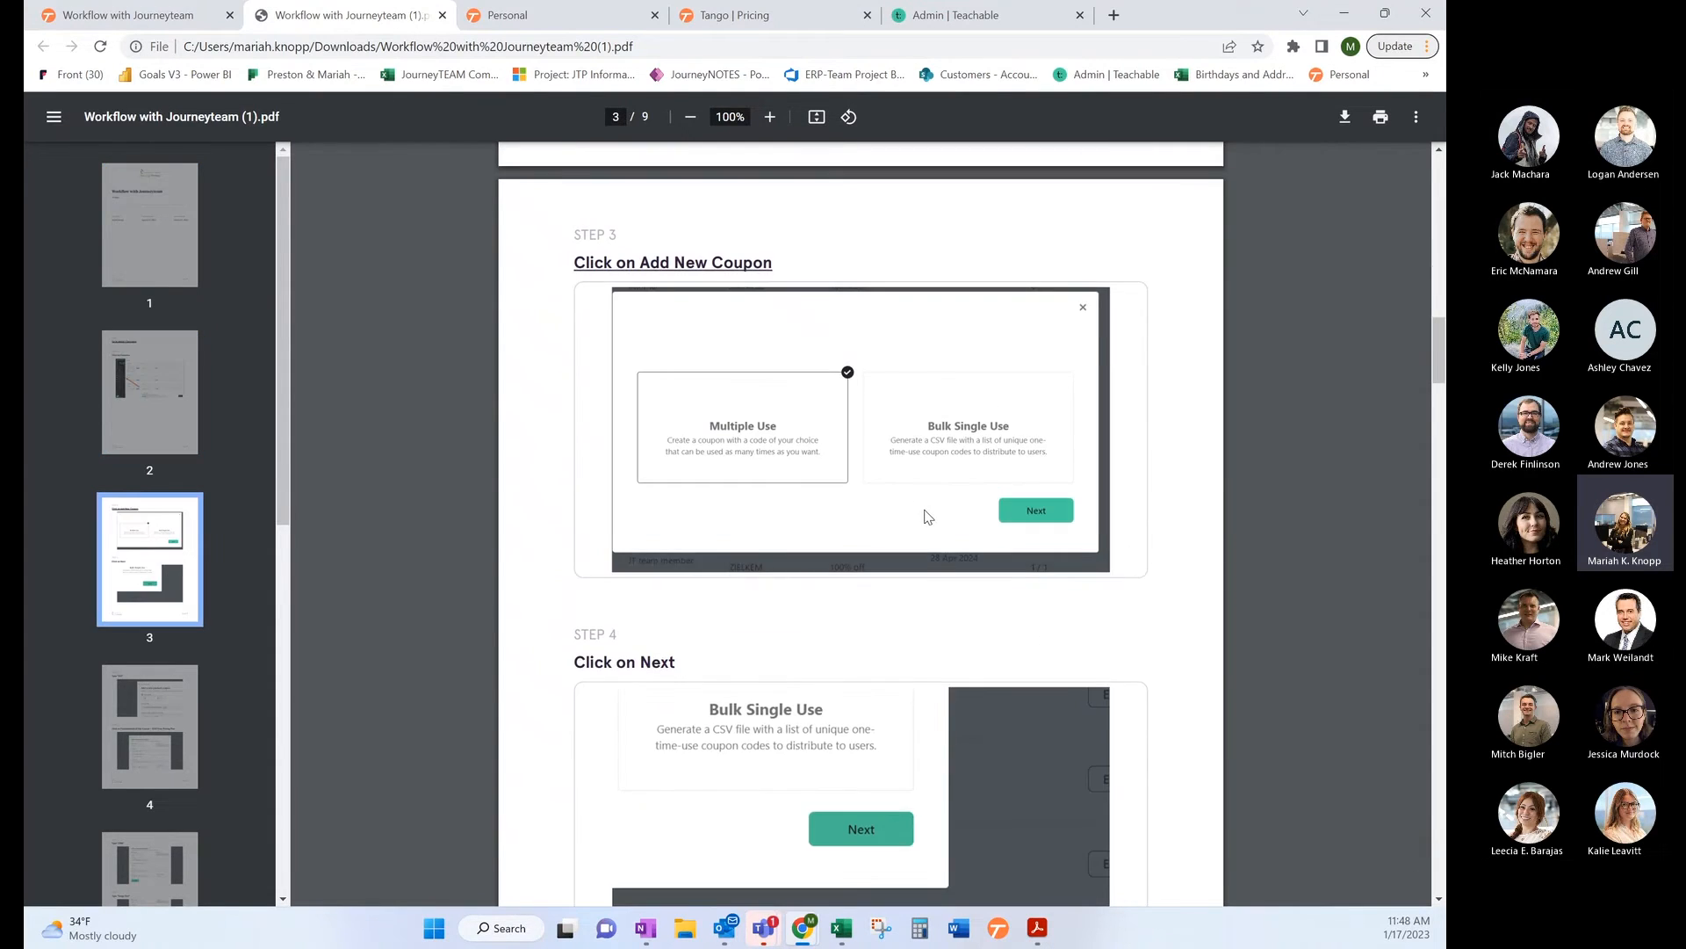
scroll(down, 3)
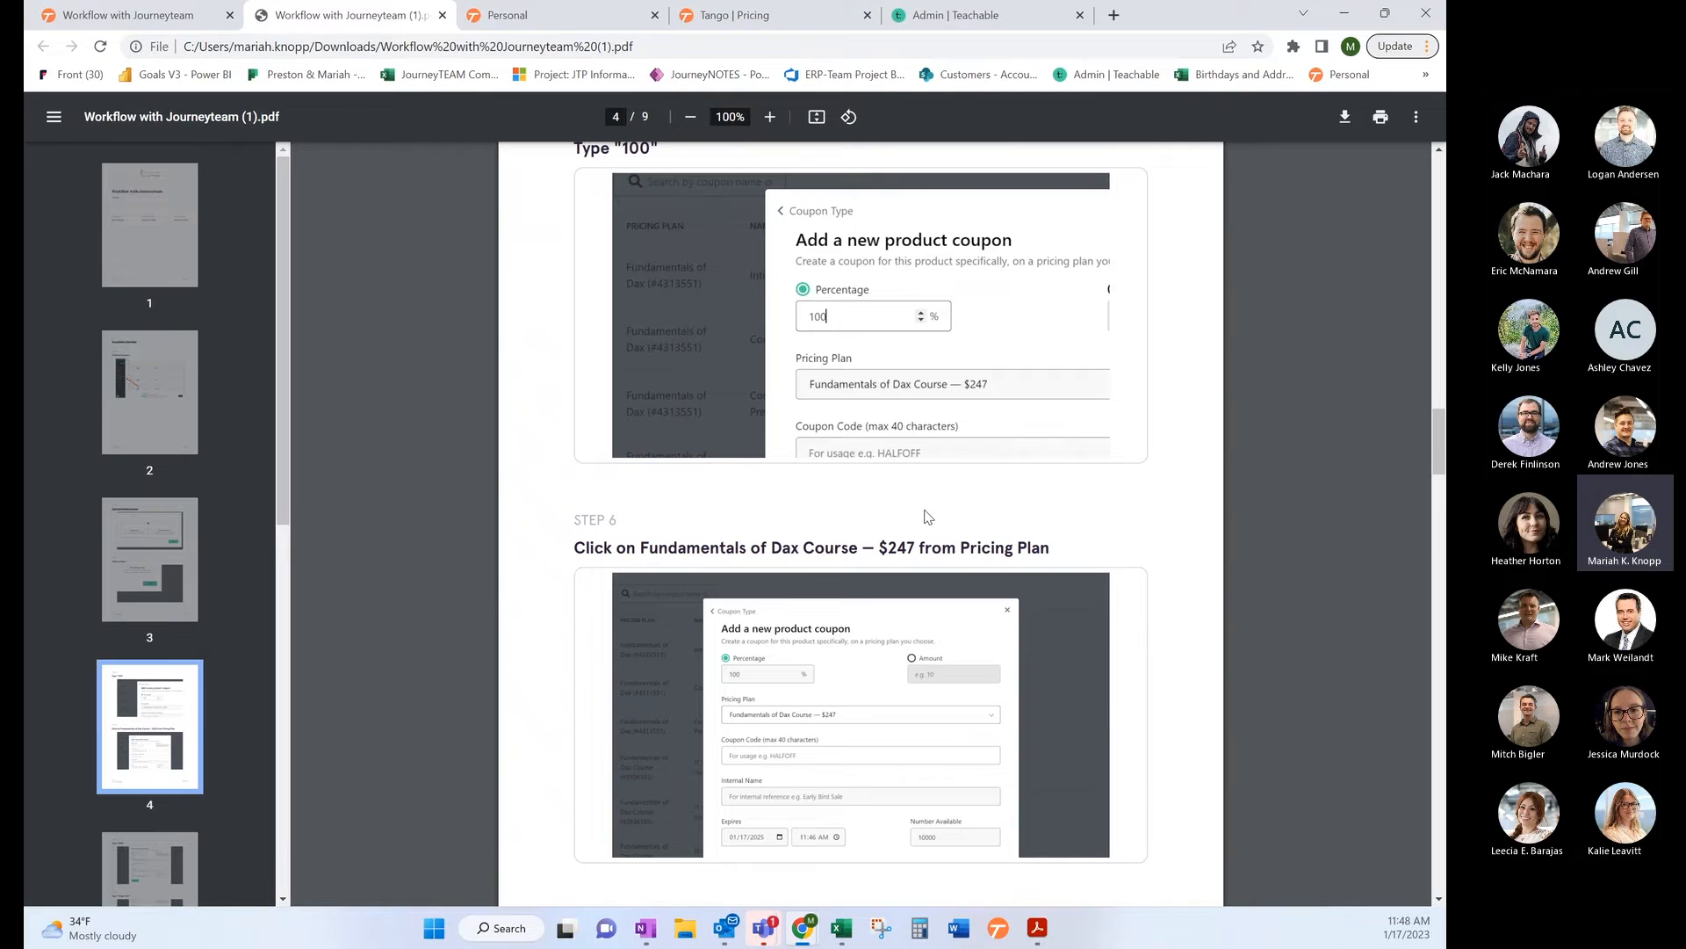
scroll(down, 3)
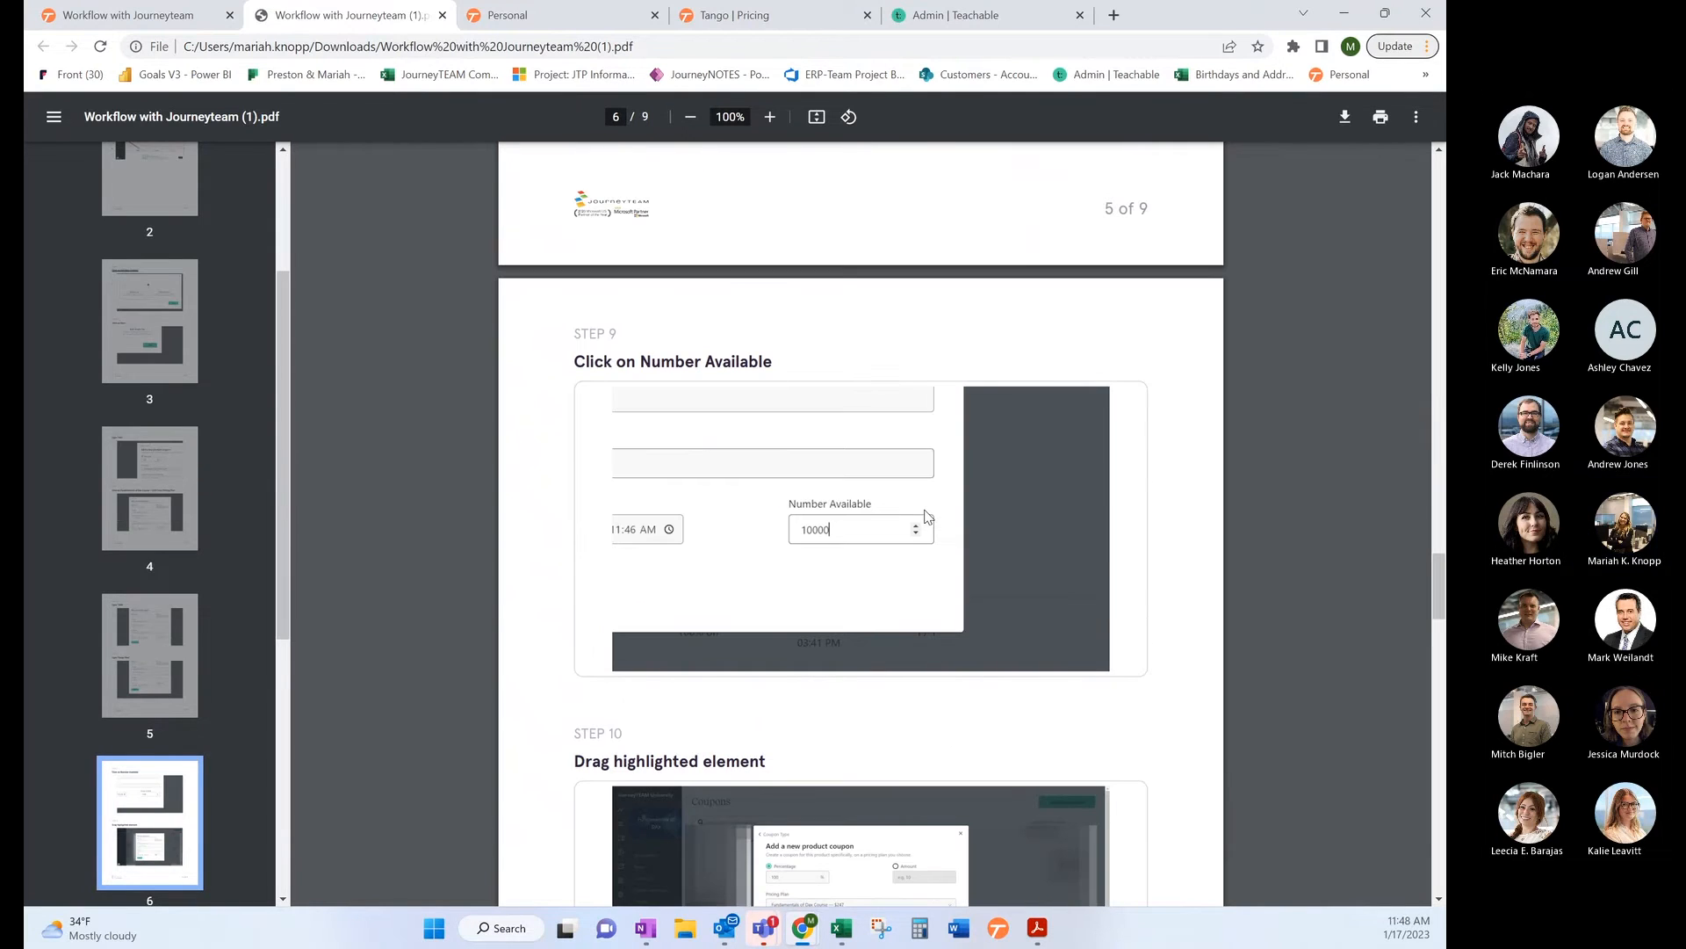
click(559, 15)
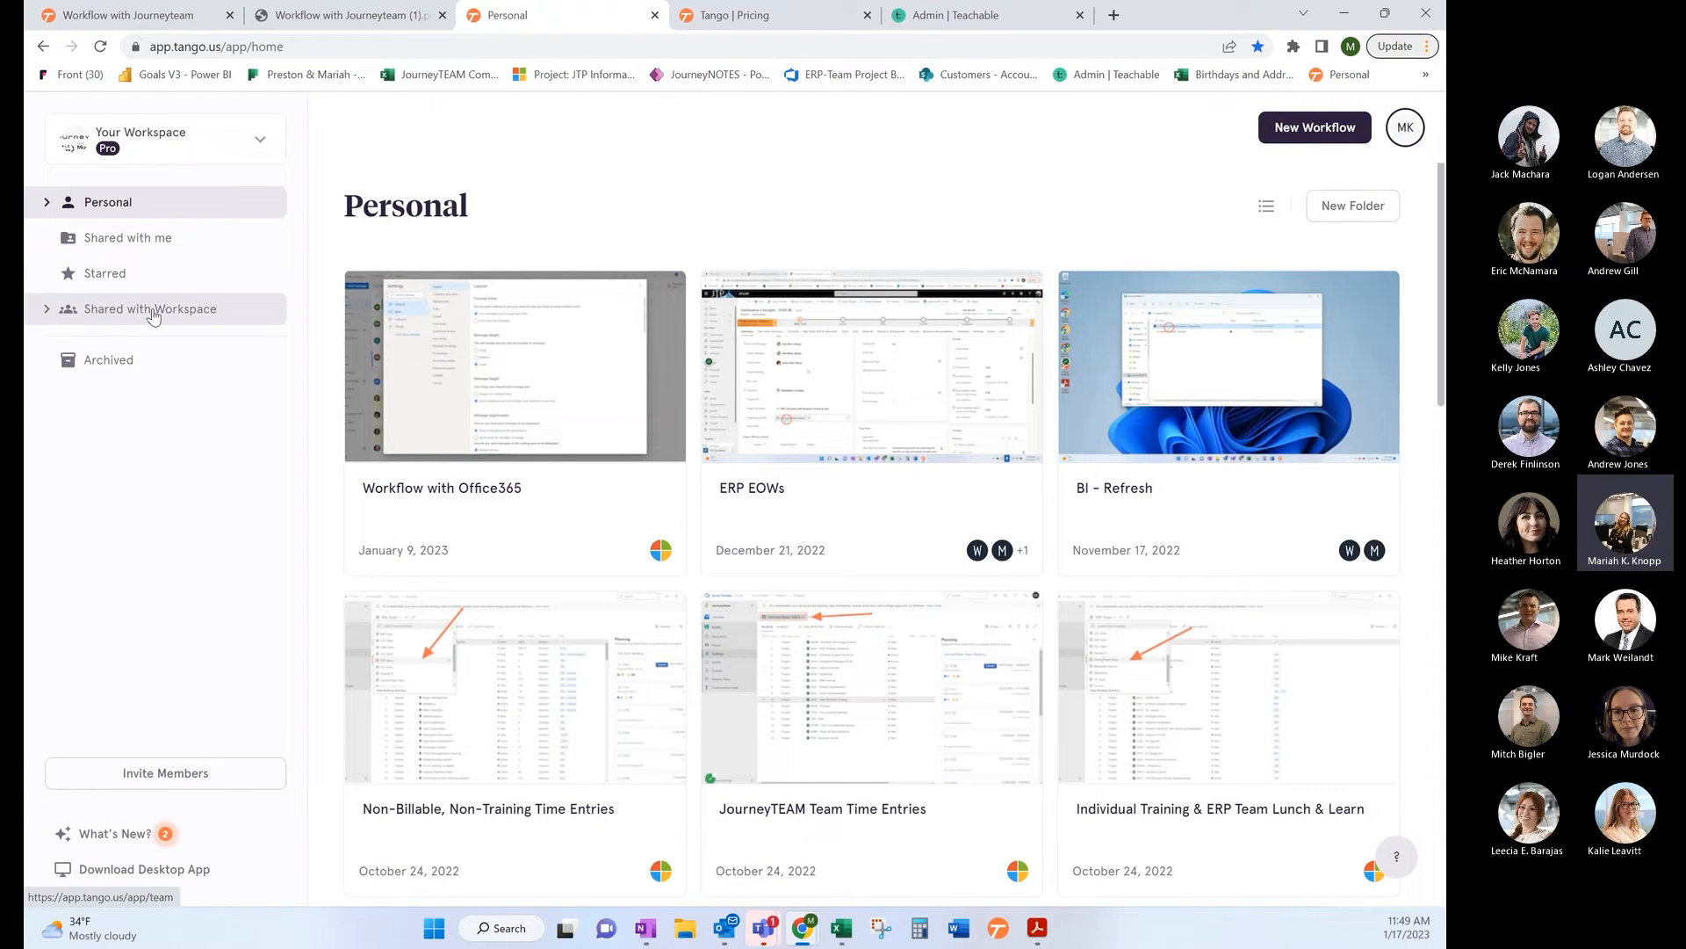
Step: Browse Shared with Workspace and Starred, then scroll the Personal workflow list
click(151, 308)
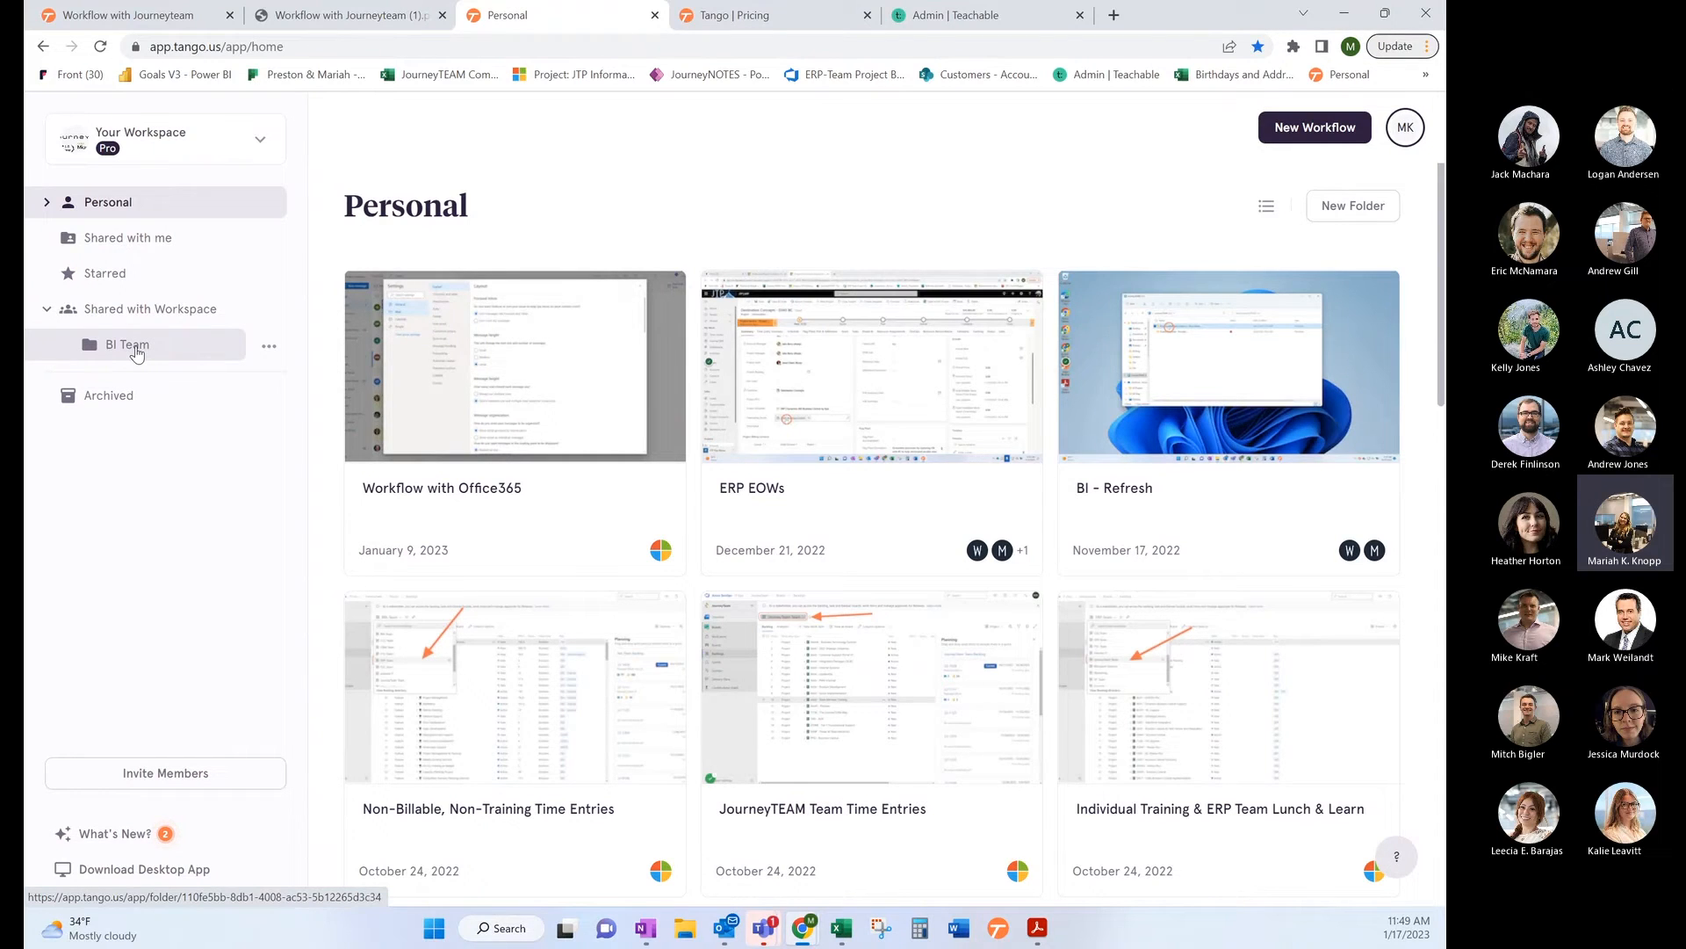
mouse_move(1043, 569)
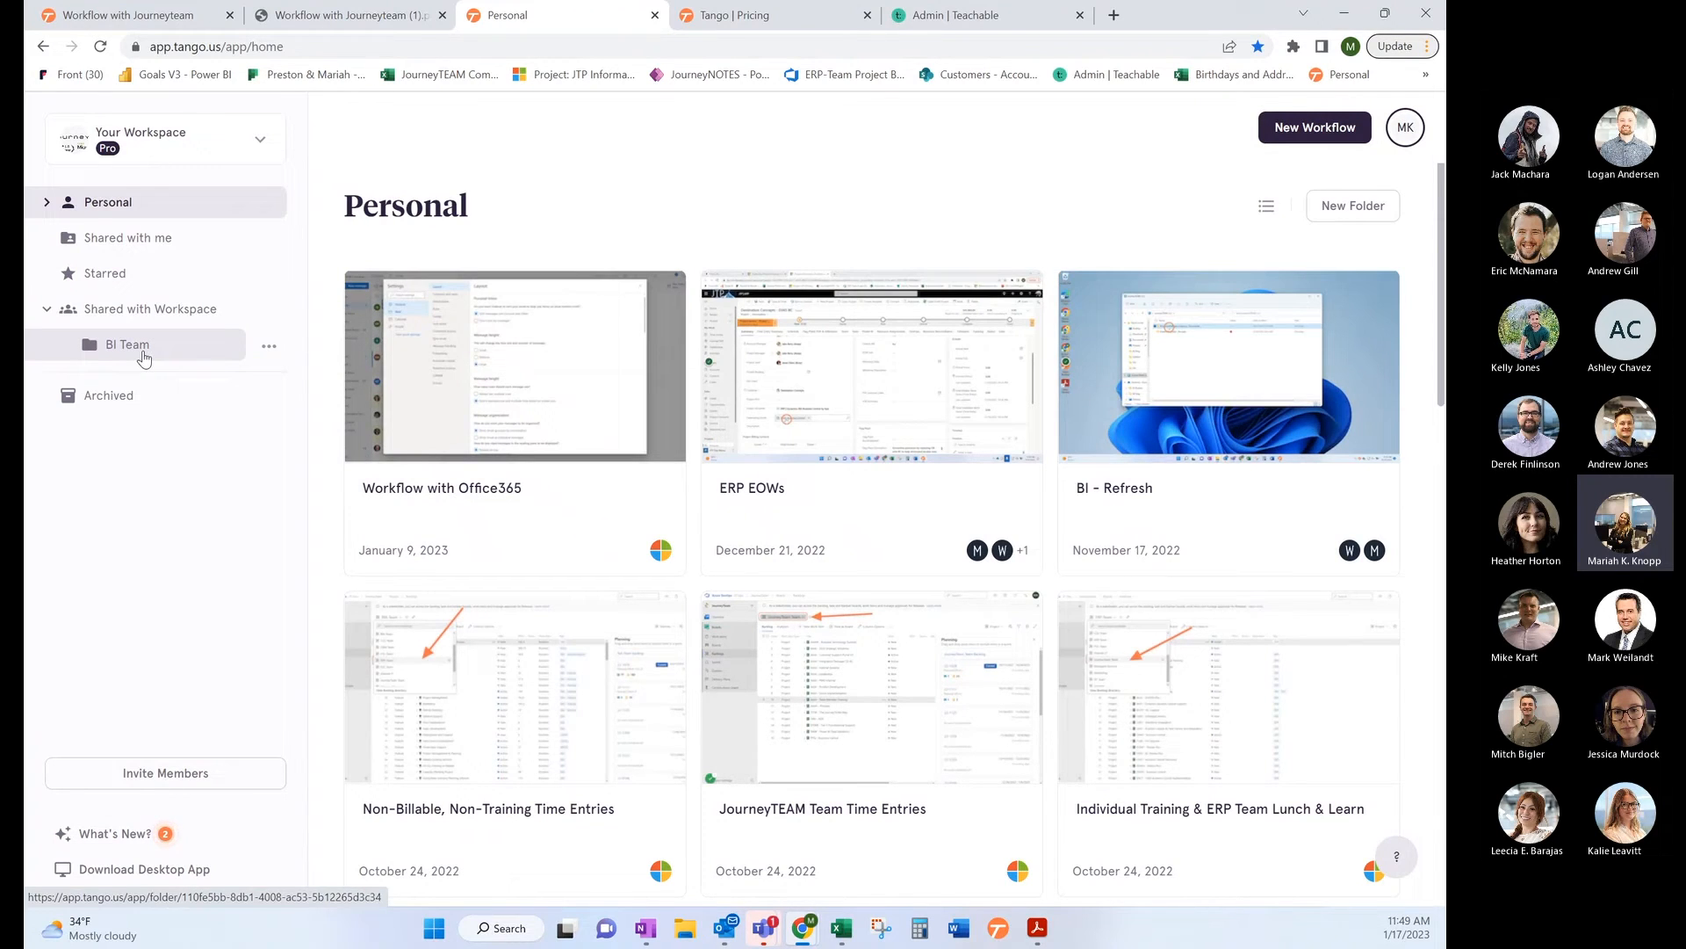
mouse_move(269, 356)
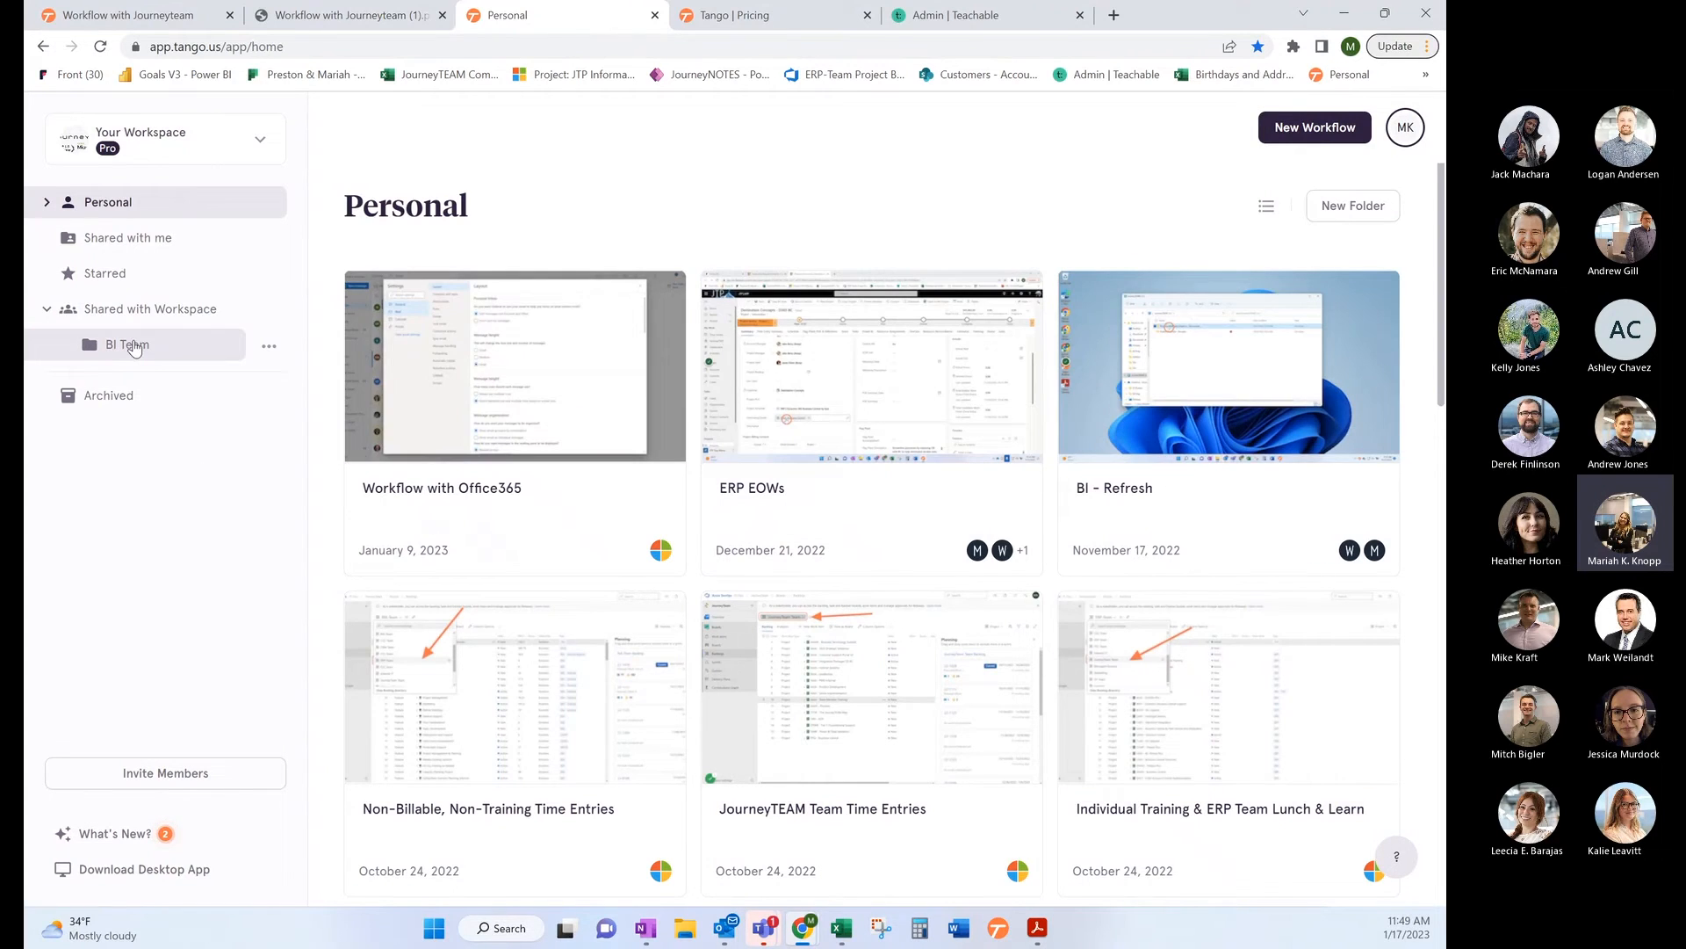
click(104, 272)
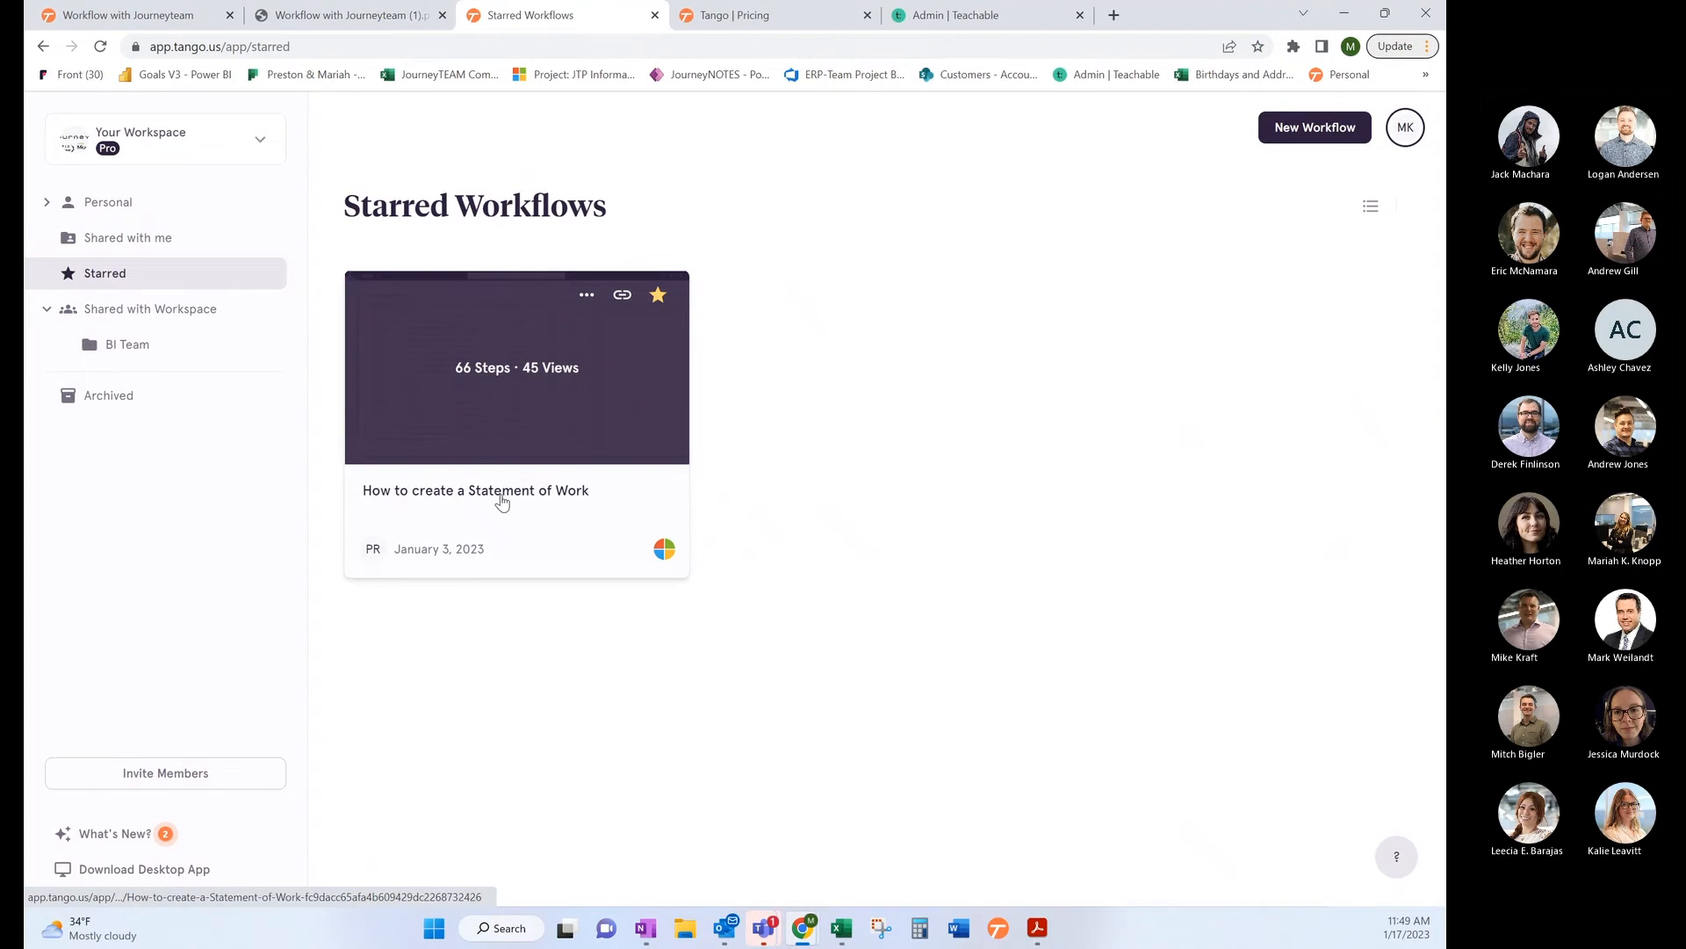
click(107, 202)
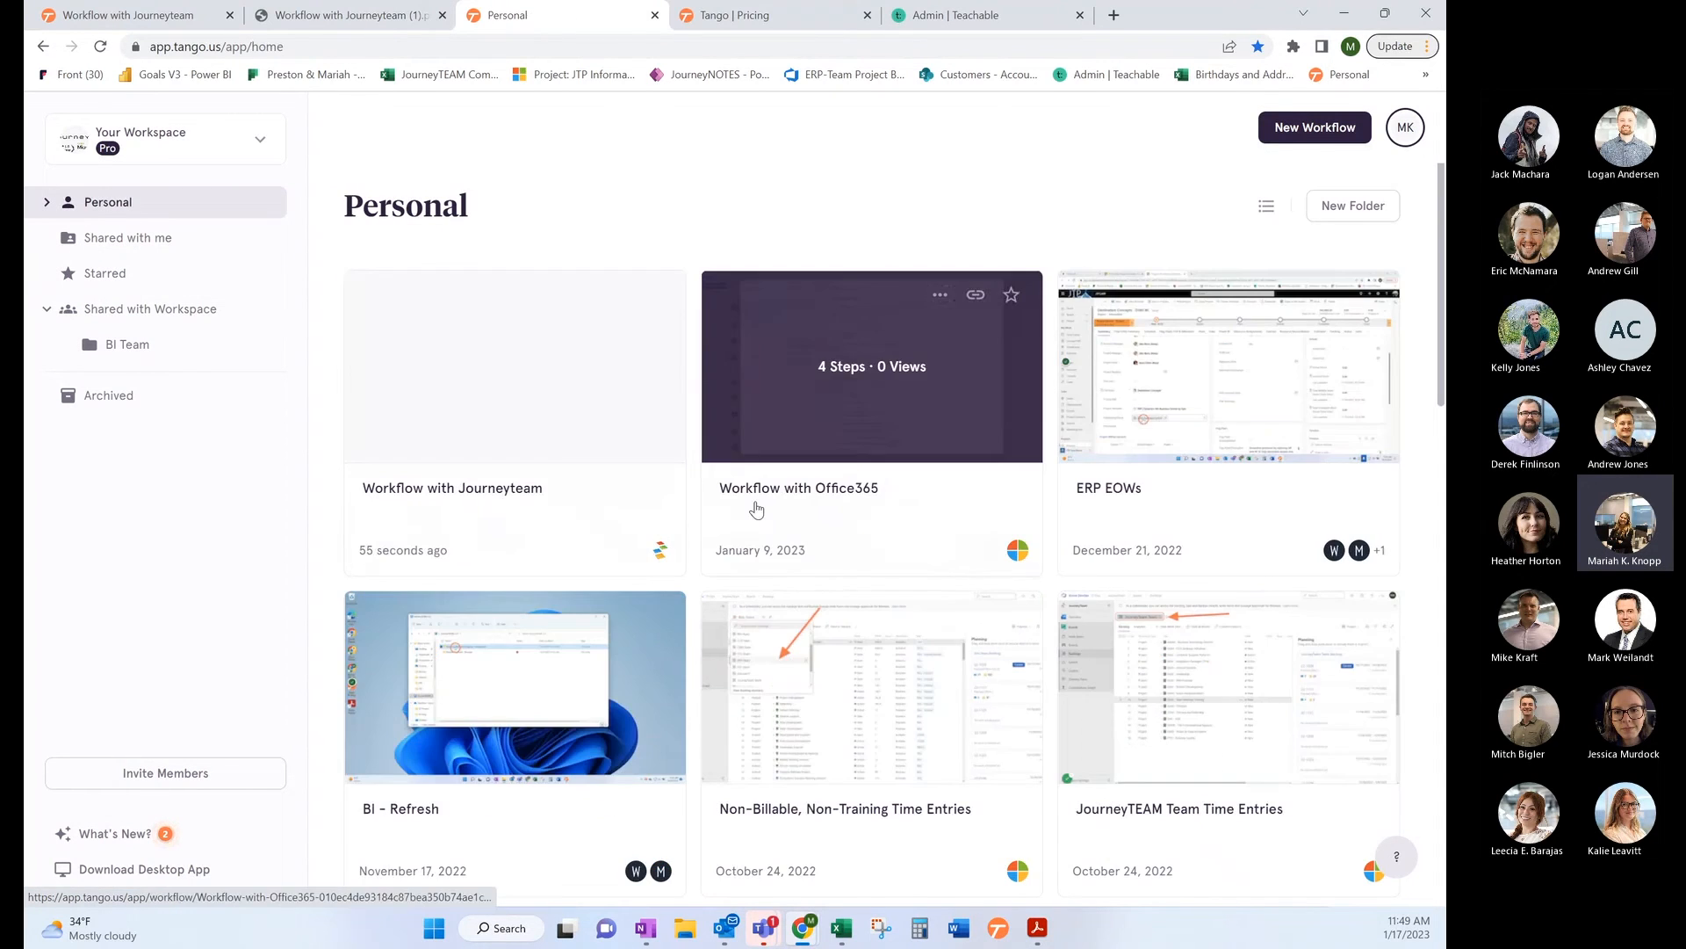
scroll(down, 3)
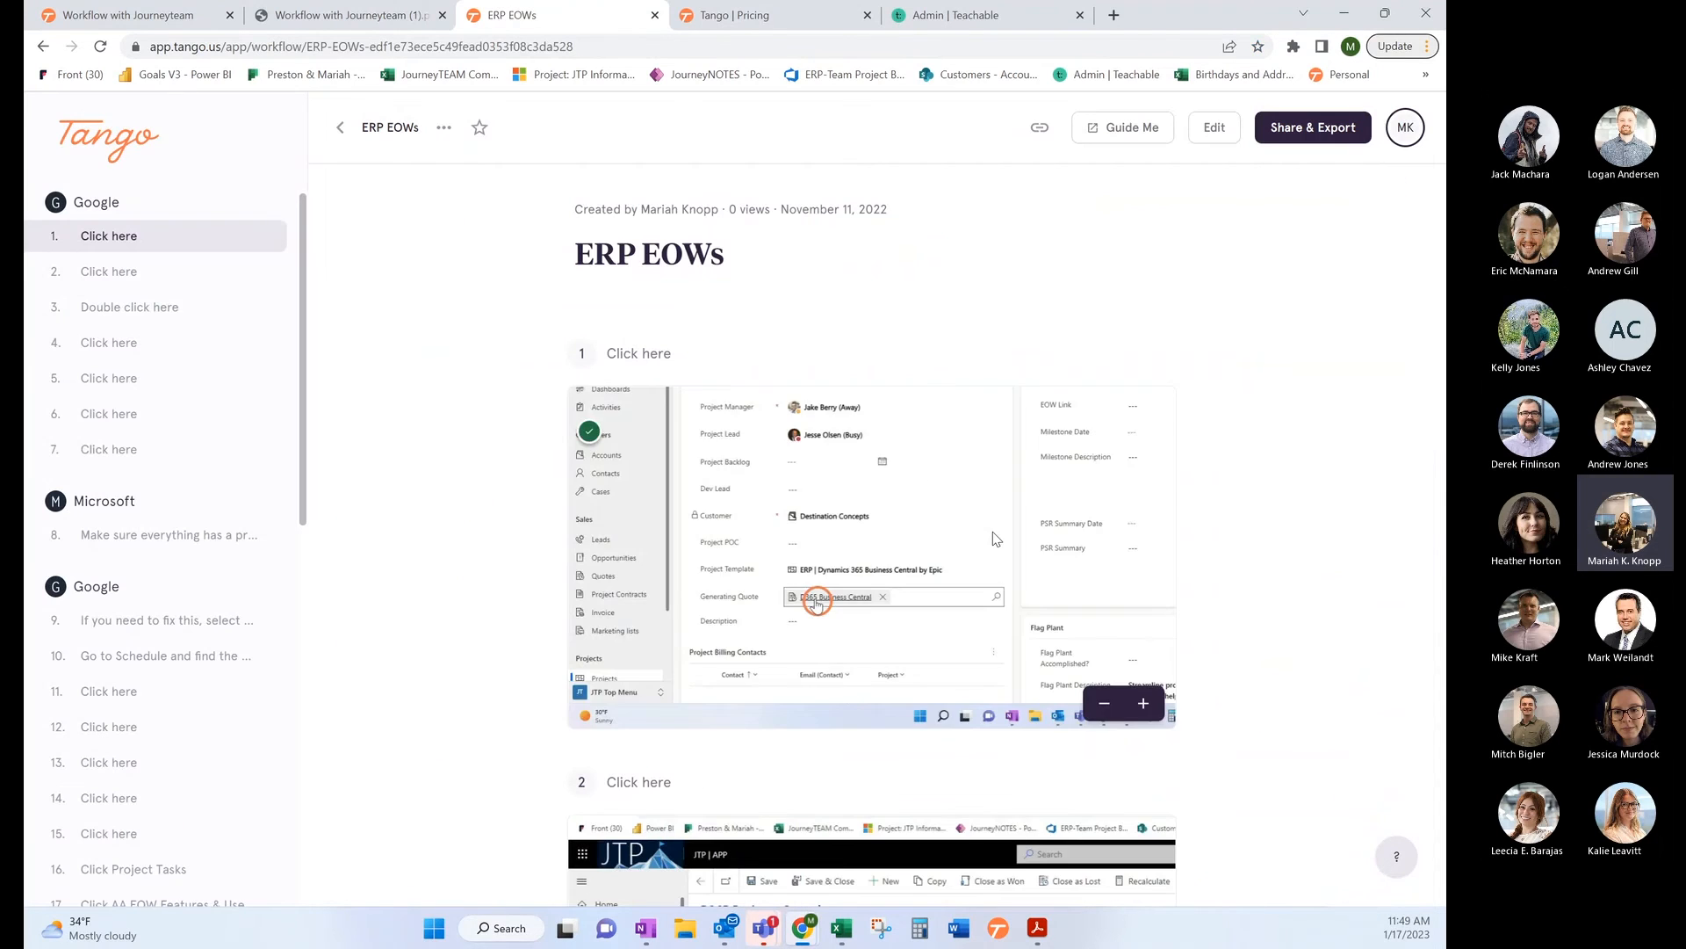
Step: Scroll the ERP EOWs guide down to step 31, Paste Project Task name
scroll(down, 3)
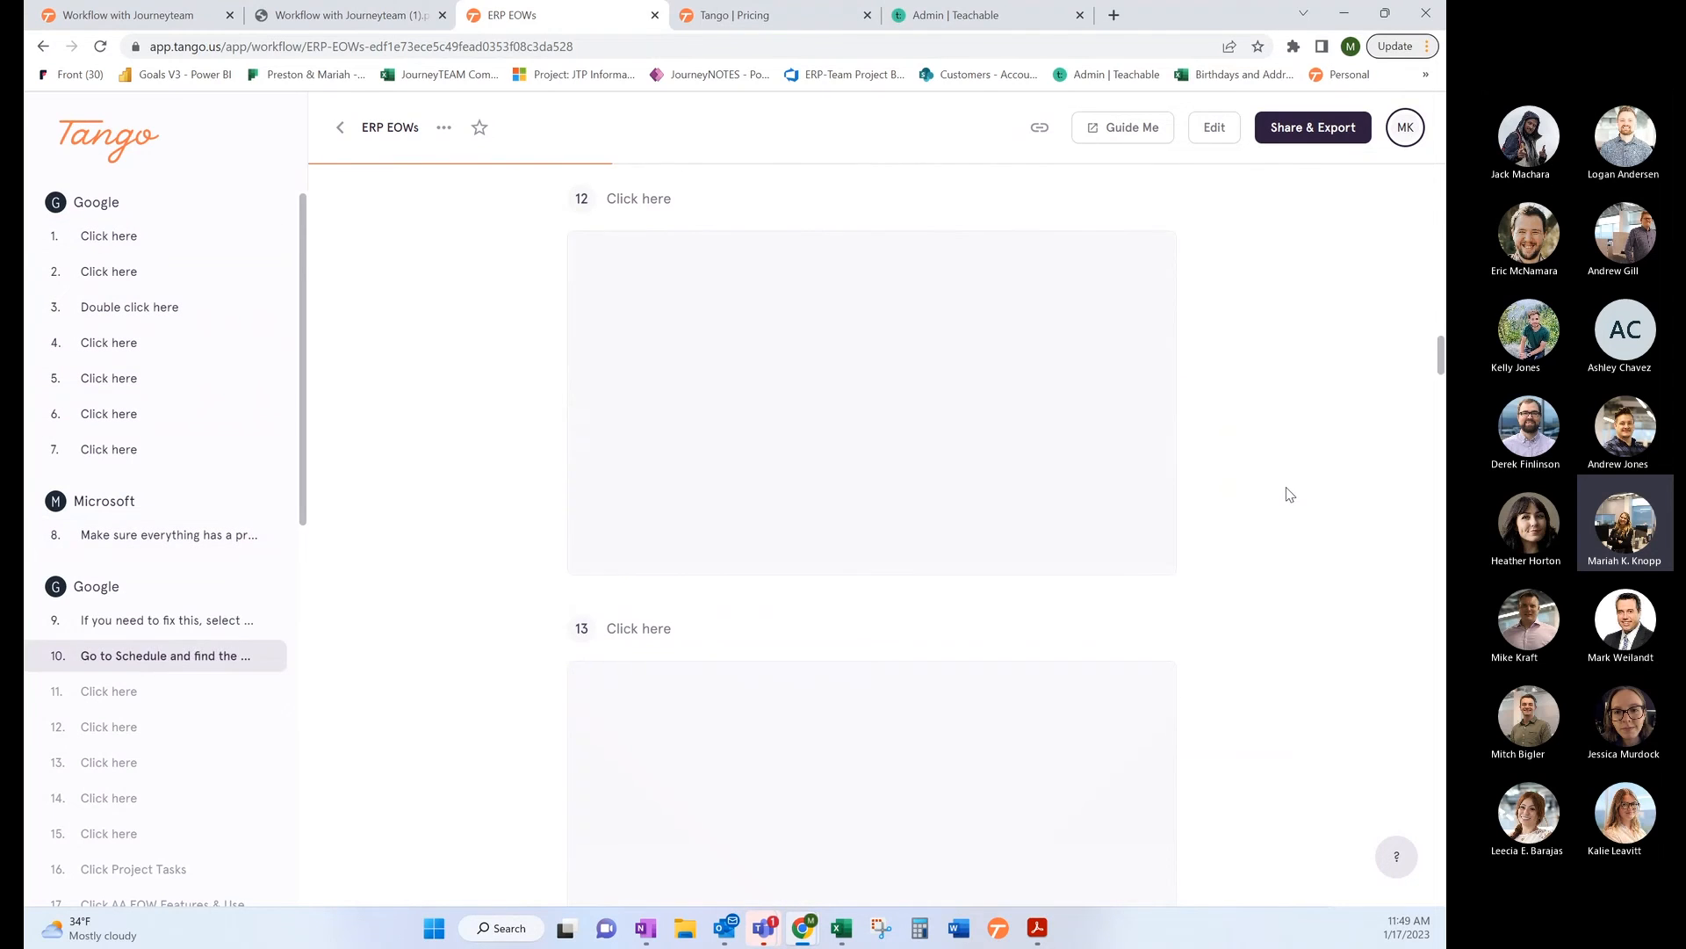
scroll(down, 3)
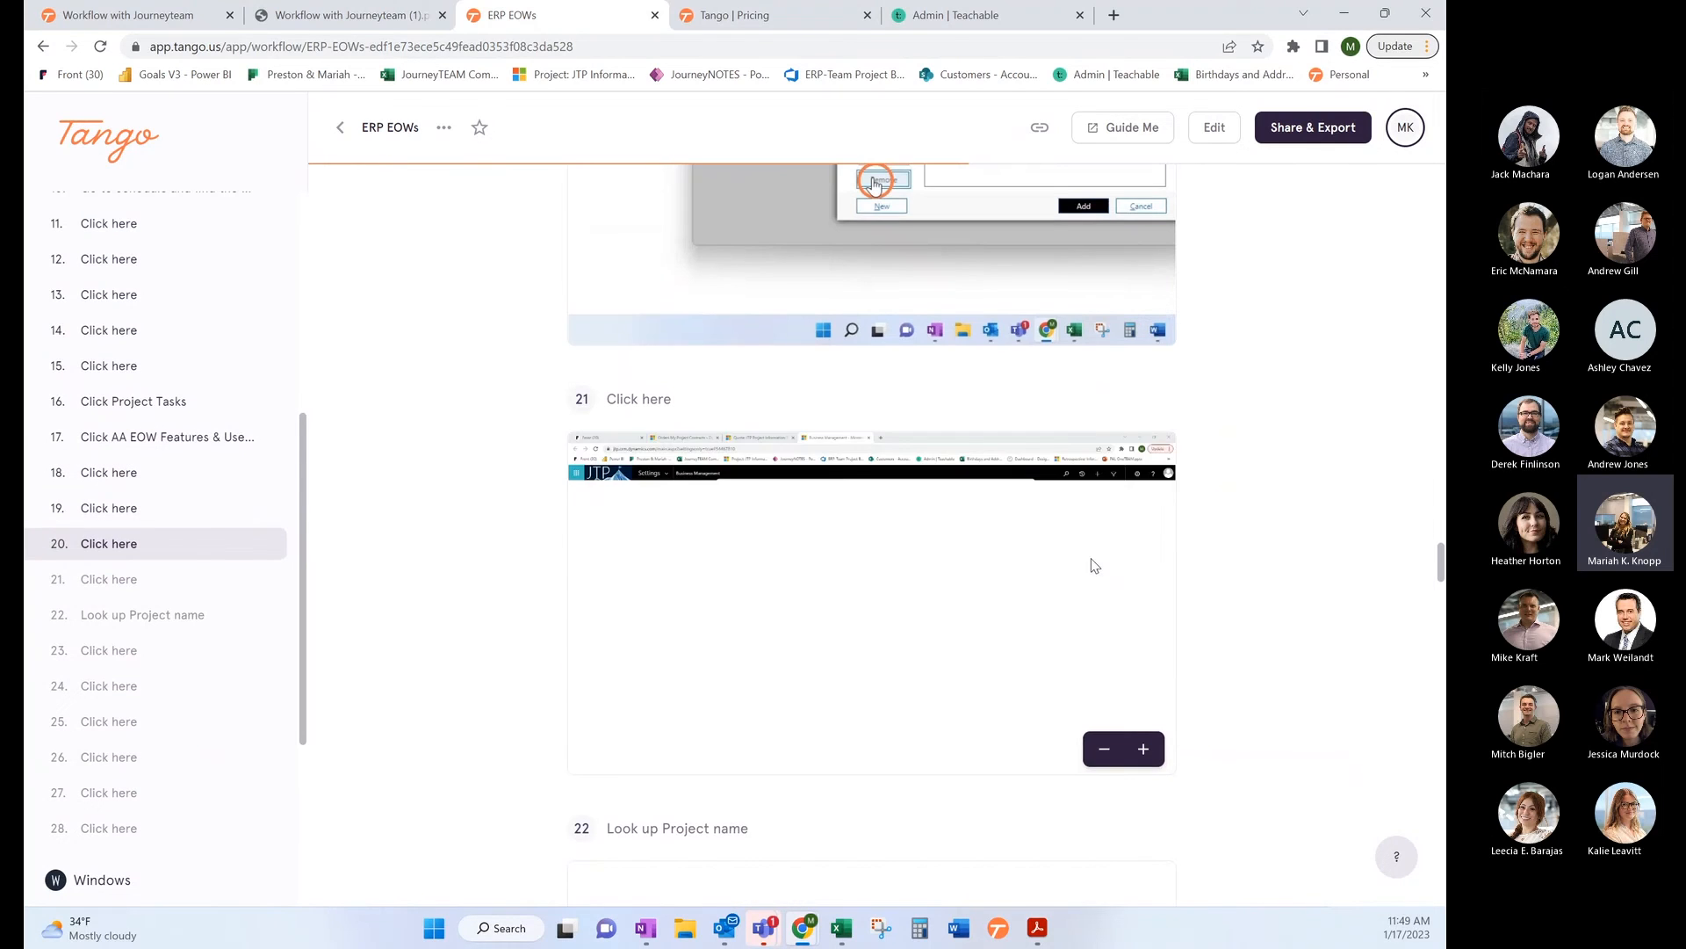
scroll(down, 3)
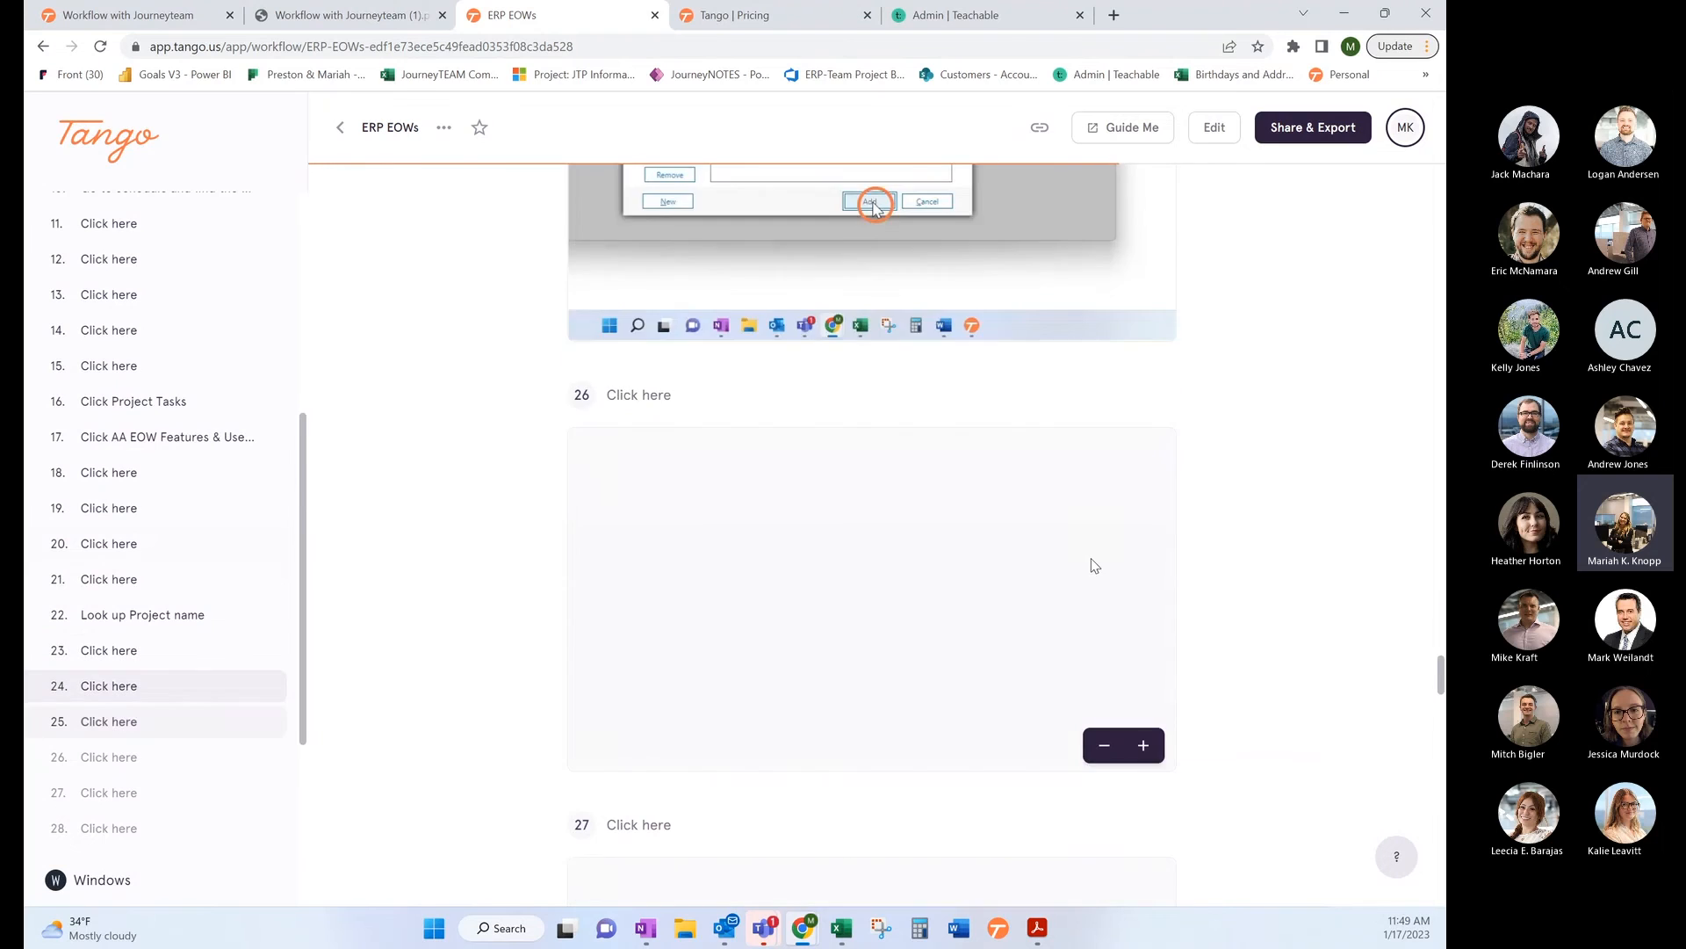
scroll(down, 3)
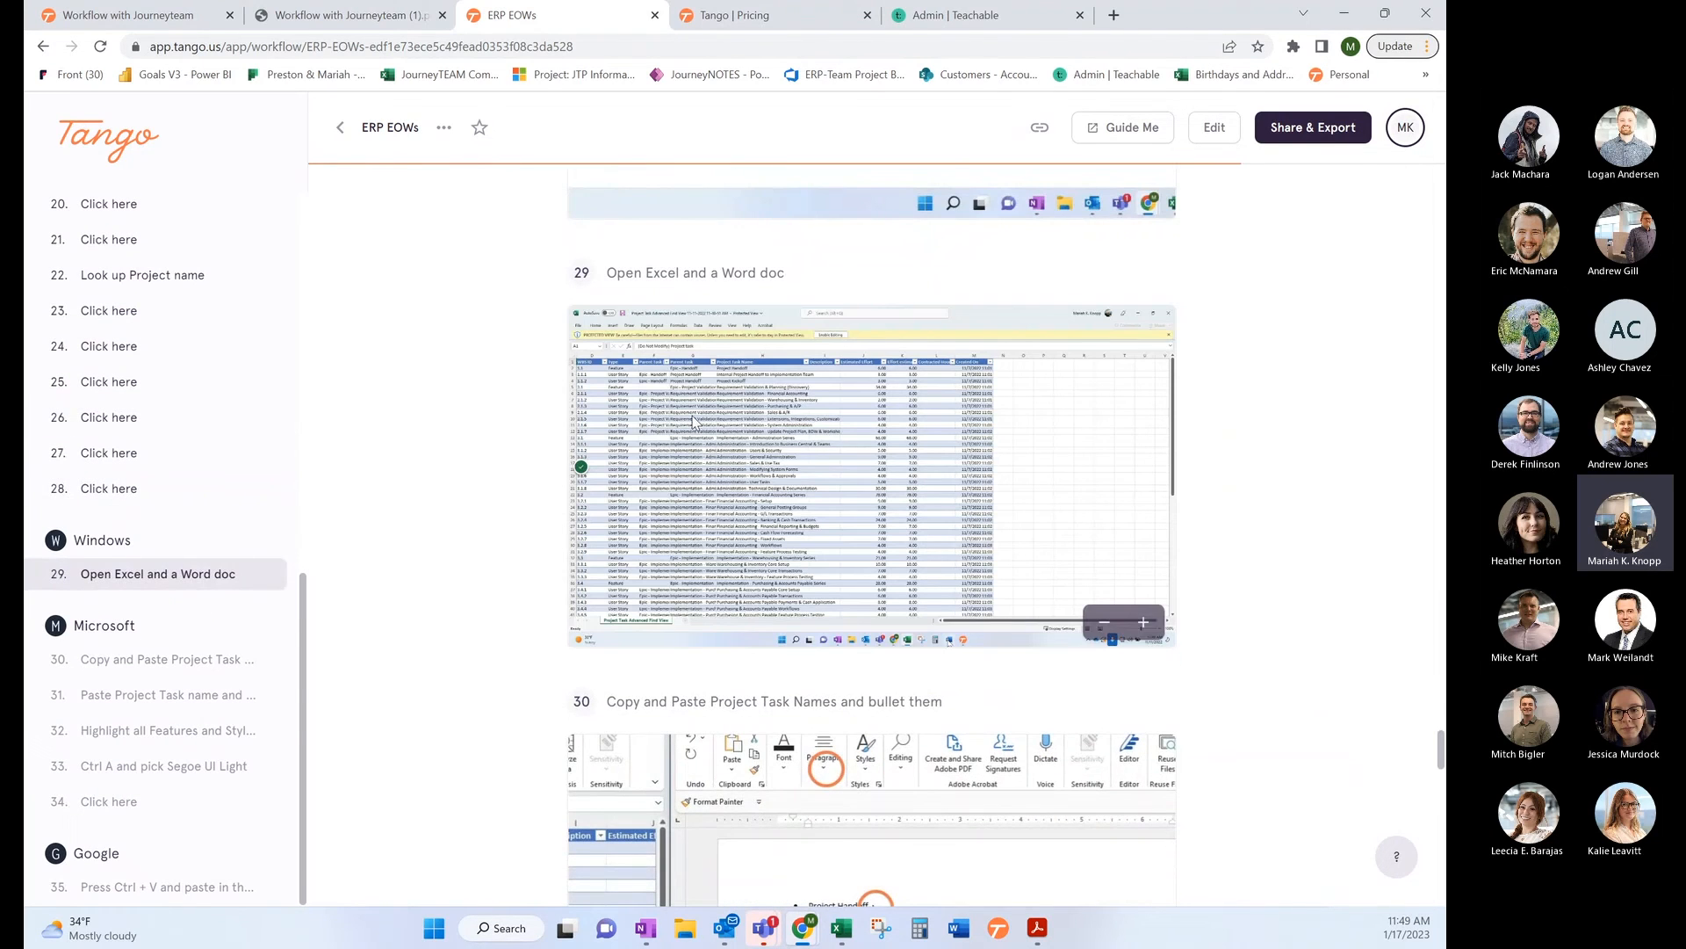
scroll(down, 3)
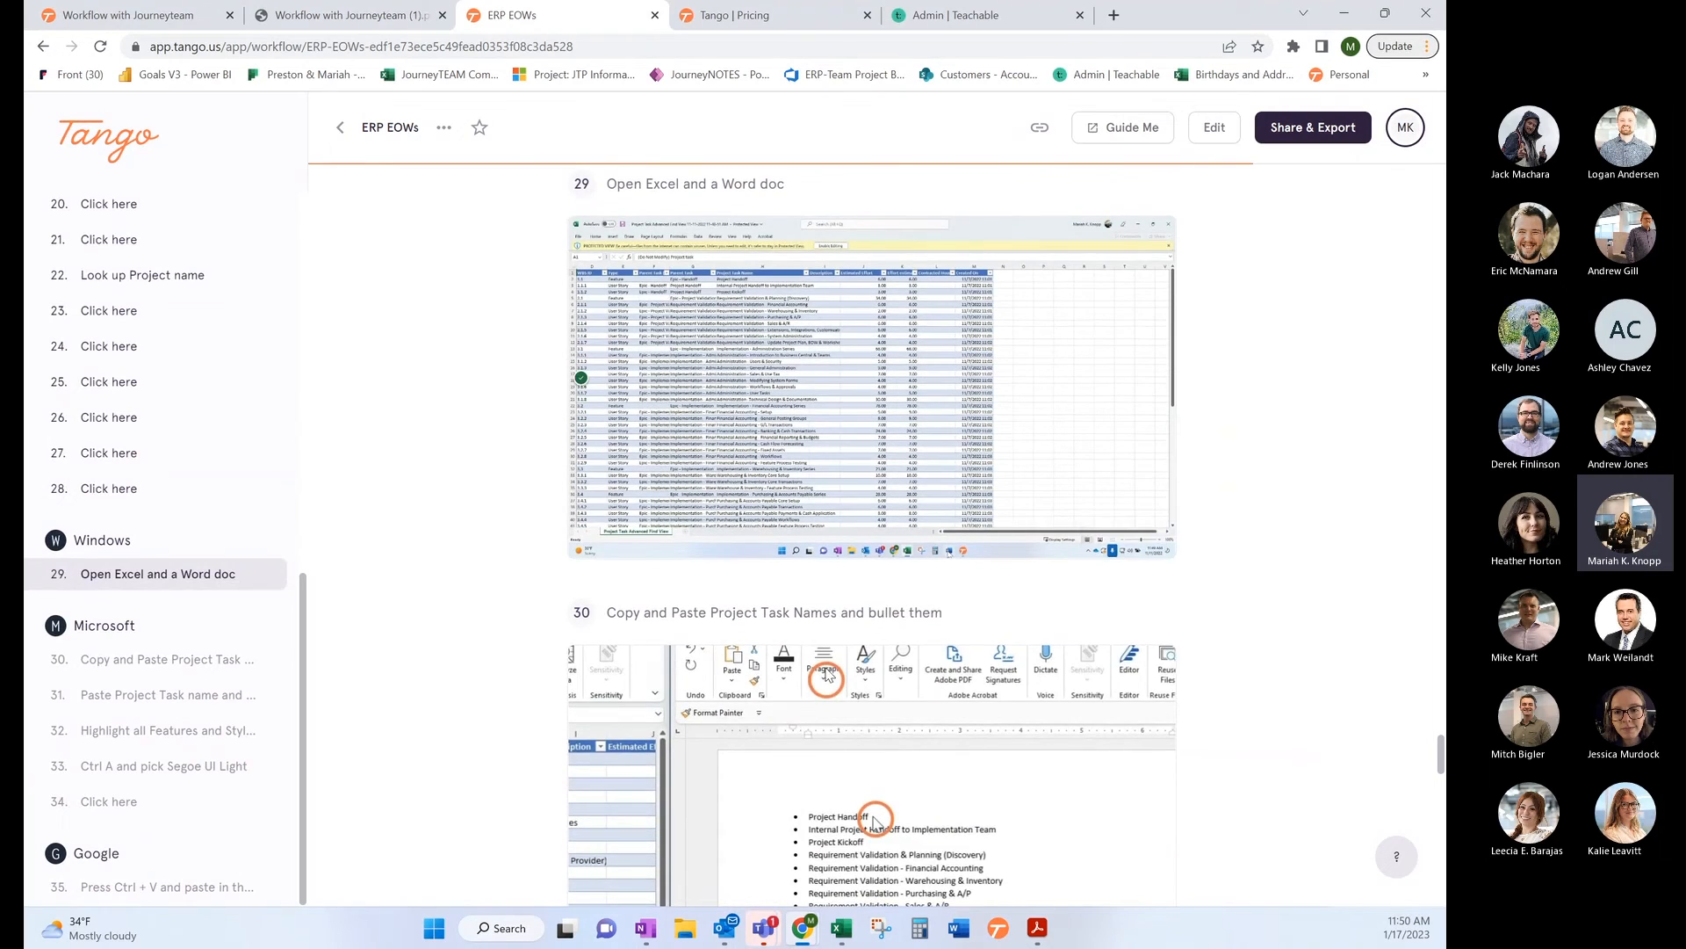
scroll(down, 3)
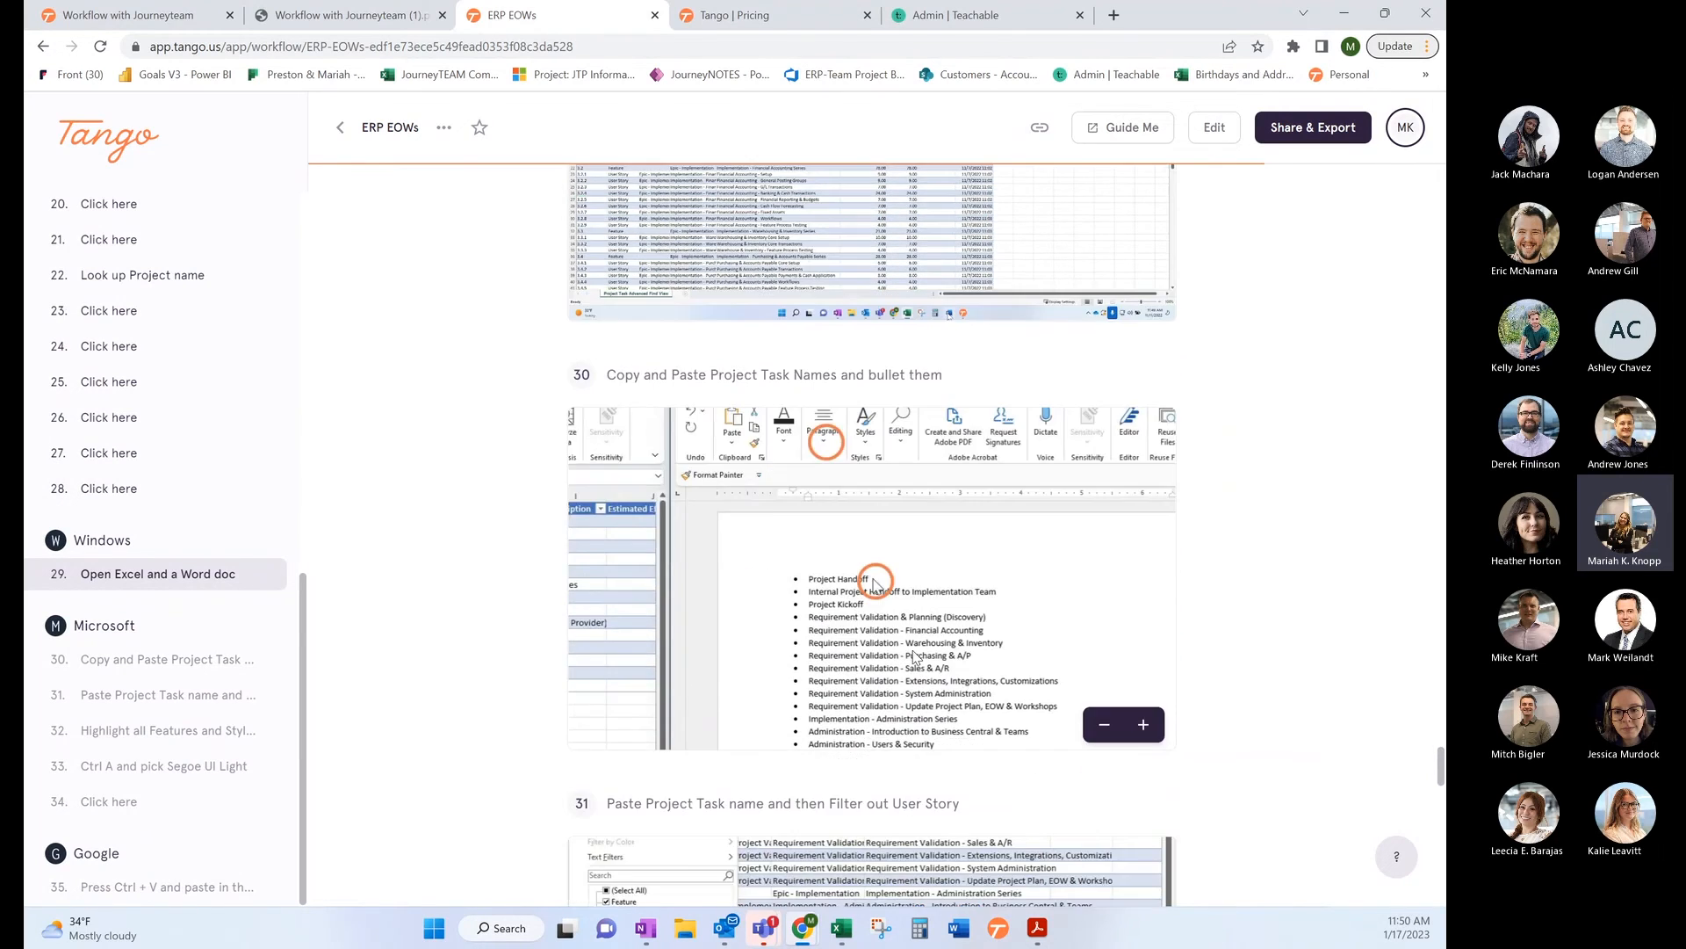
scroll(down, 3)
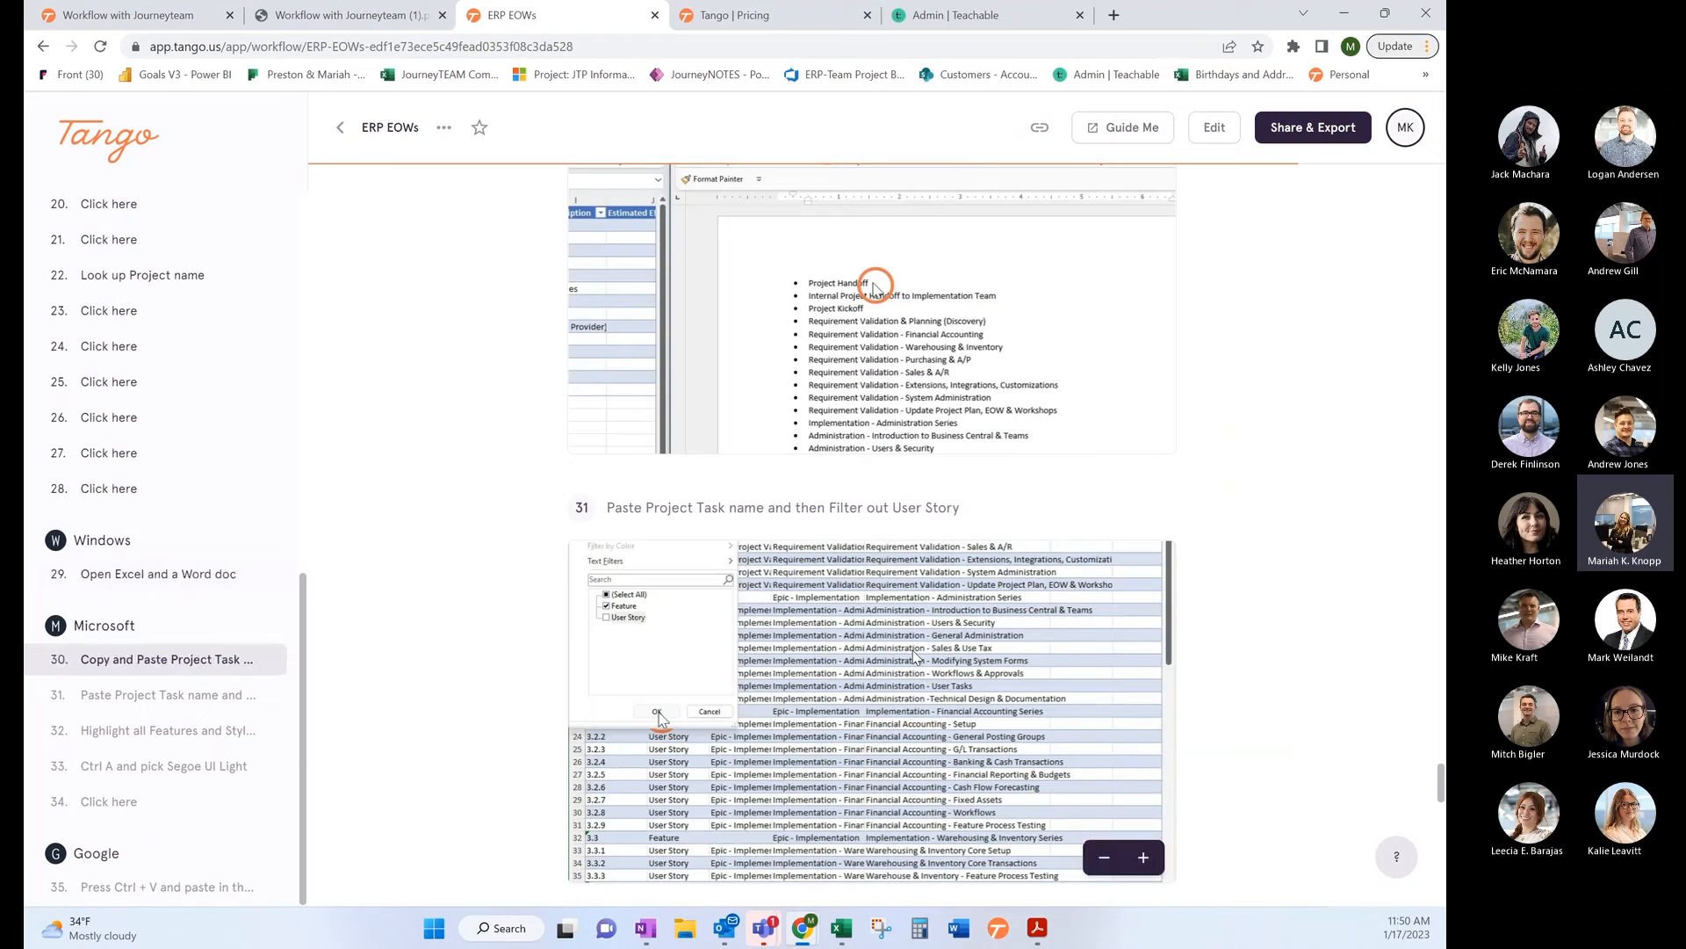